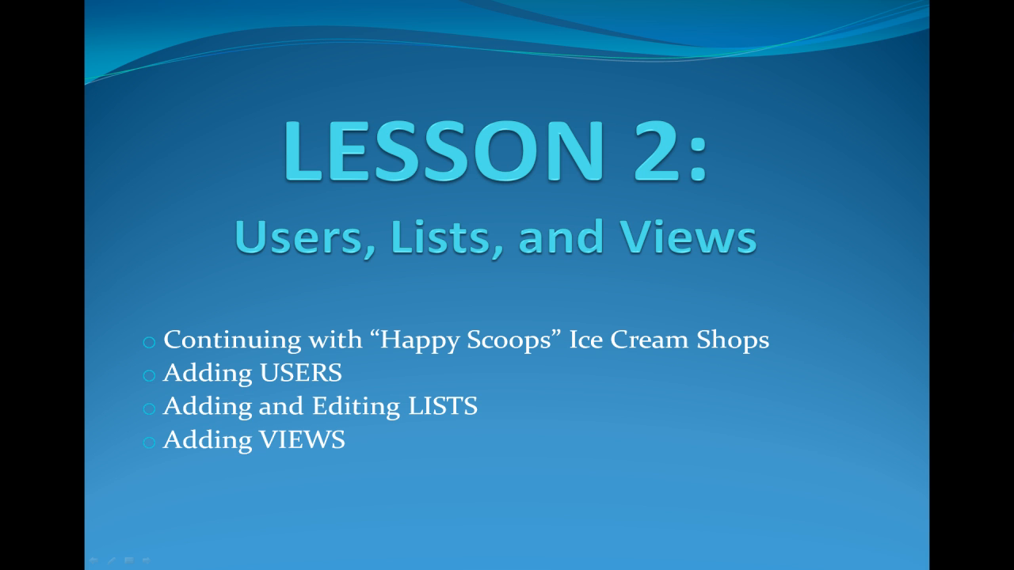
# - Advance past the Lesson 2 and Adding USERS slides to leave the slideshow
pyautogui.press('right')
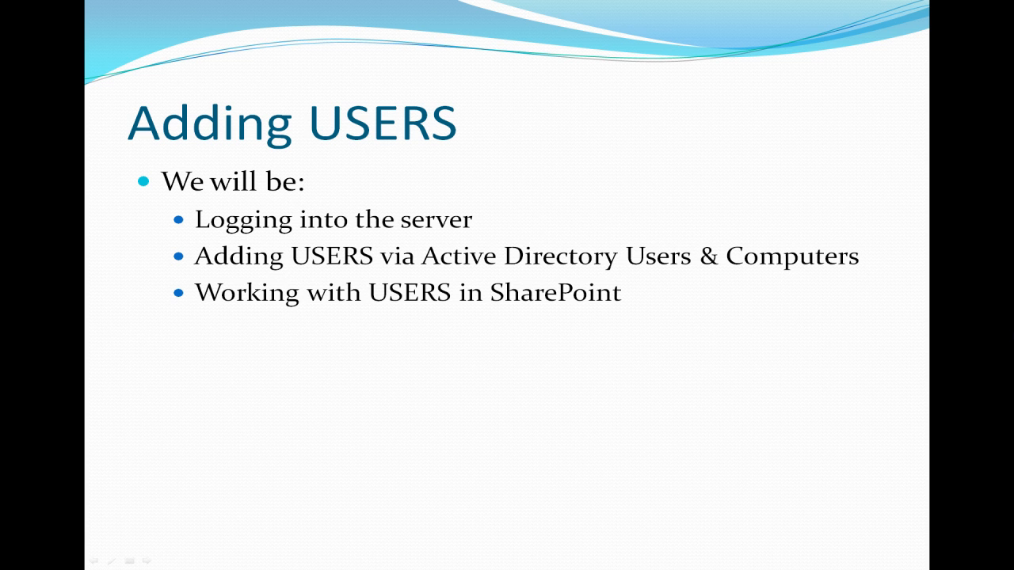
pyautogui.press('Right')
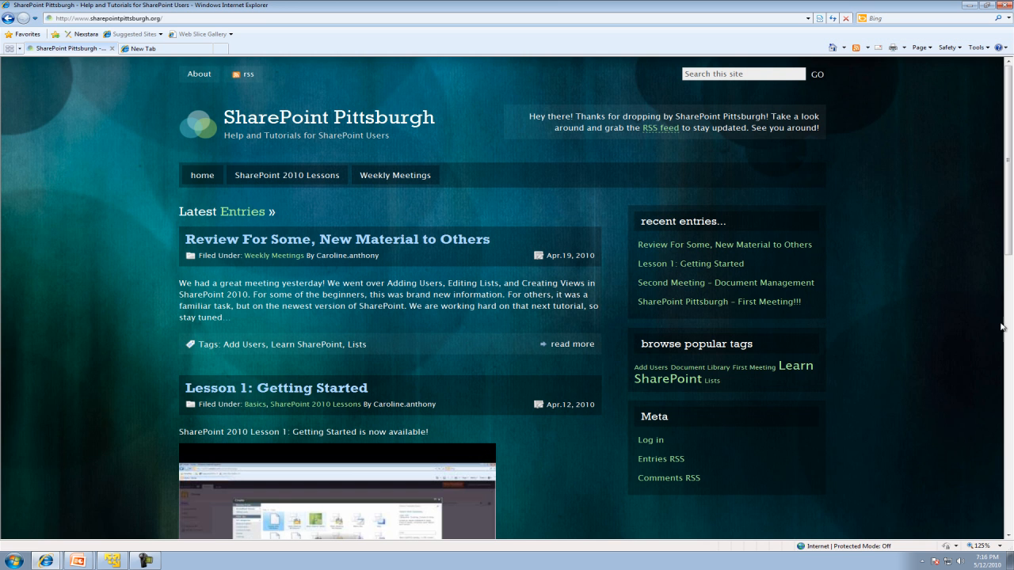
pyautogui.click(127, 48)
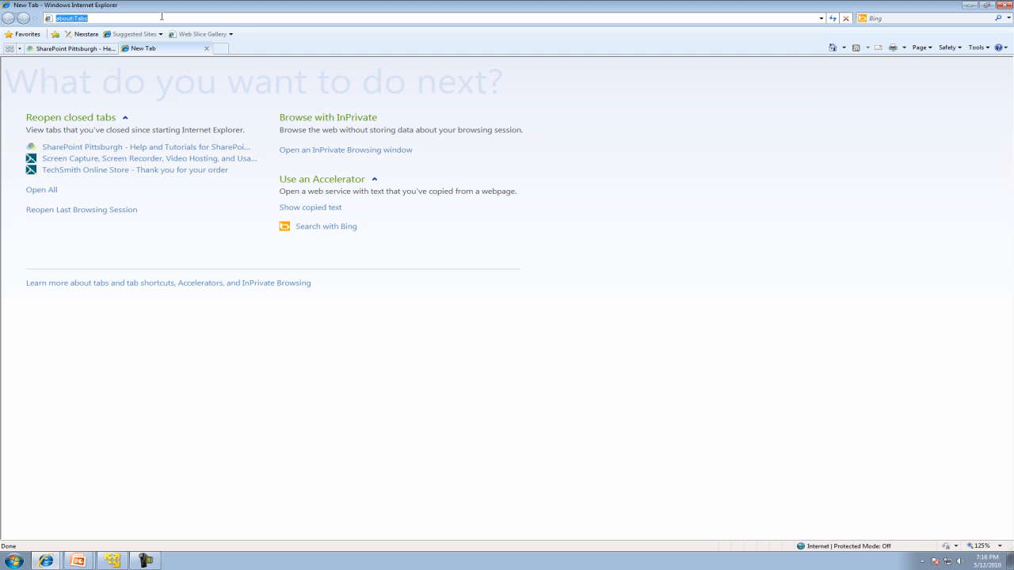
pyautogui.write('http://sp')
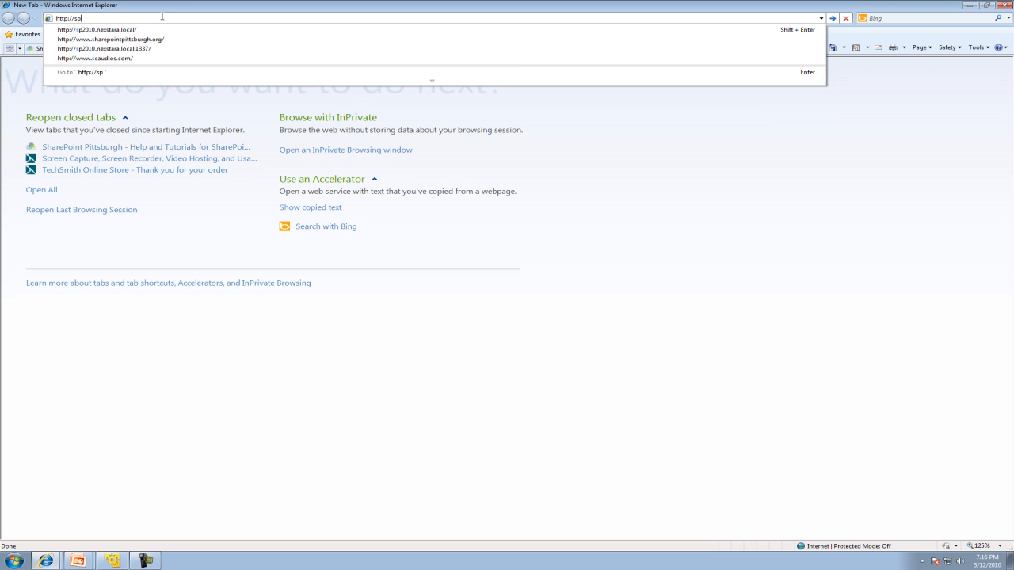
pyautogui.write('210')
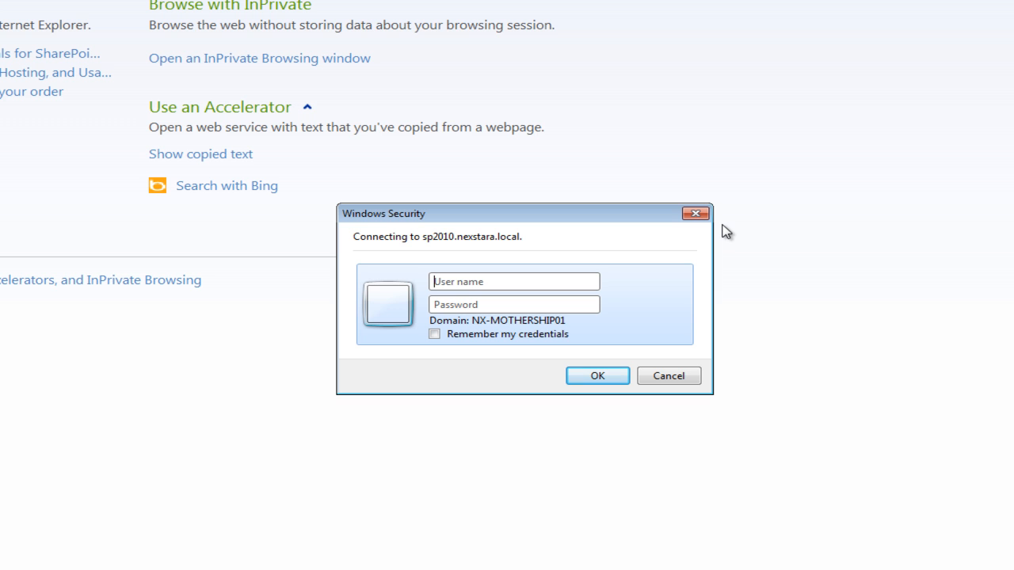
pyautogui.write('NEXSTARA\\')
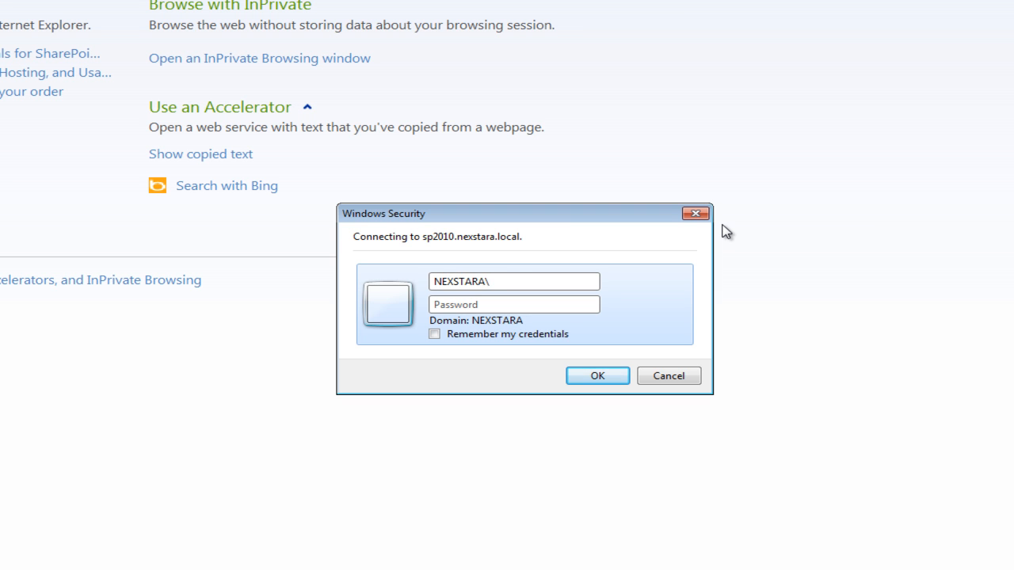
pyautogui.write('administrator')
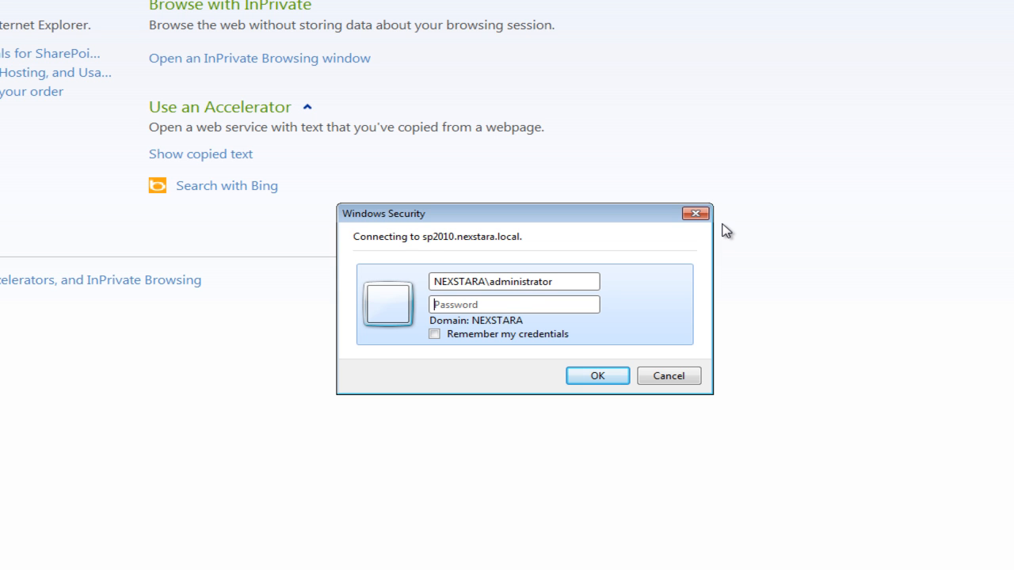
pyautogui.write('password')
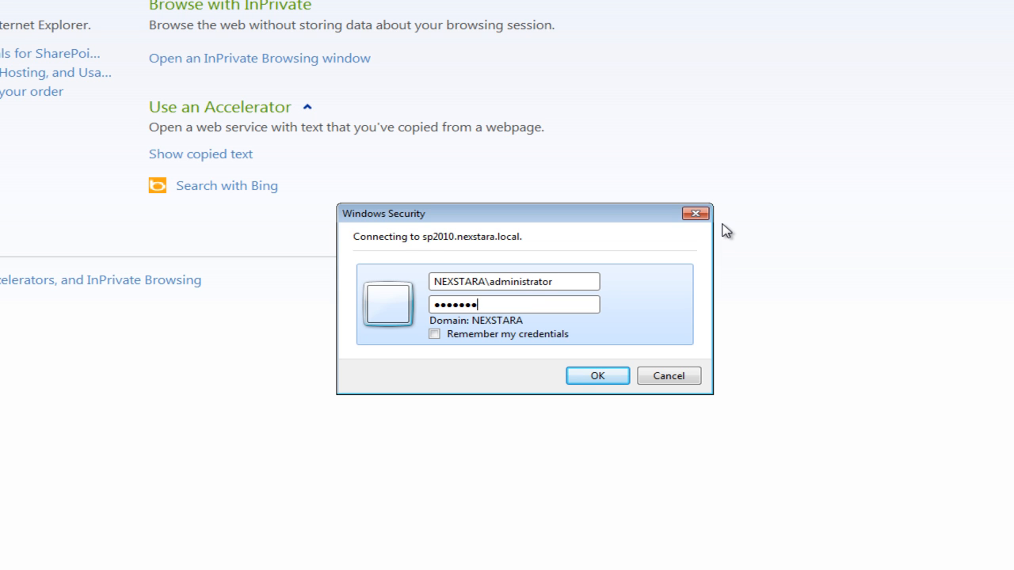
pyautogui.click(597, 375)
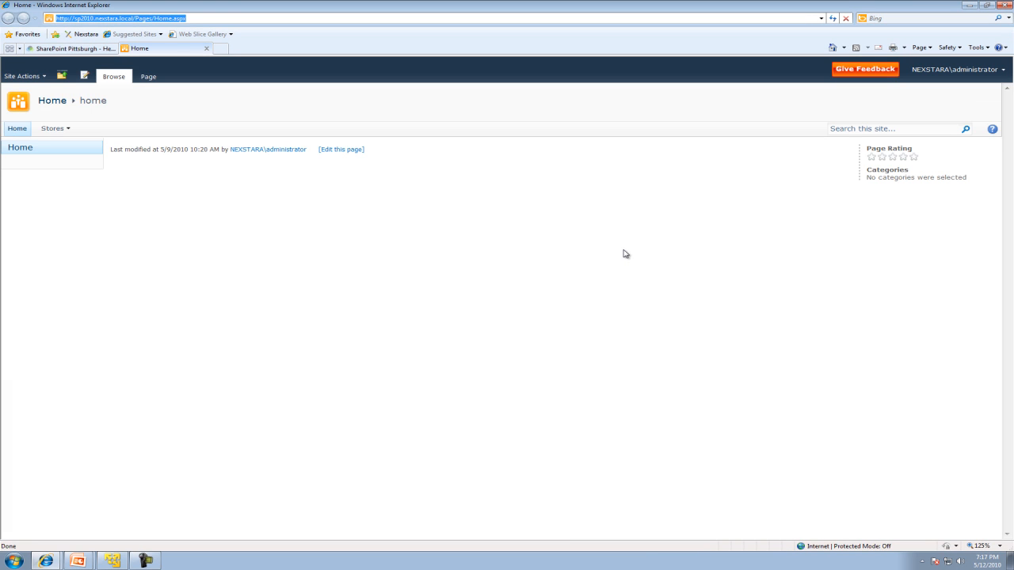
pyautogui.moveTo(511, 278)
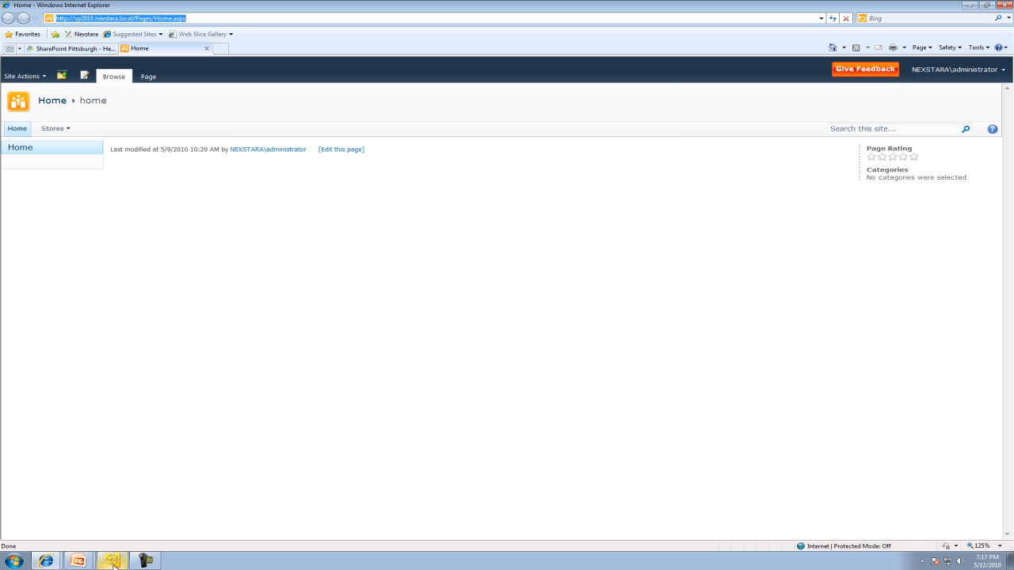
# - Bring up the VMware Player guest window and send it Ctrl+Alt+Del
pyautogui.click(112, 561)
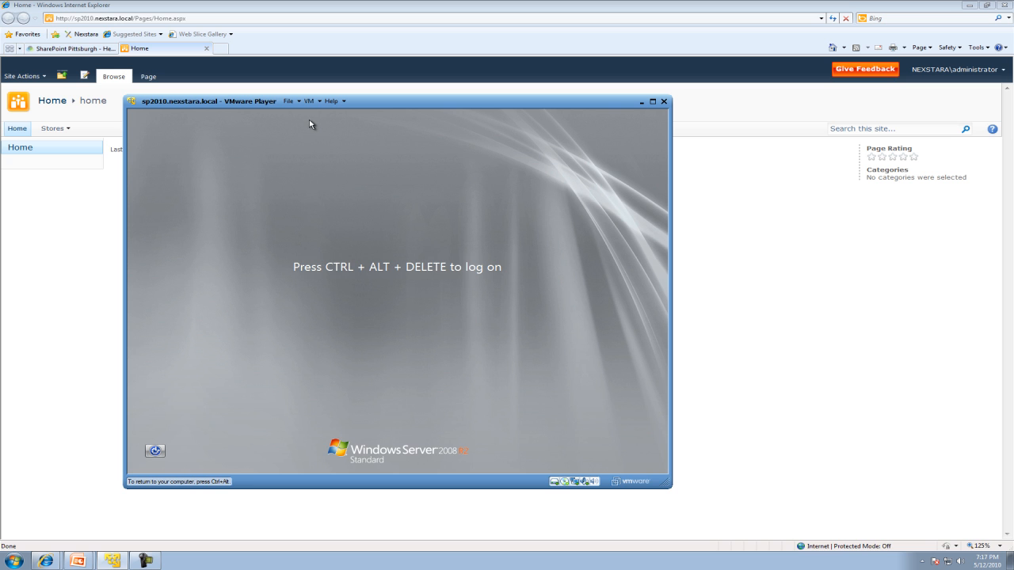
pyautogui.click(310, 101)
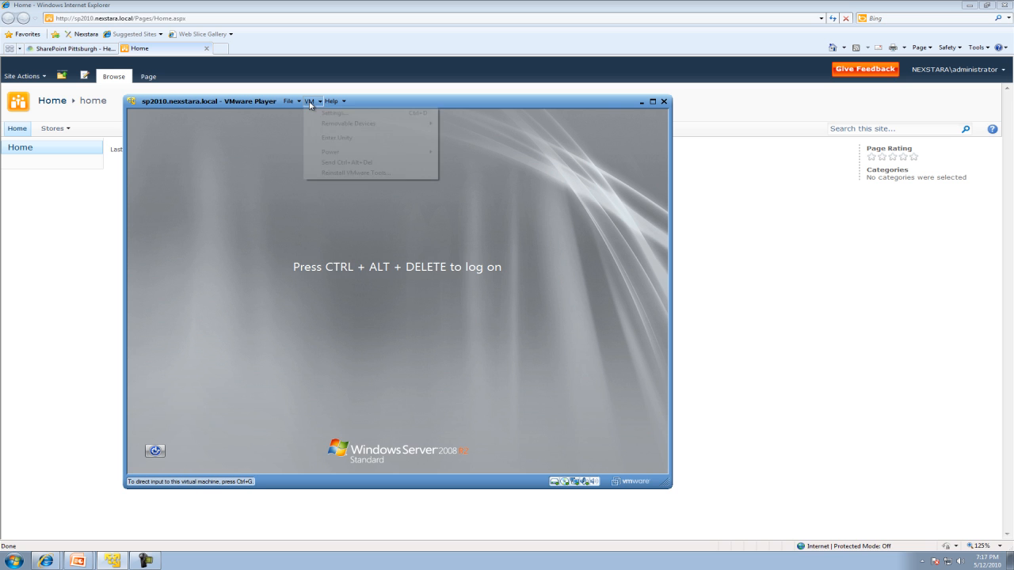
pyautogui.click(346, 162)
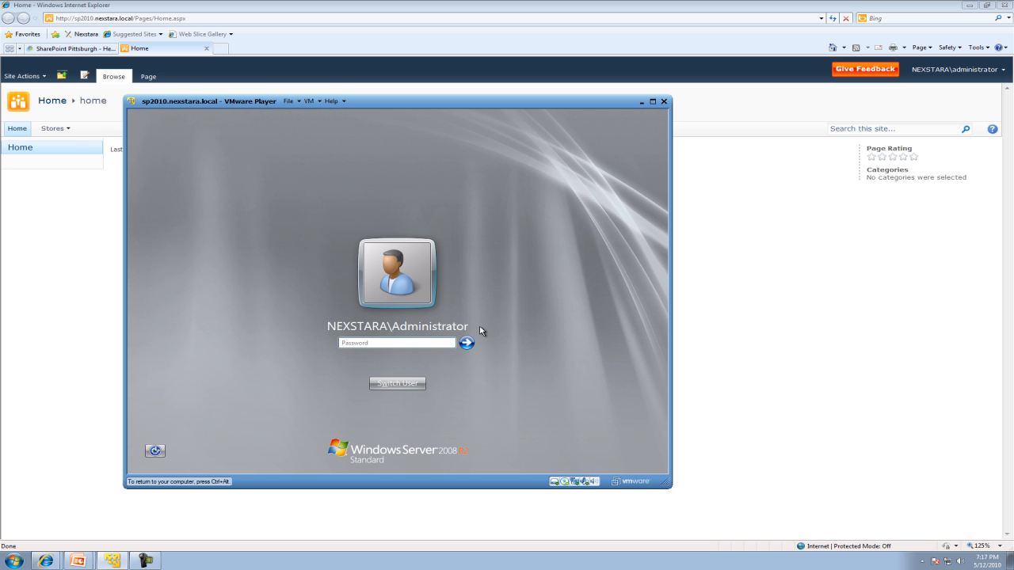
pyautogui.moveTo(409, 384)
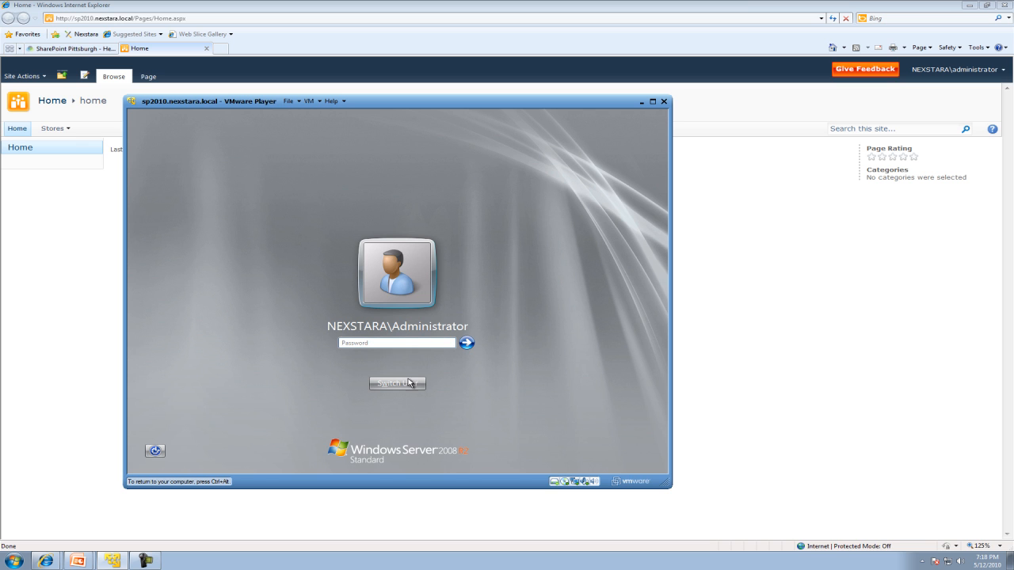
pyautogui.click(396, 383)
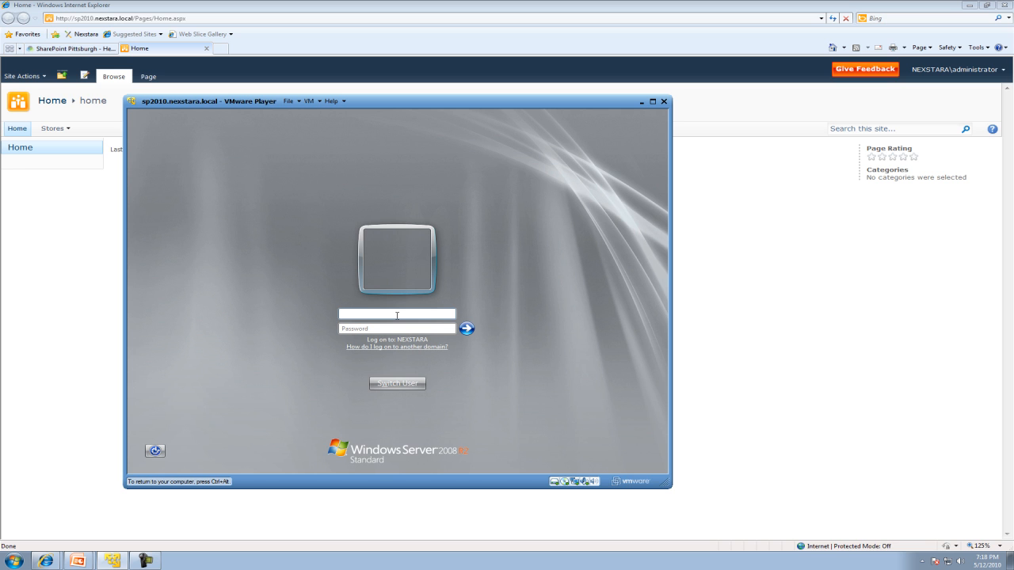
pyautogui.write('NEXSTARA\\')
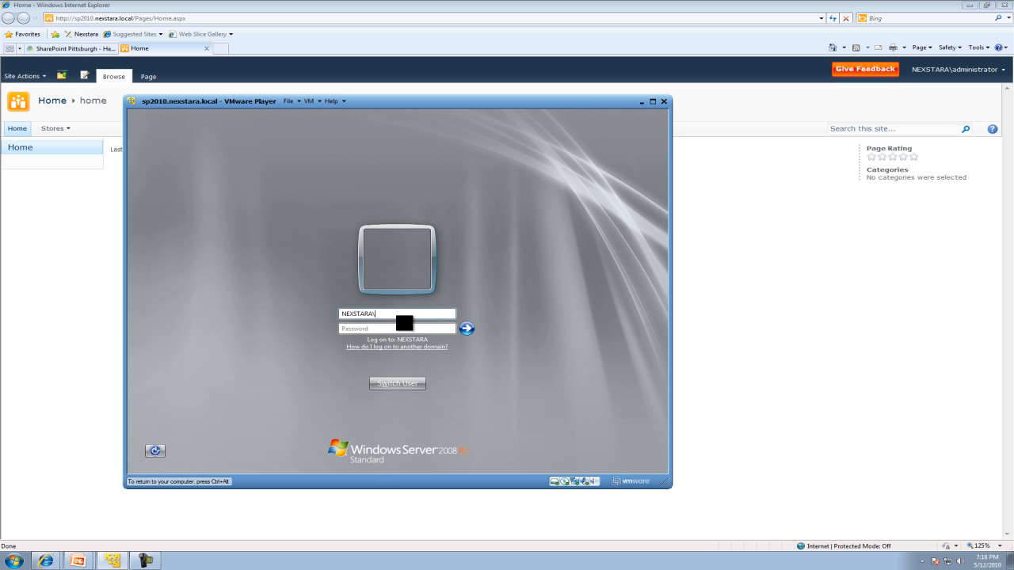
pyautogui.write('administrator')
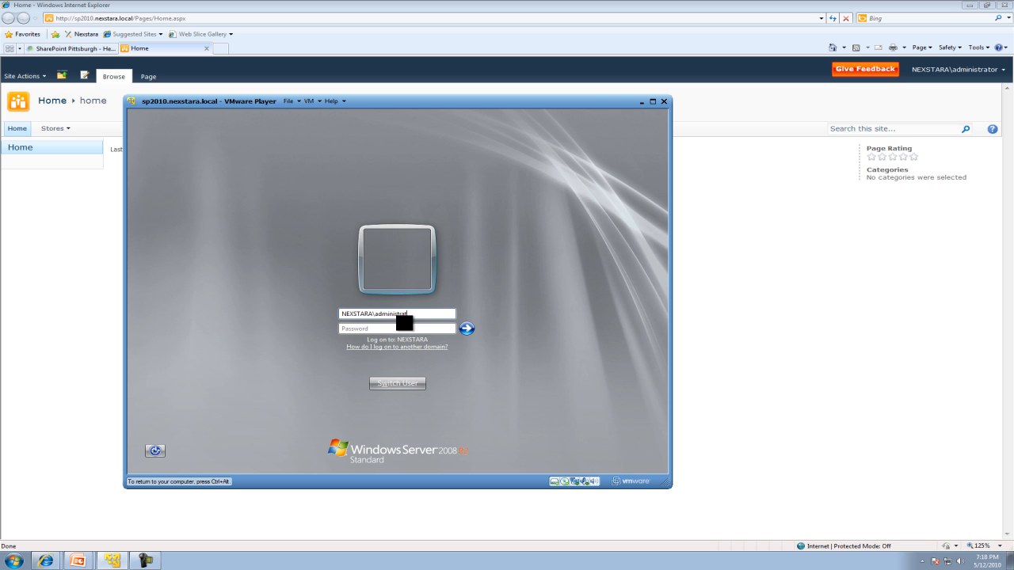
pyautogui.write('password')
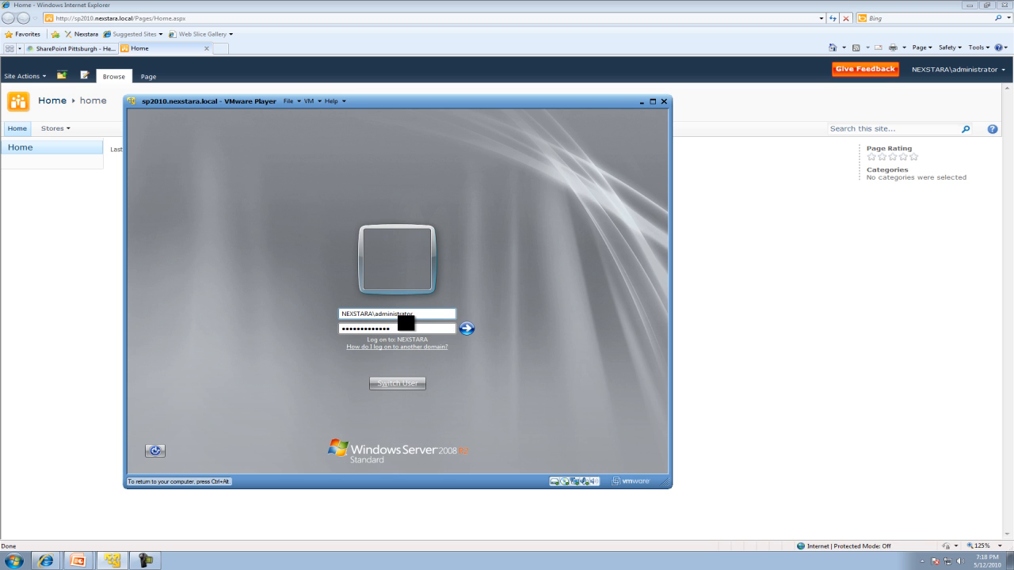
pyautogui.click(466, 328)
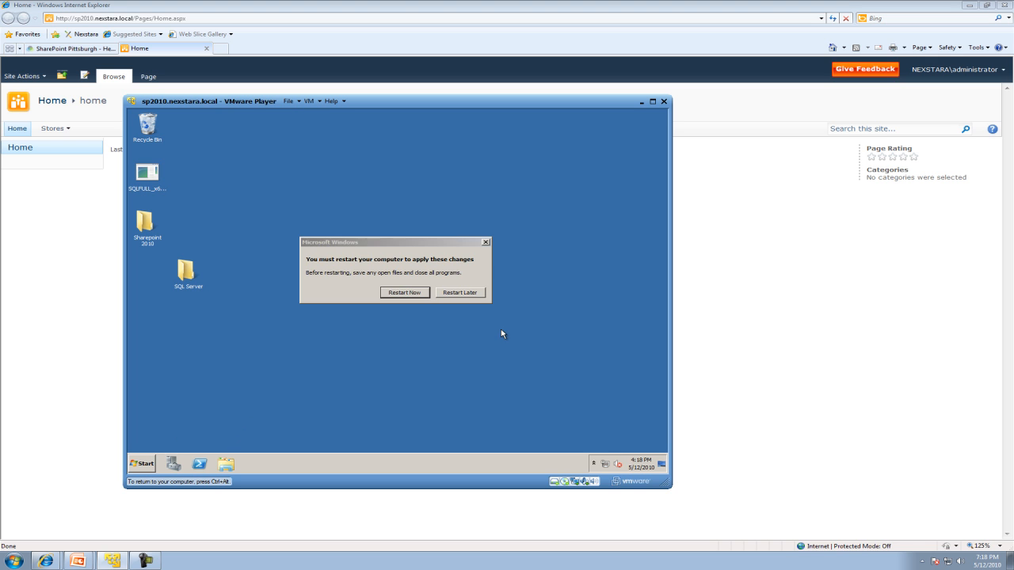
# - Postpone the guest restart and close Server Manager
pyautogui.click(460, 293)
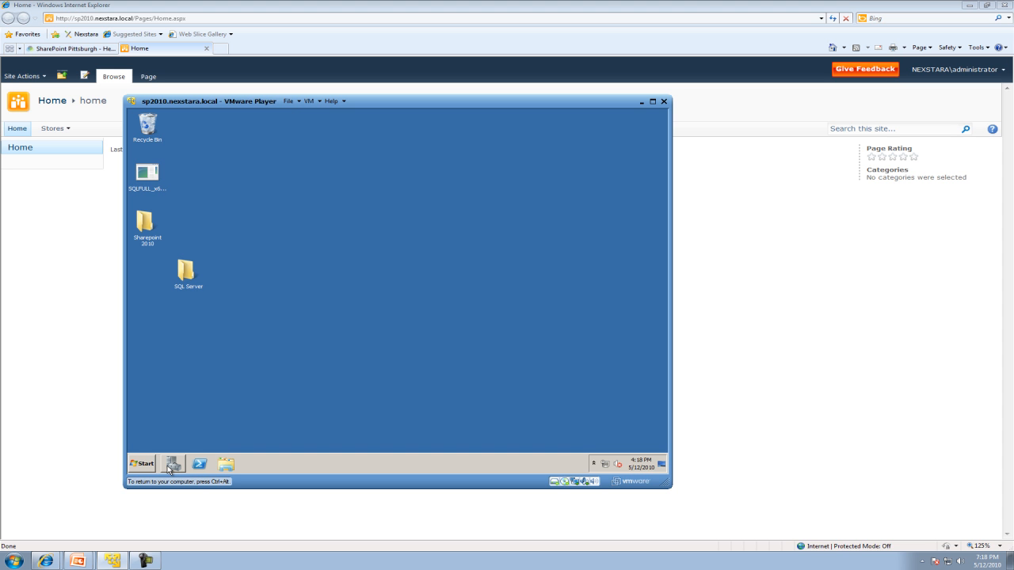
pyautogui.click(173, 464)
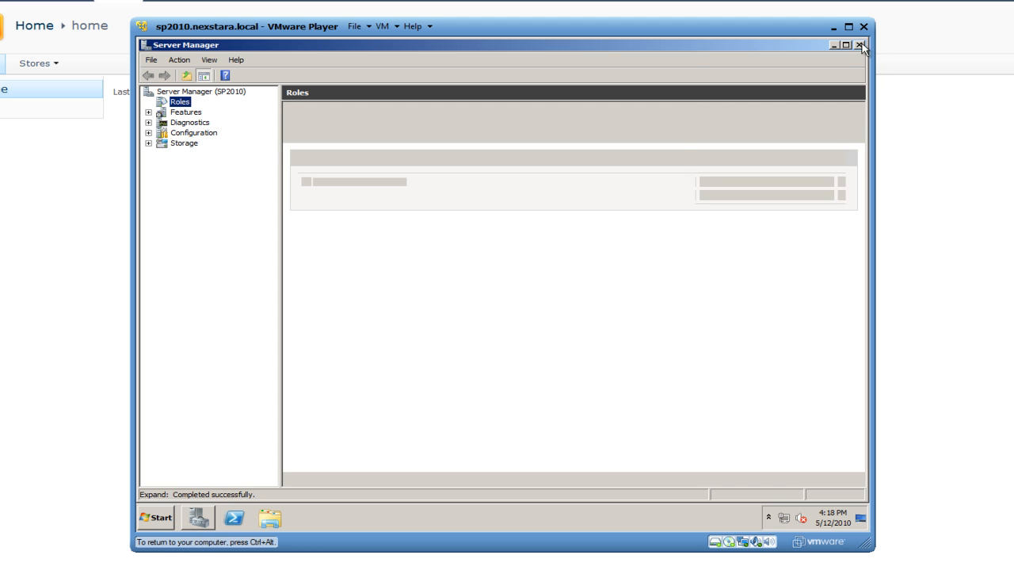
pyautogui.click(861, 45)
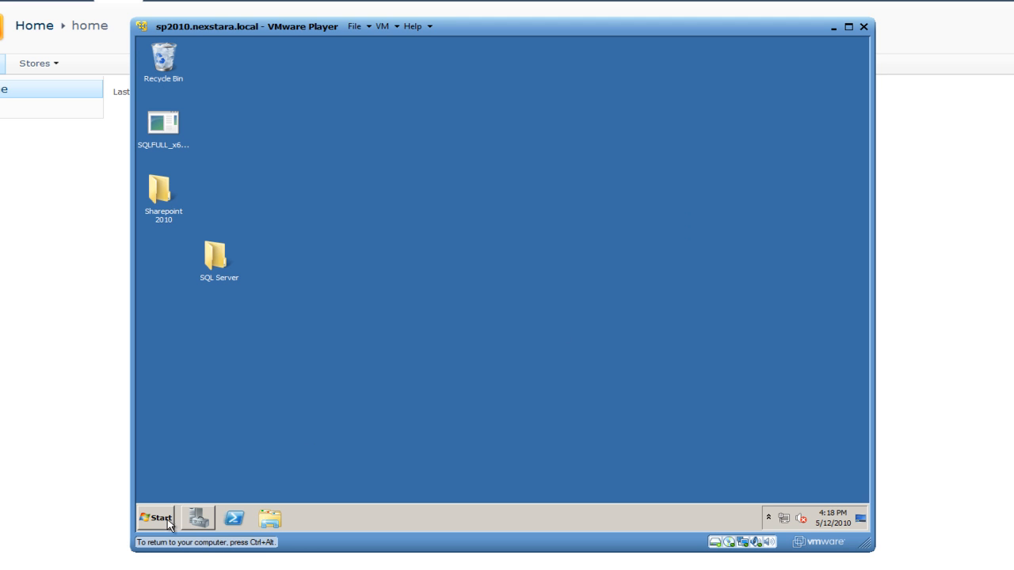
# - Launch Active Directory Users and Computers from the Start menu
pyautogui.click(155, 519)
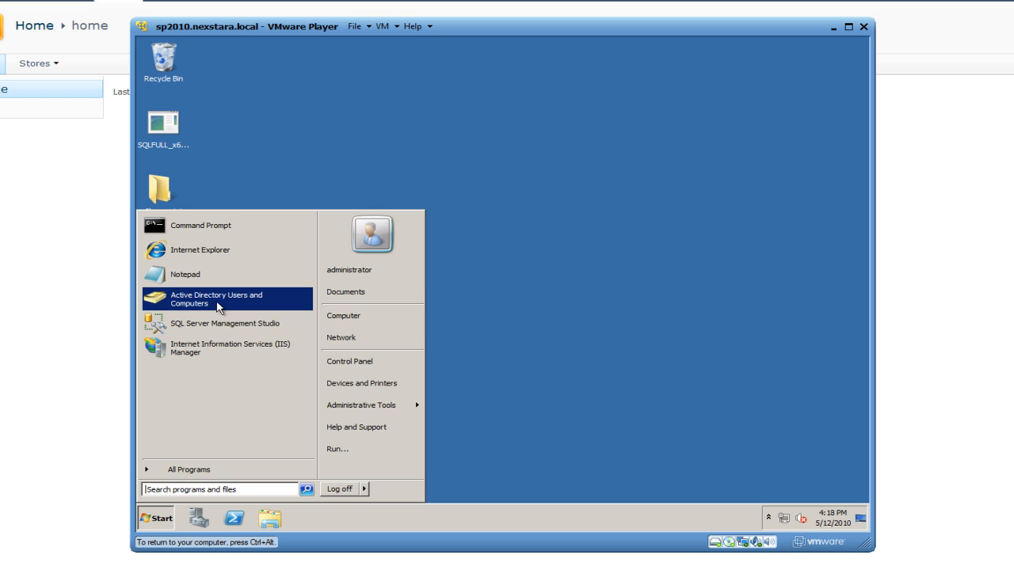
pyautogui.click(156, 518)
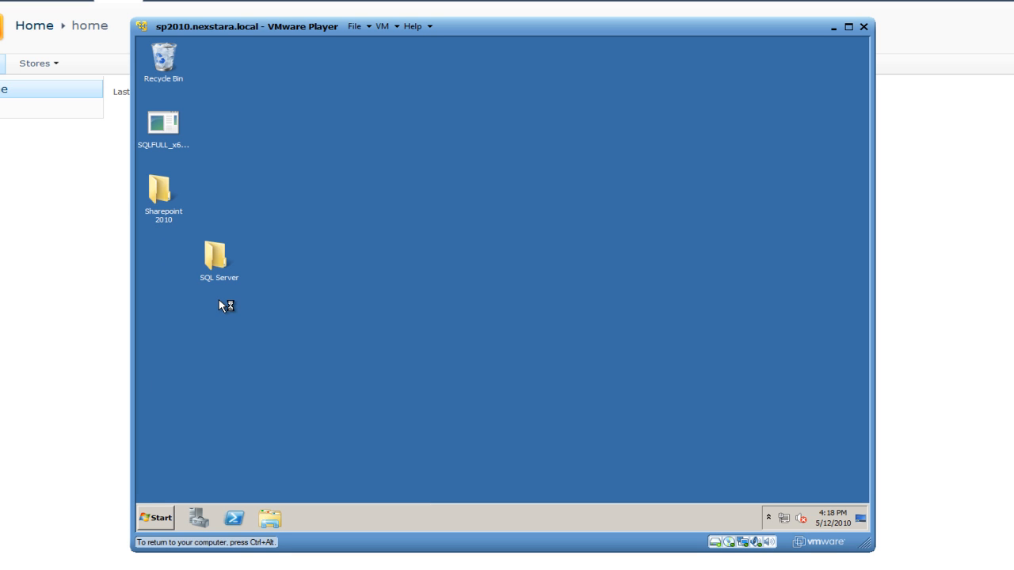
pyautogui.moveTo(222, 306)
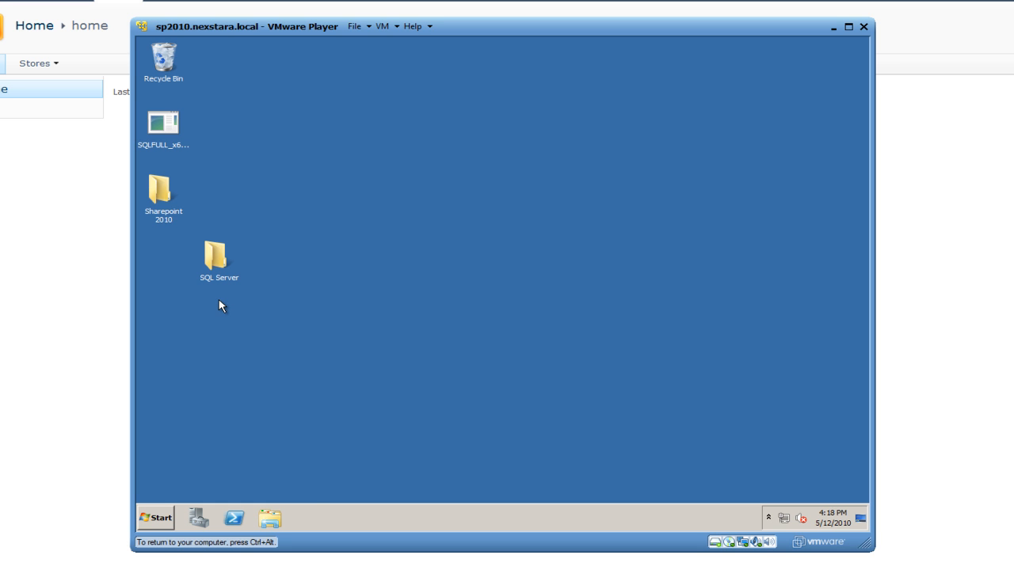
pyautogui.click(306, 518)
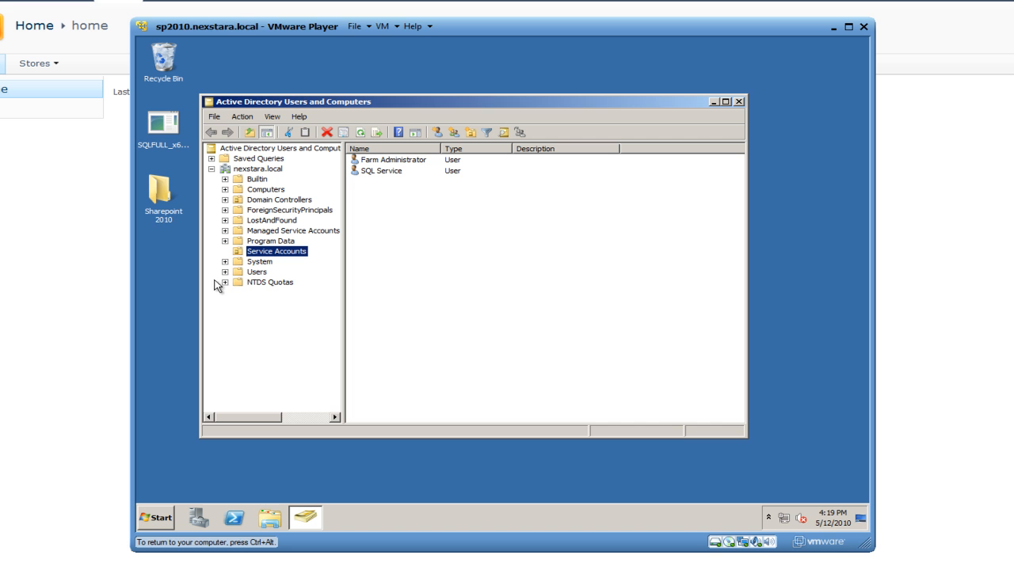
pyautogui.click(257, 272)
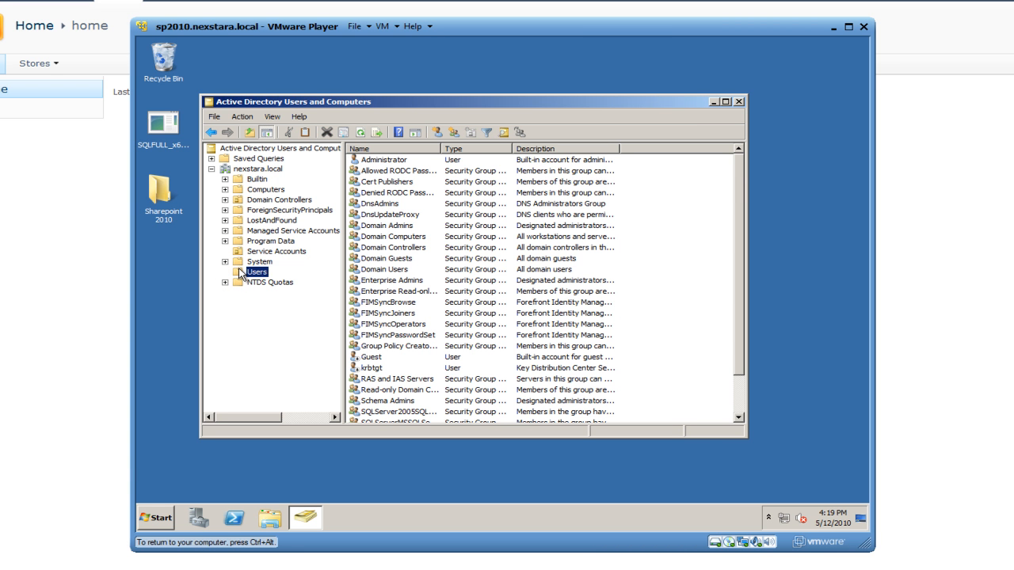
pyautogui.rightClick(255, 272)
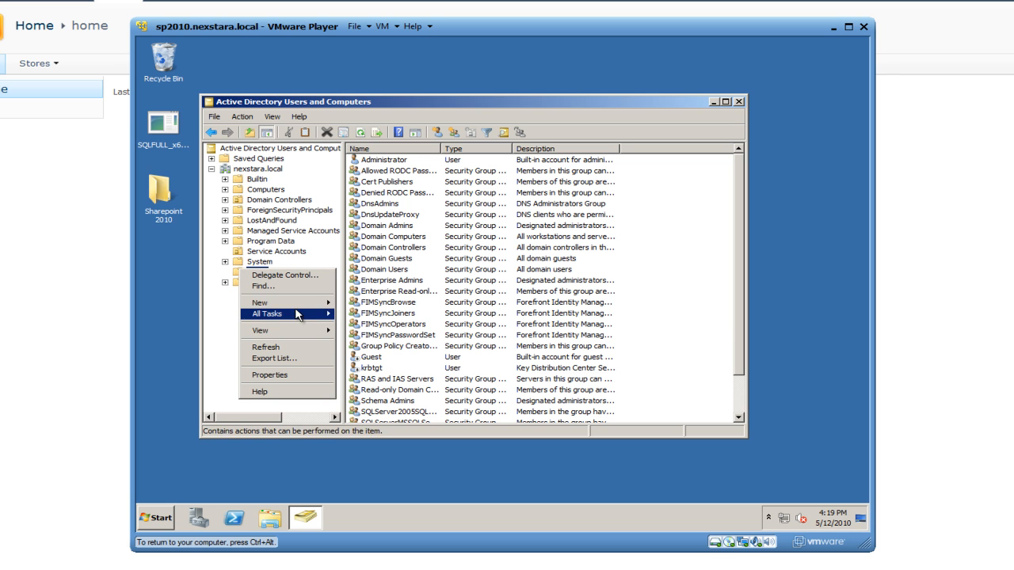
pyautogui.moveTo(259, 302)
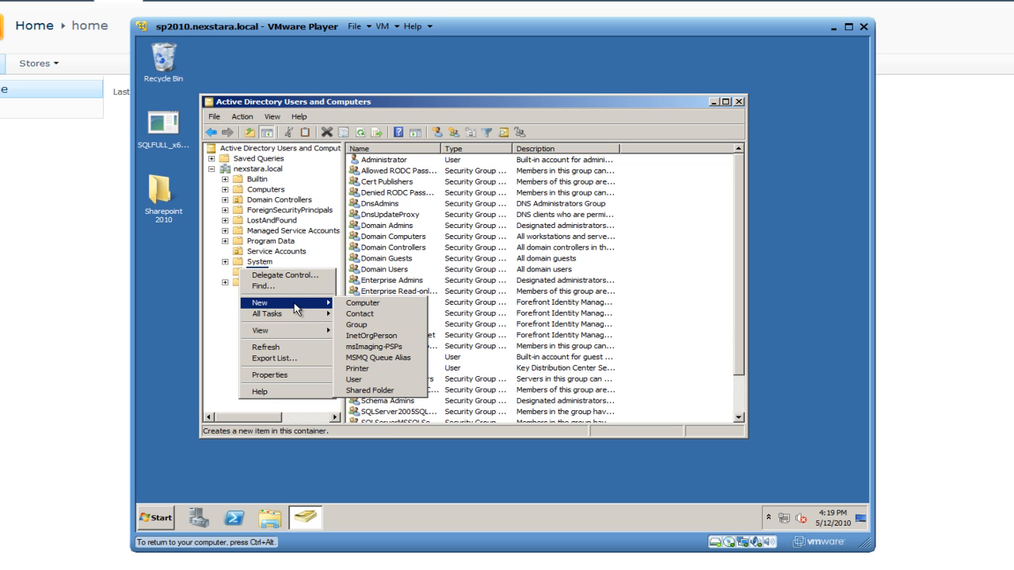
pyautogui.moveTo(354, 379)
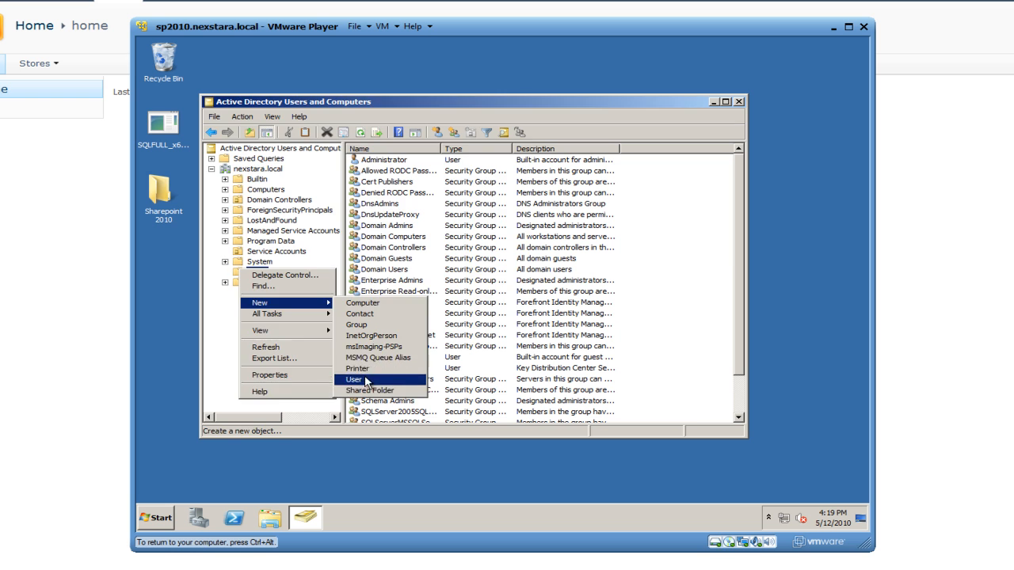
pyautogui.click(354, 380)
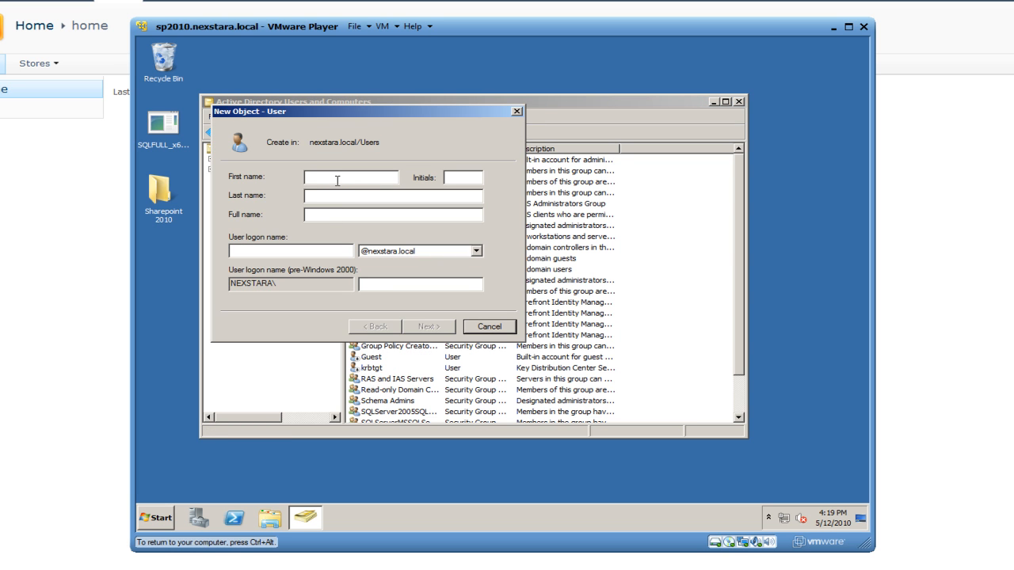
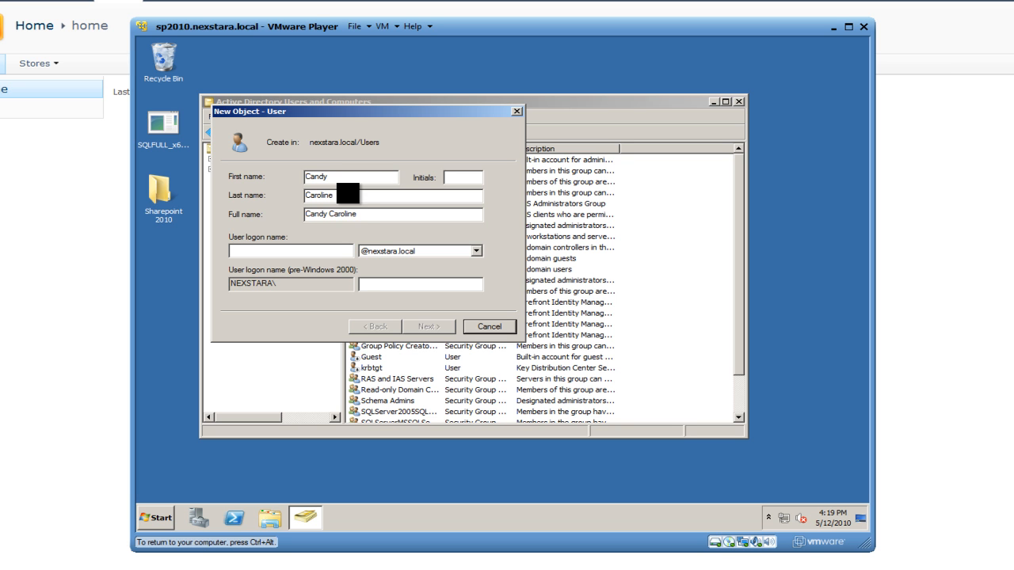
pyautogui.write('can')
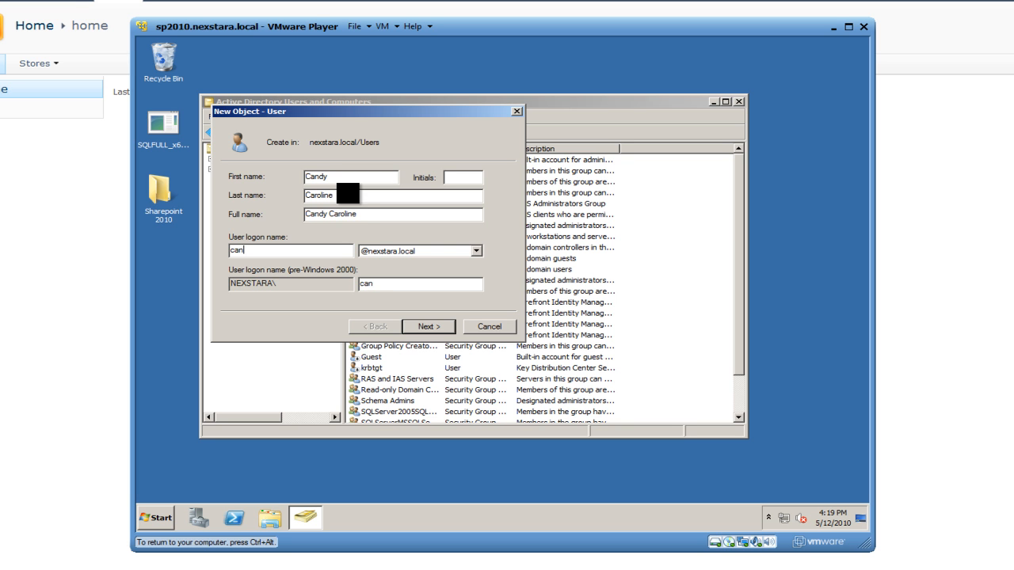
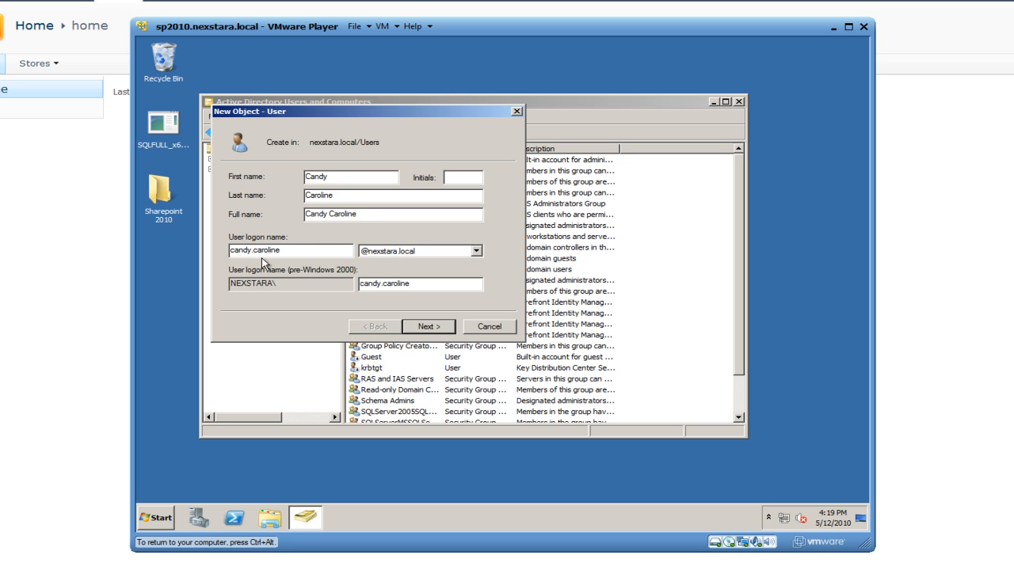
pyautogui.moveTo(440, 331)
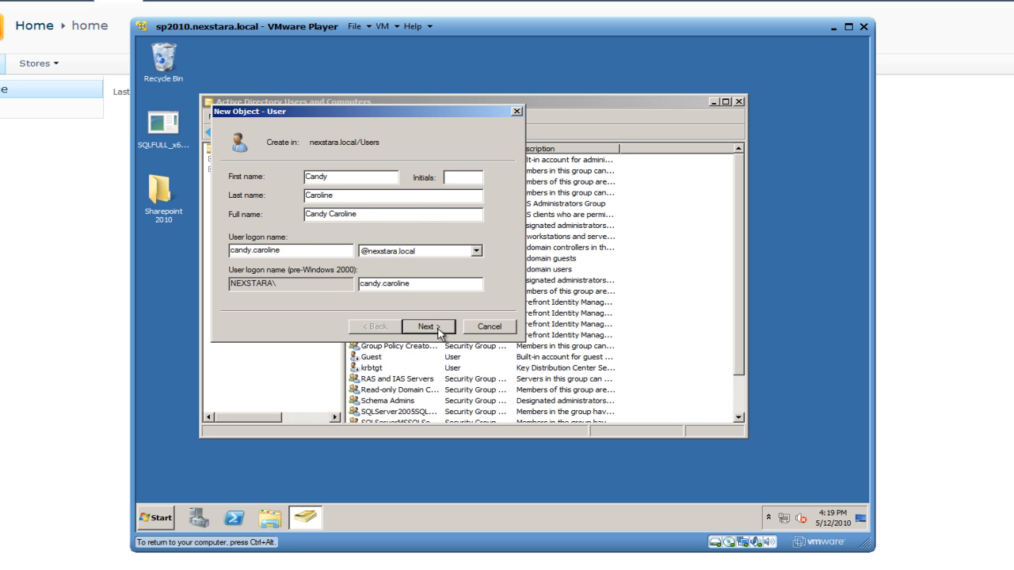
# - Enter the password and set 'User cannot change password' and 'Password never expires'
pyautogui.click(428, 327)
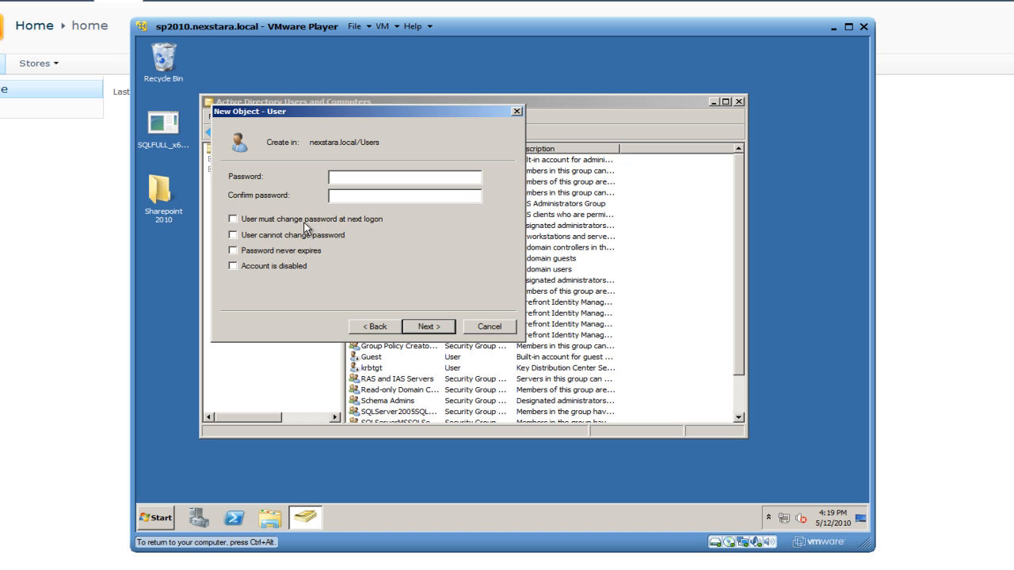
pyautogui.moveTo(329, 230)
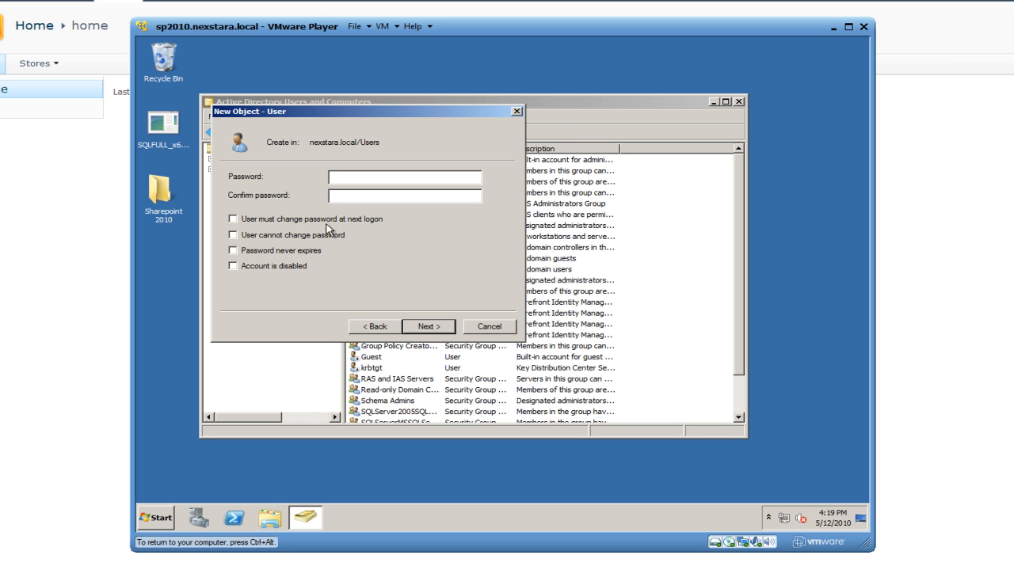
pyautogui.click(233, 234)
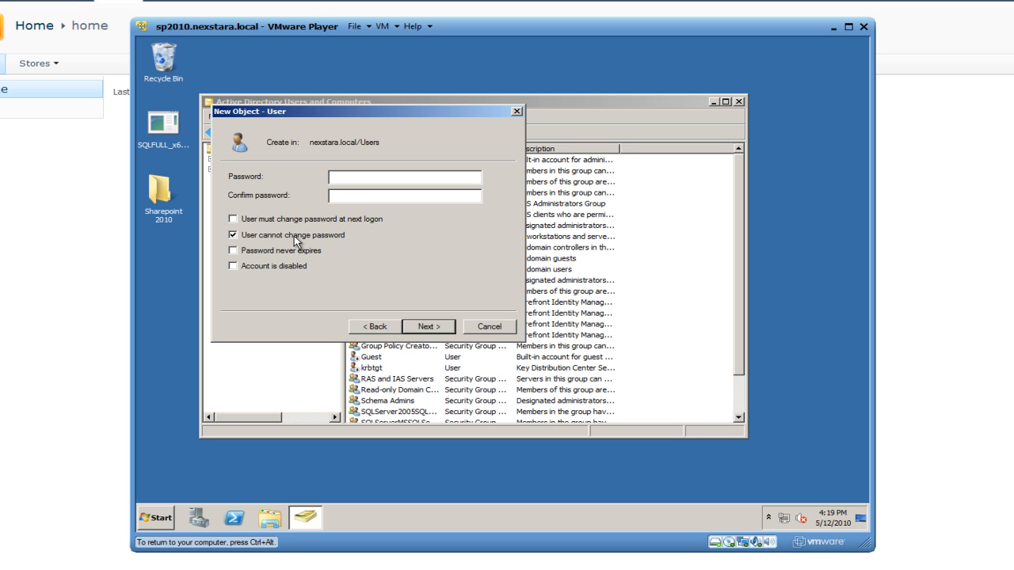
pyautogui.click(233, 251)
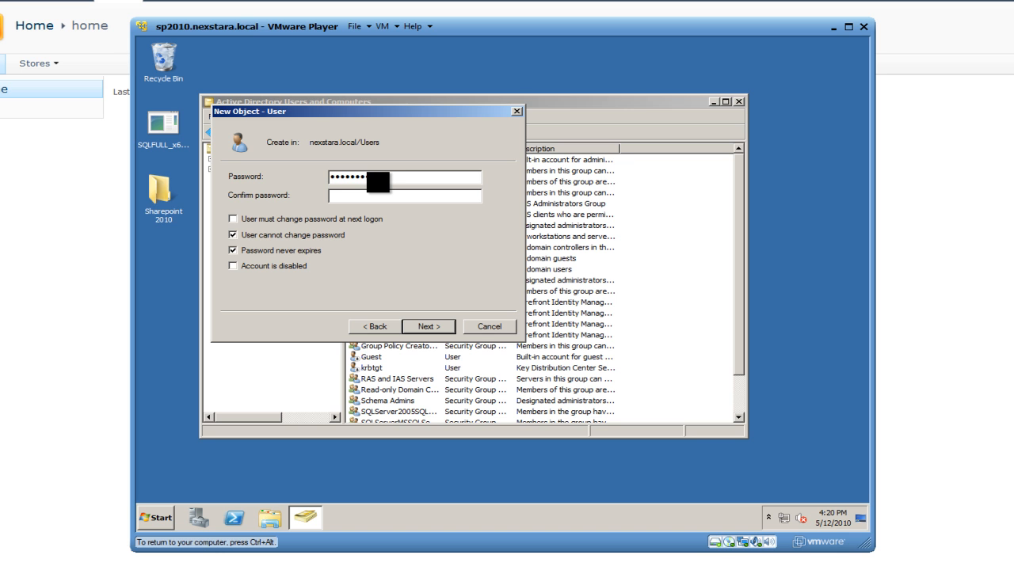
pyautogui.write('•••••')
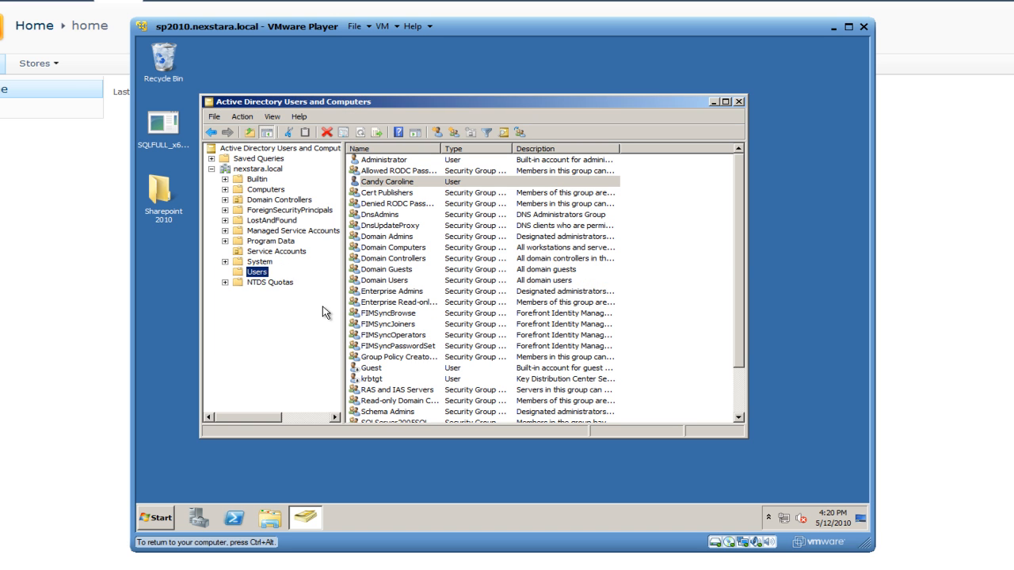
pyautogui.rightClick(256, 272)
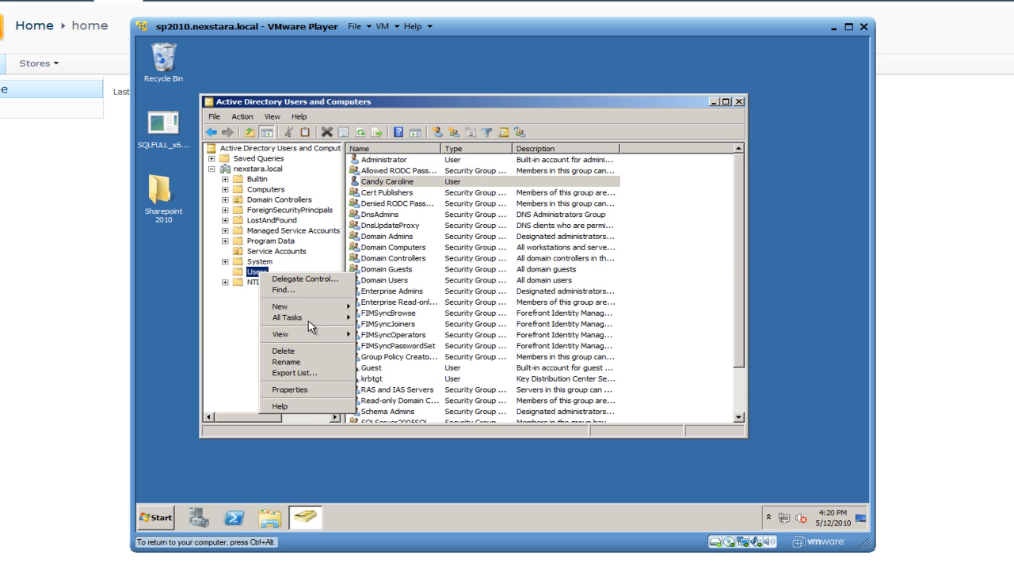
pyautogui.click(280, 307)
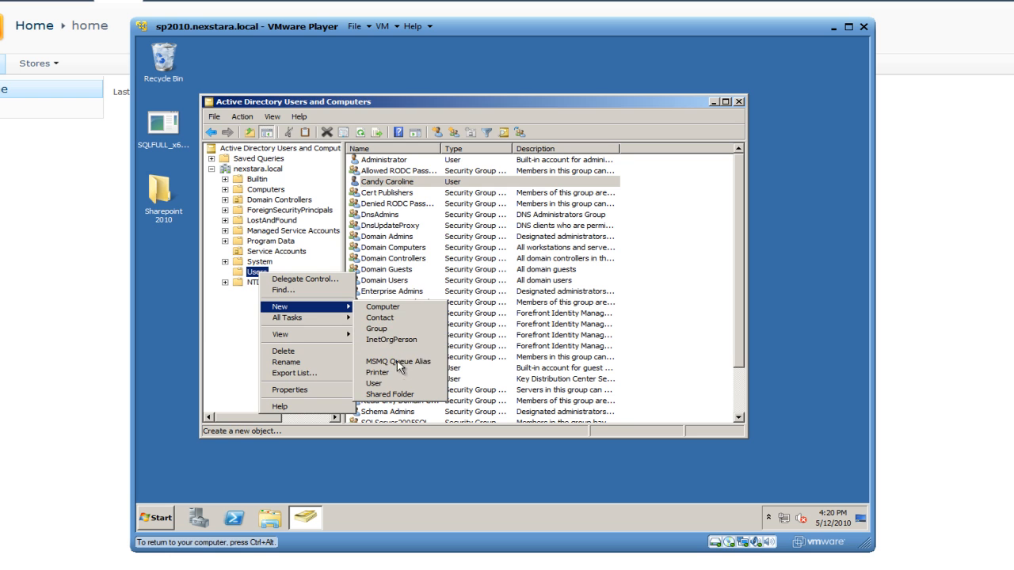
pyautogui.click(374, 382)
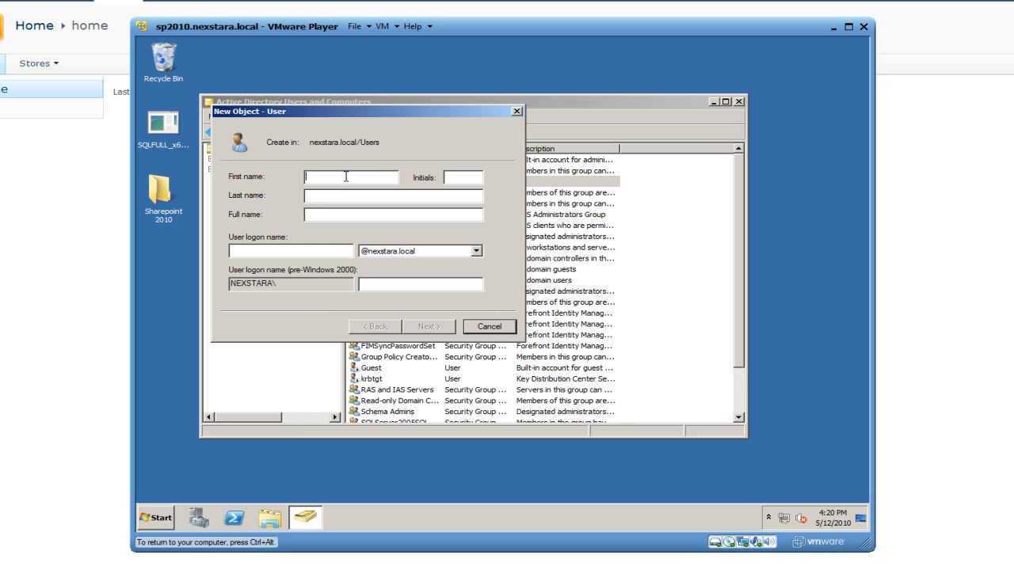
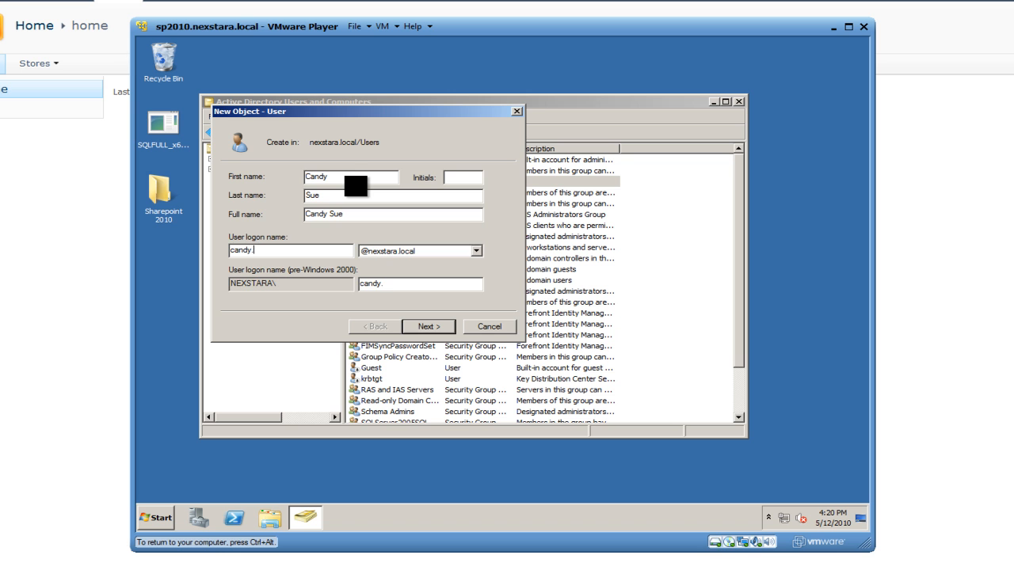
# - Set password 'password', block password changes, make it never expire, and finish
pyautogui.click(427, 327)
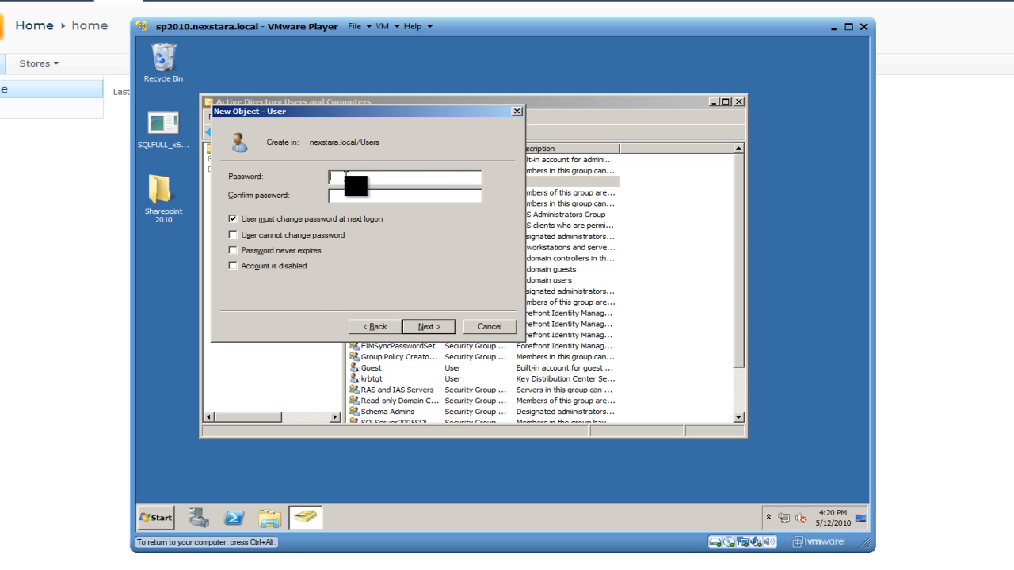
pyautogui.write('password')
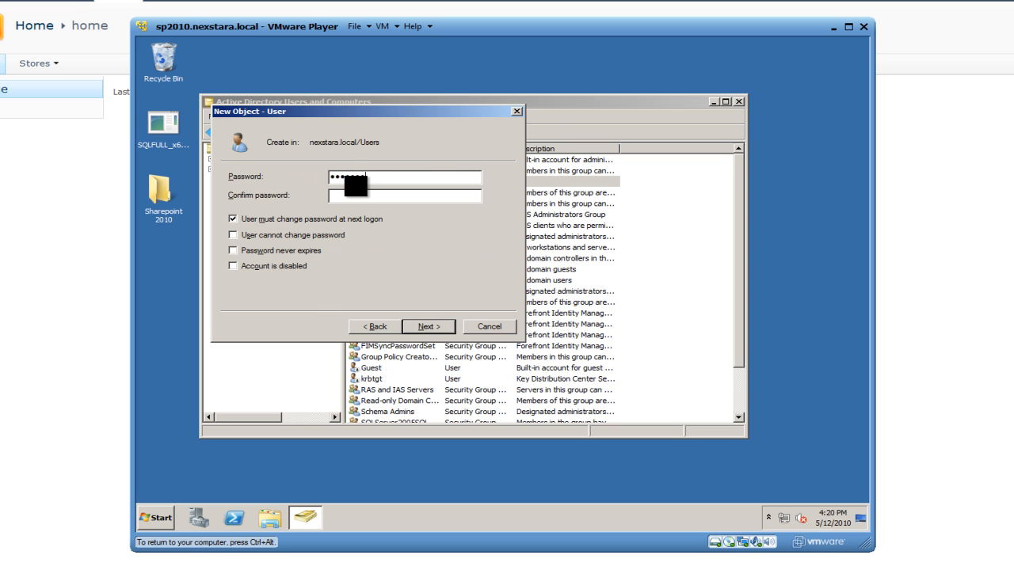
pyautogui.write('password')
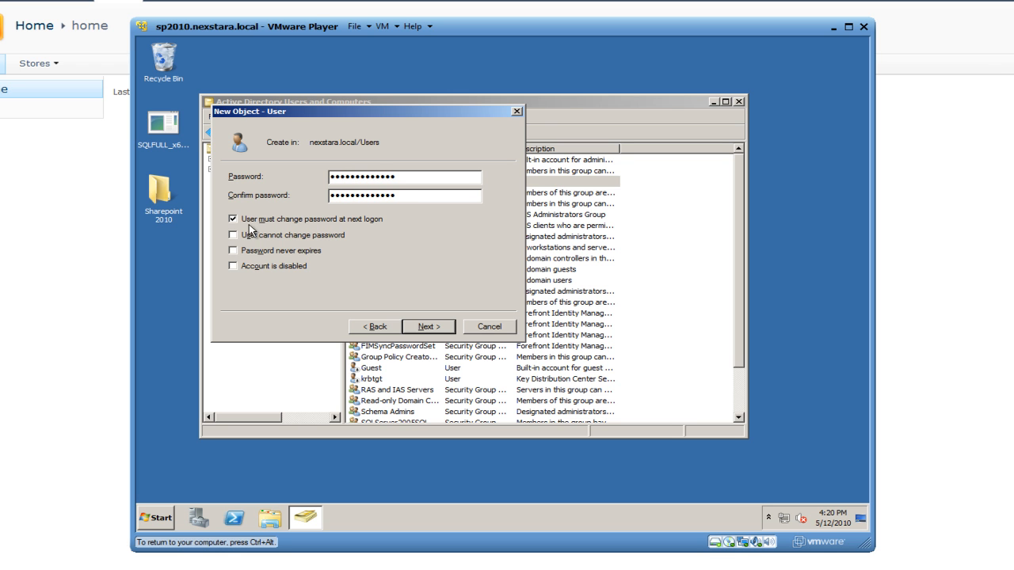
pyautogui.click(233, 234)
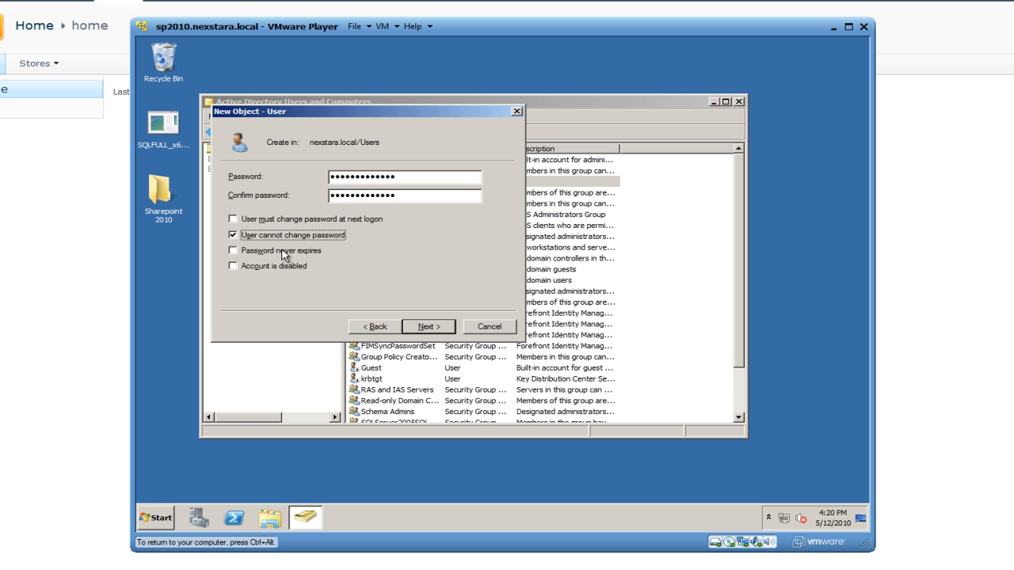
pyautogui.click(428, 327)
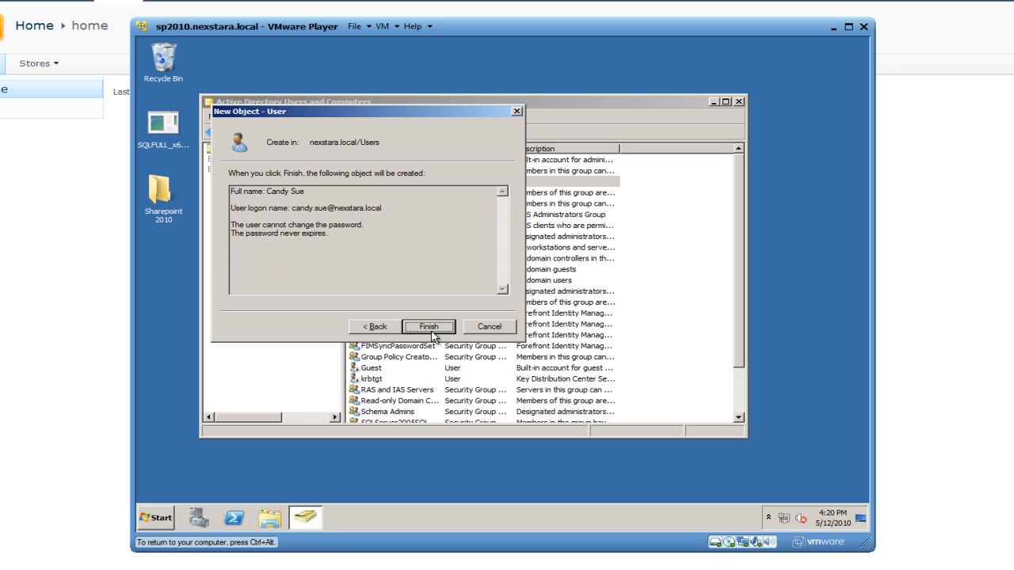
pyautogui.click(429, 327)
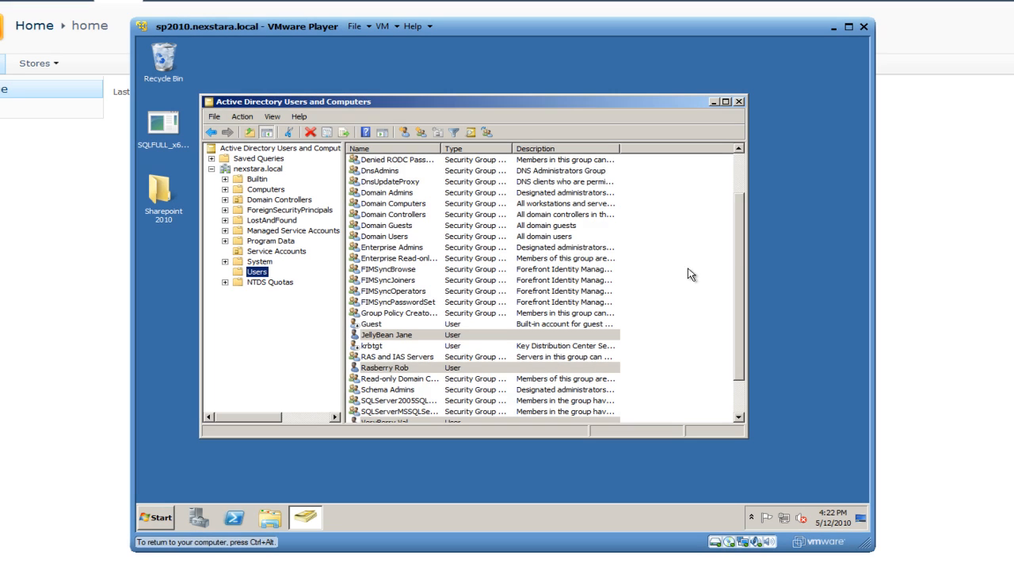
pyautogui.scroll(3)
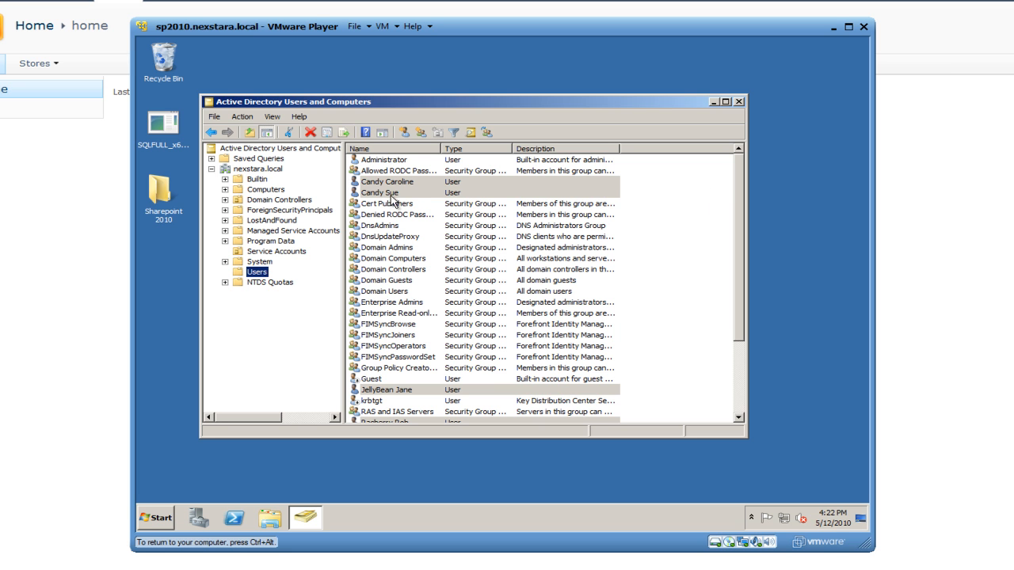
pyautogui.moveTo(735, 219)
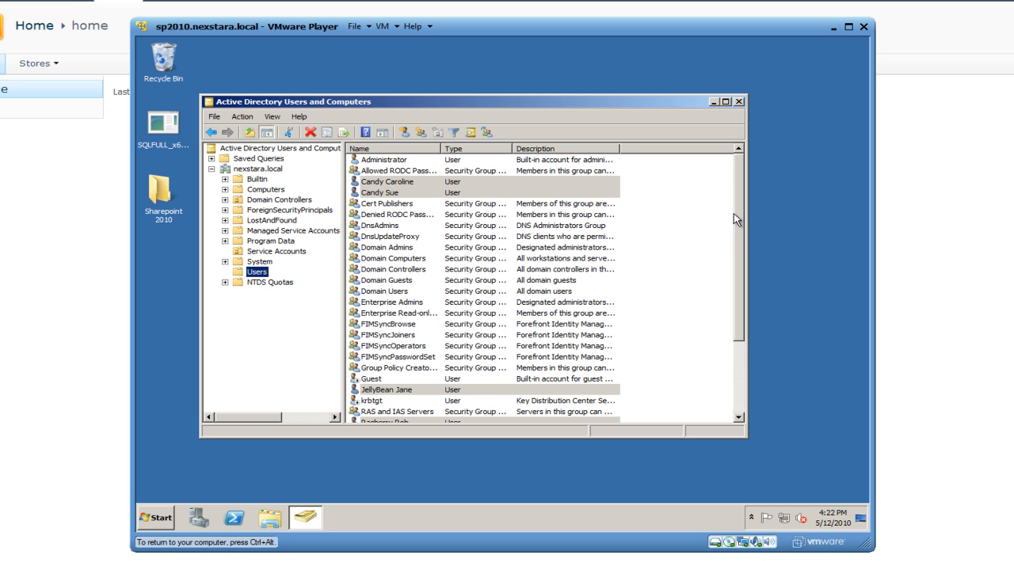
pyautogui.scroll(-3)
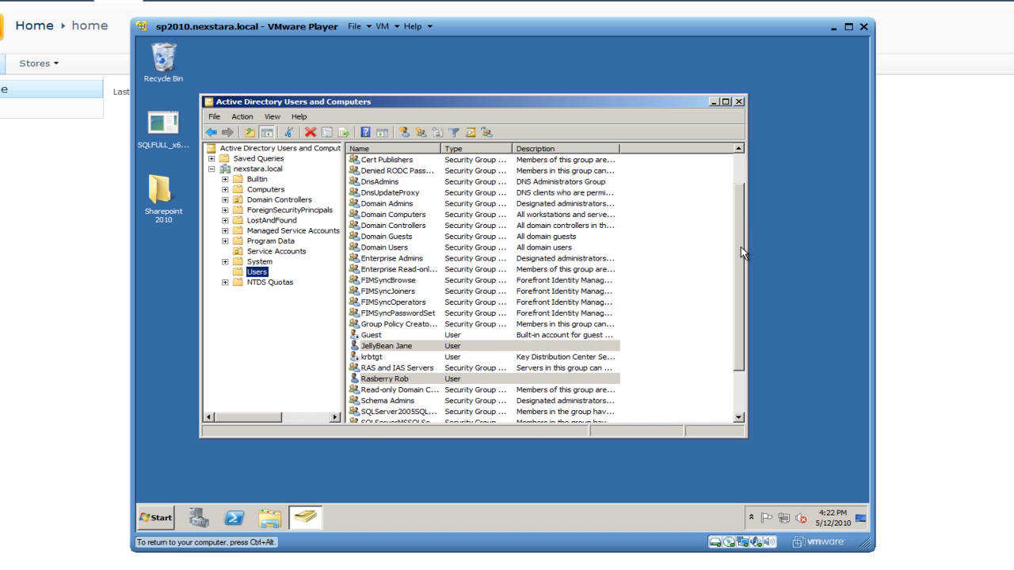
pyautogui.scroll(-3)
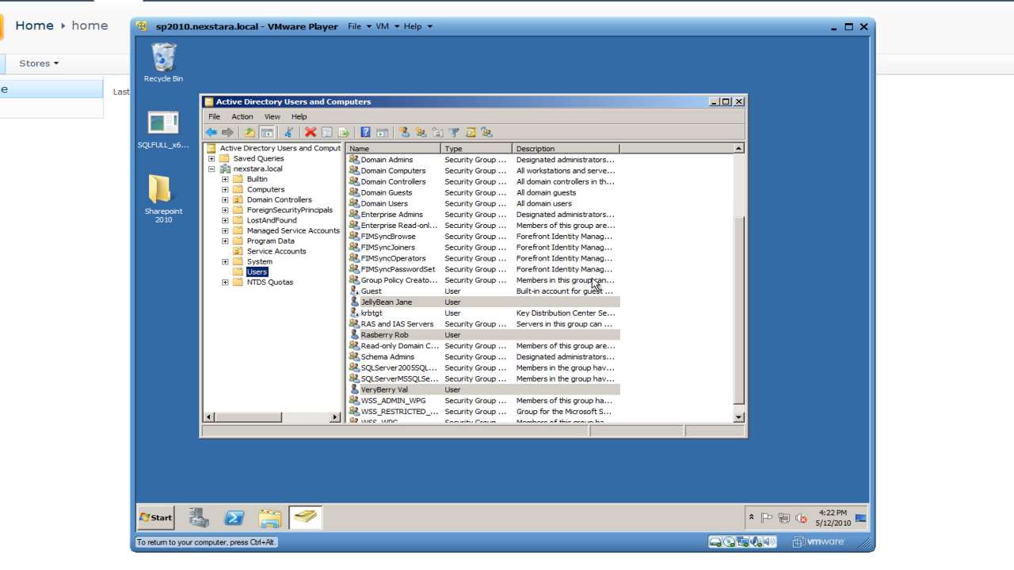
# - Close Active Directory Users and Computers and log off the guest server
pyautogui.click(738, 101)
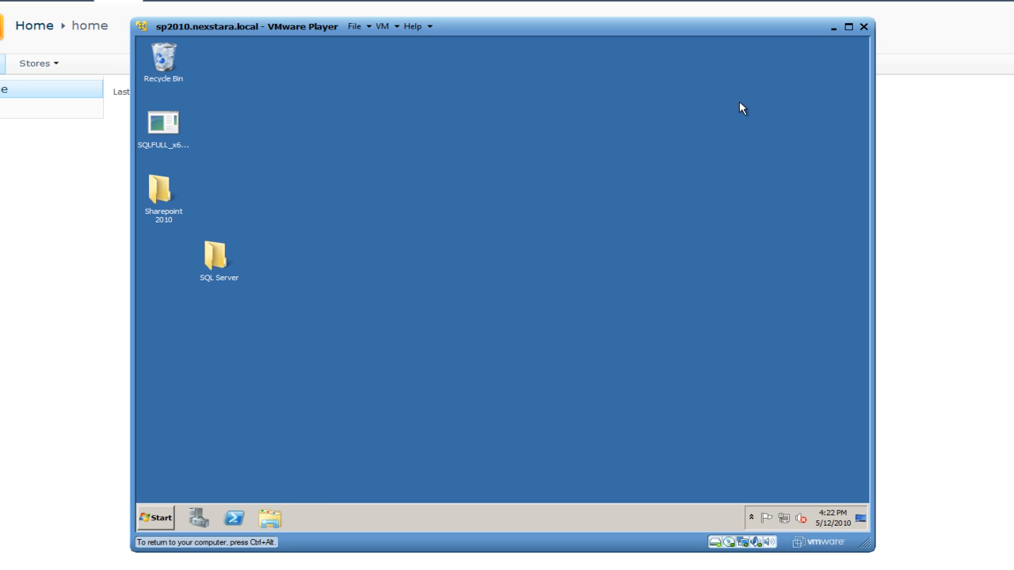
pyautogui.click(155, 518)
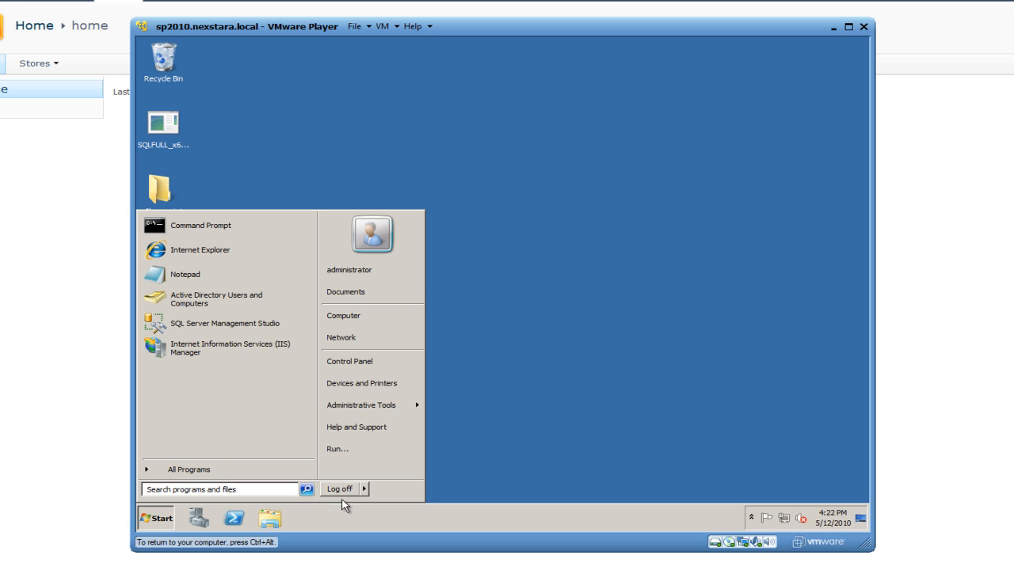
pyautogui.click(339, 489)
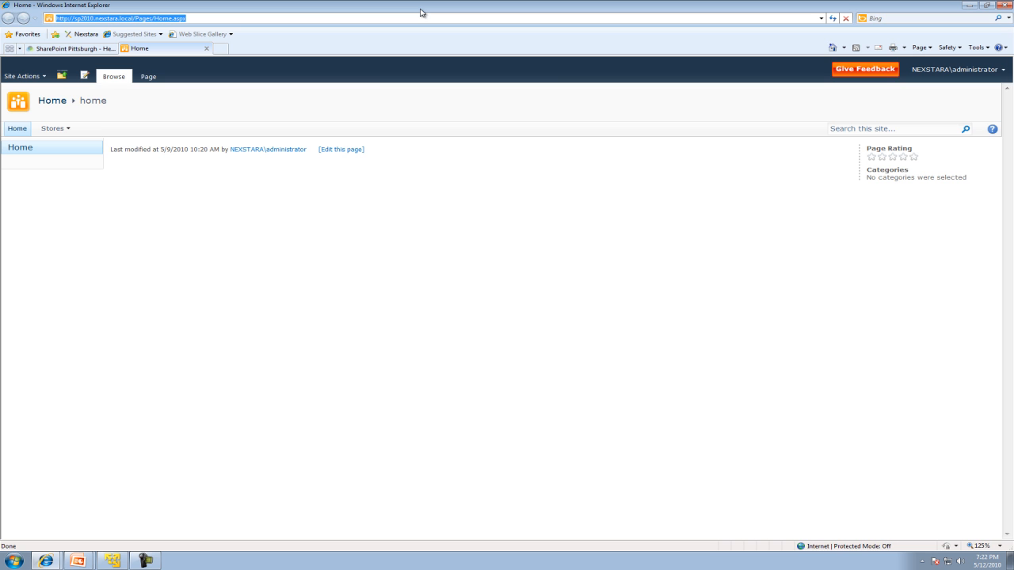
pyautogui.moveTo(128, 133)
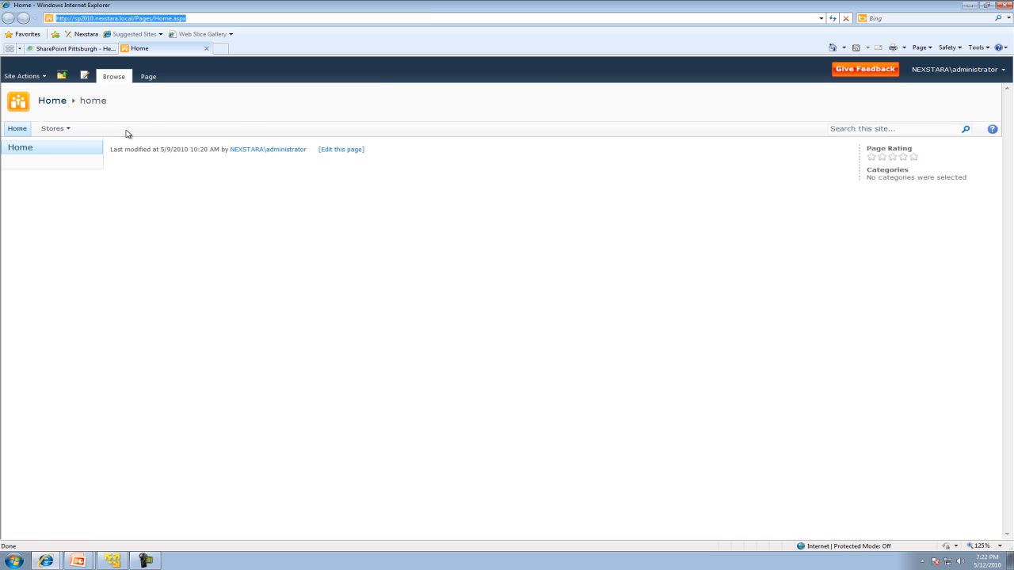
# - Go to the Stores site and open the Create gallery from Site Actions > More Options
pyautogui.click(53, 128)
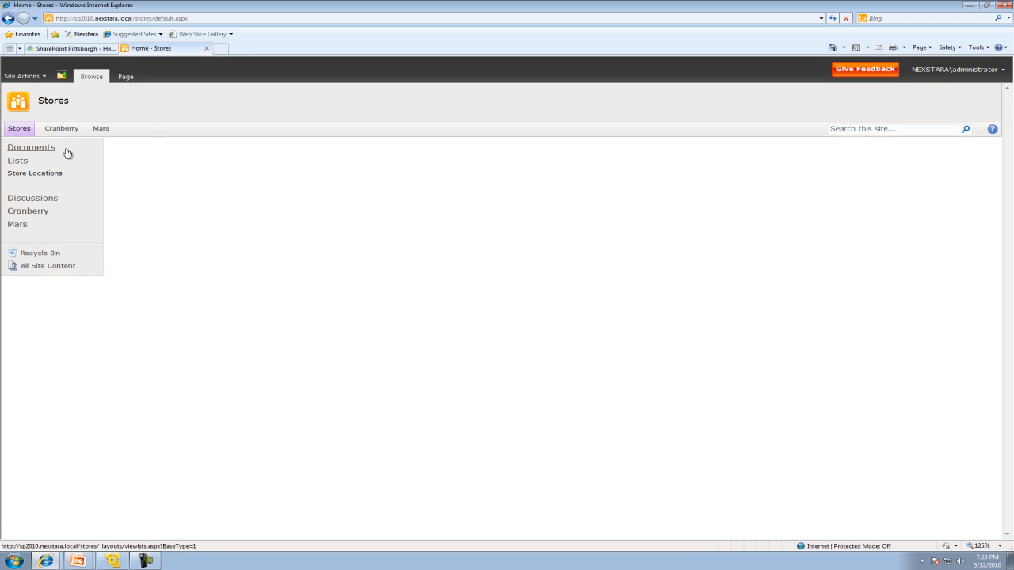
pyautogui.moveTo(116, 168)
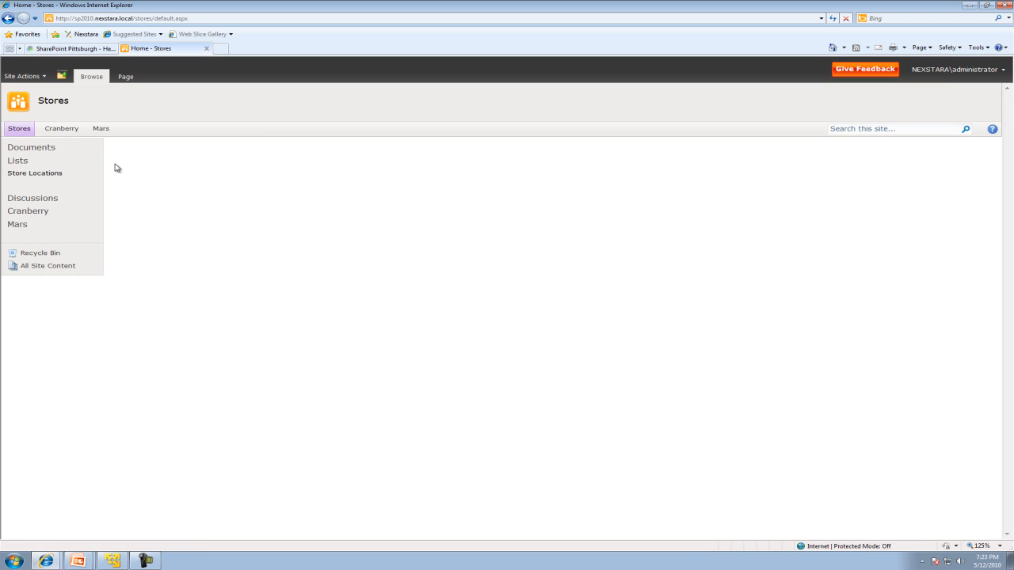
pyautogui.click(22, 76)
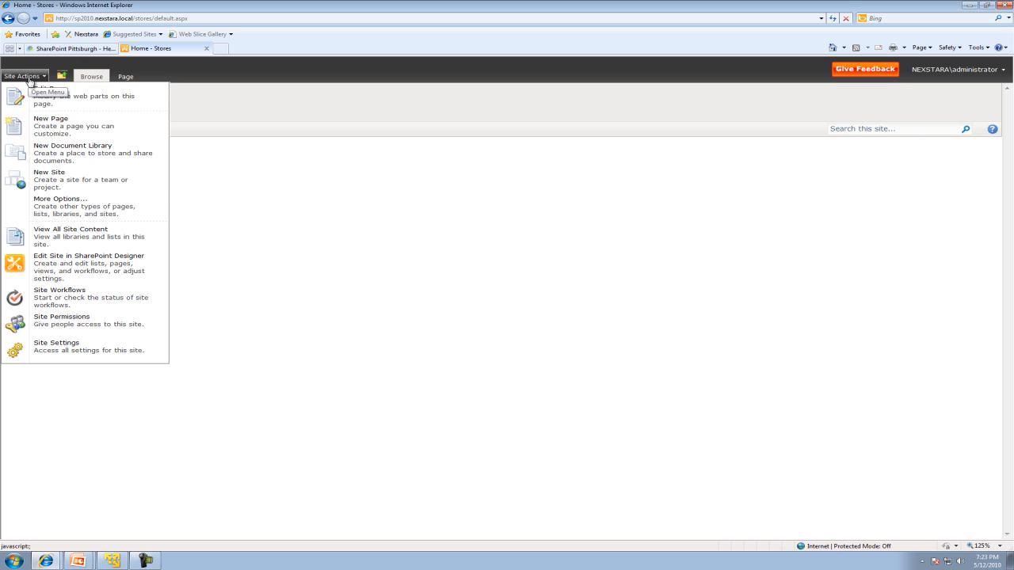
pyautogui.click(60, 198)
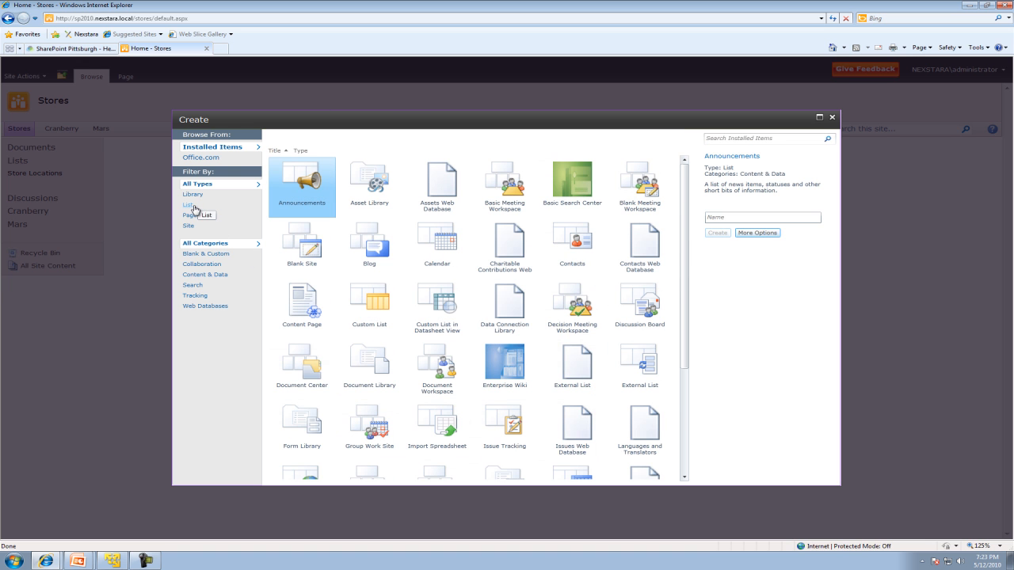
# - Create a Custom List 'Flavors' with description 'Flavors of Ice Cream'
pyautogui.click(189, 205)
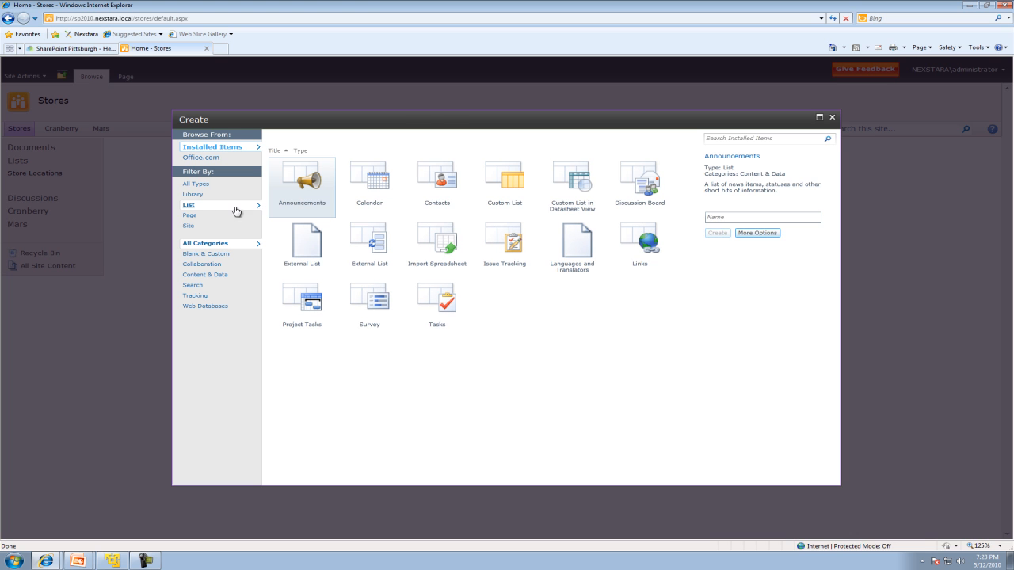
pyautogui.click(505, 178)
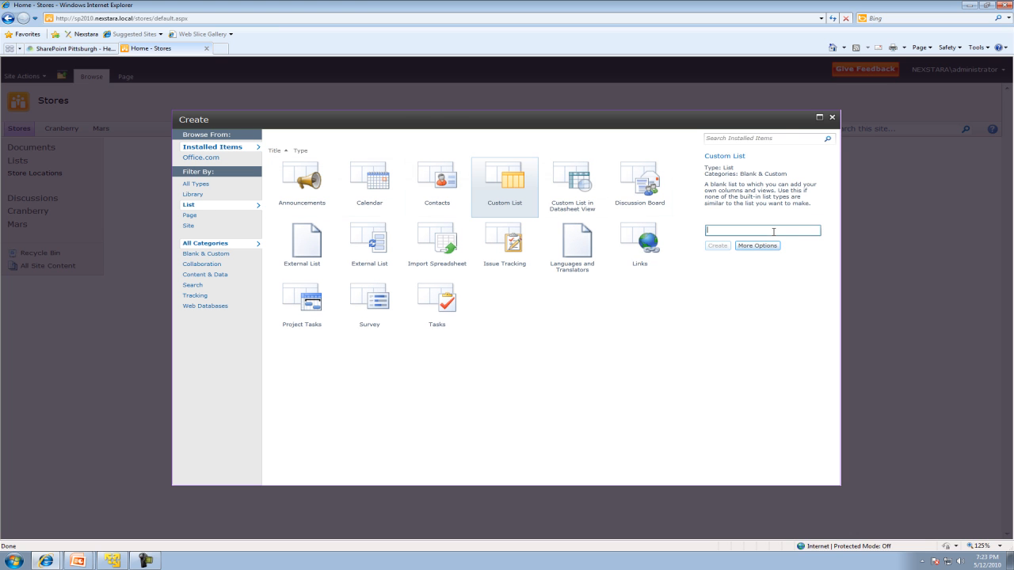
pyautogui.write('Flavors')
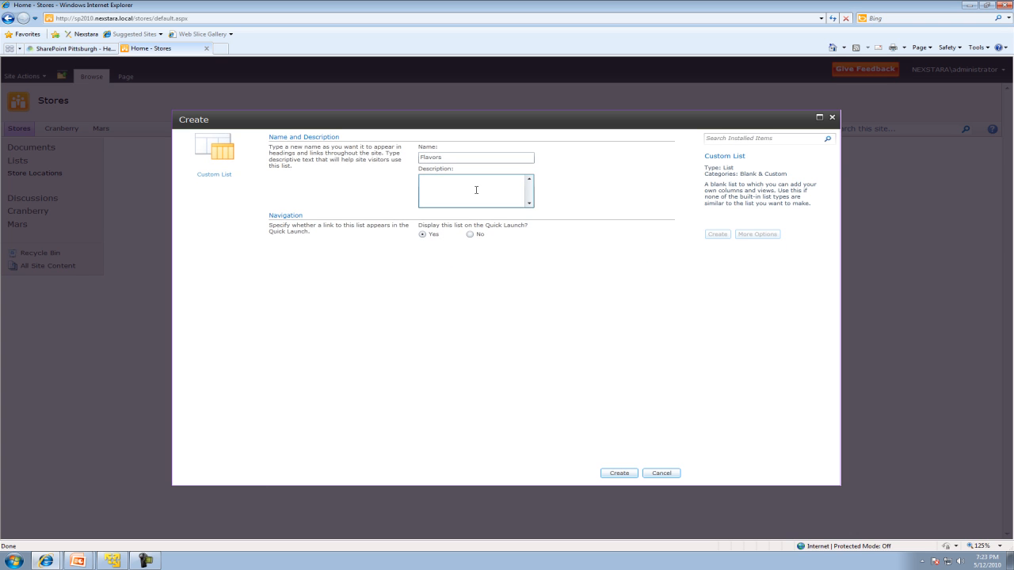
pyautogui.write('Flavors of Ice Cream')
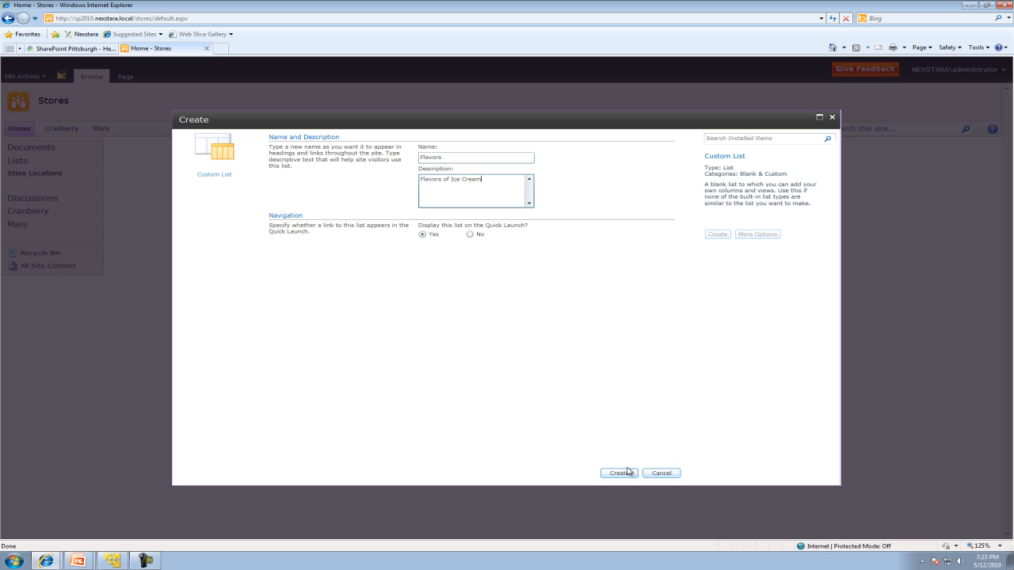
pyautogui.click(619, 473)
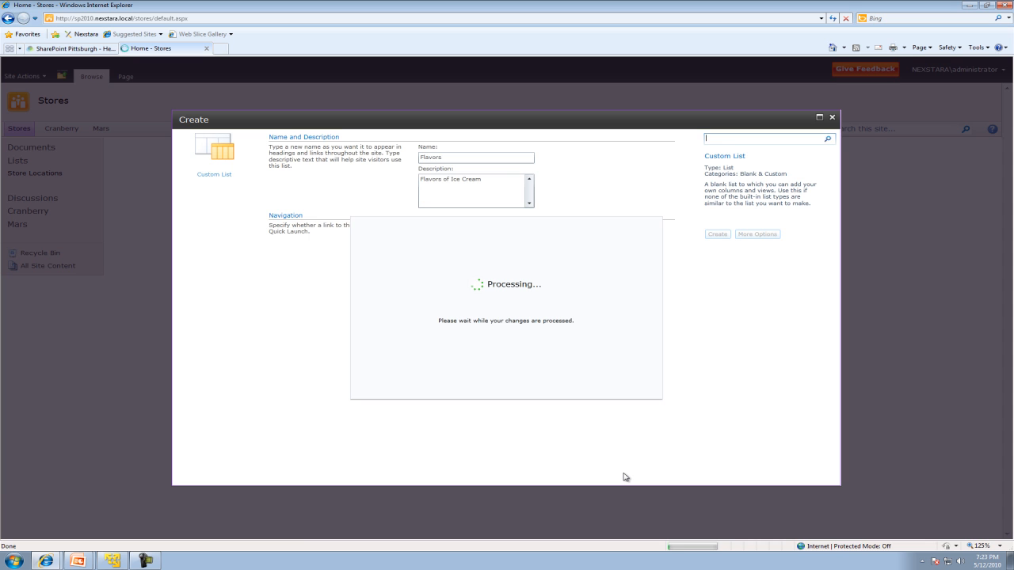
pyautogui.moveTo(631, 414)
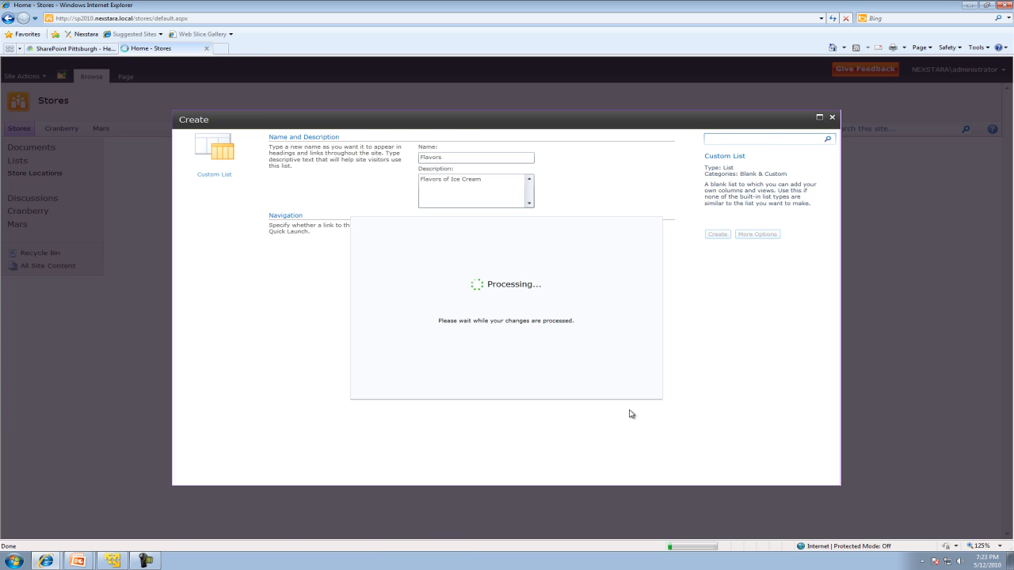
pyautogui.click(716, 234)
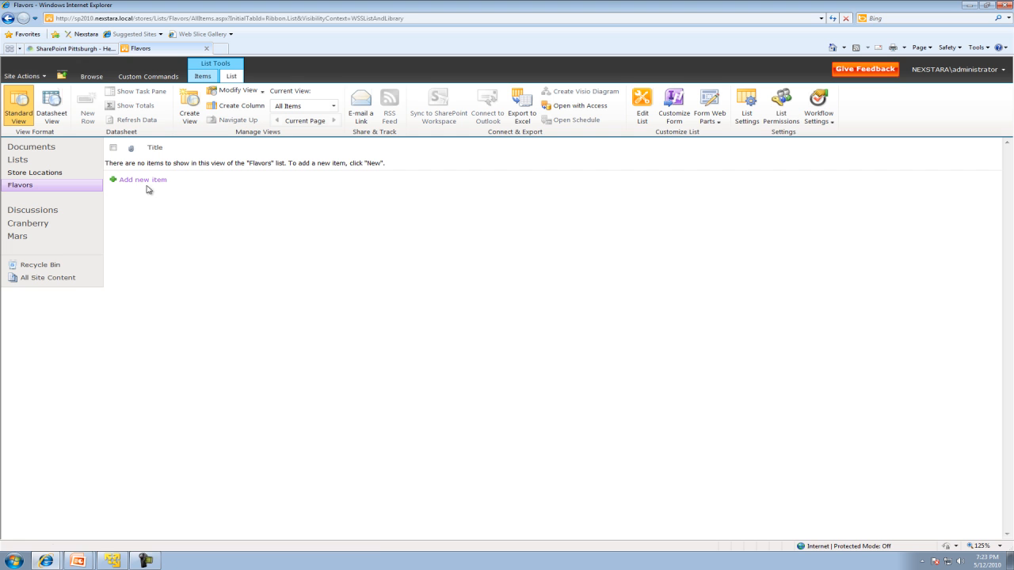
pyautogui.moveTo(143, 179)
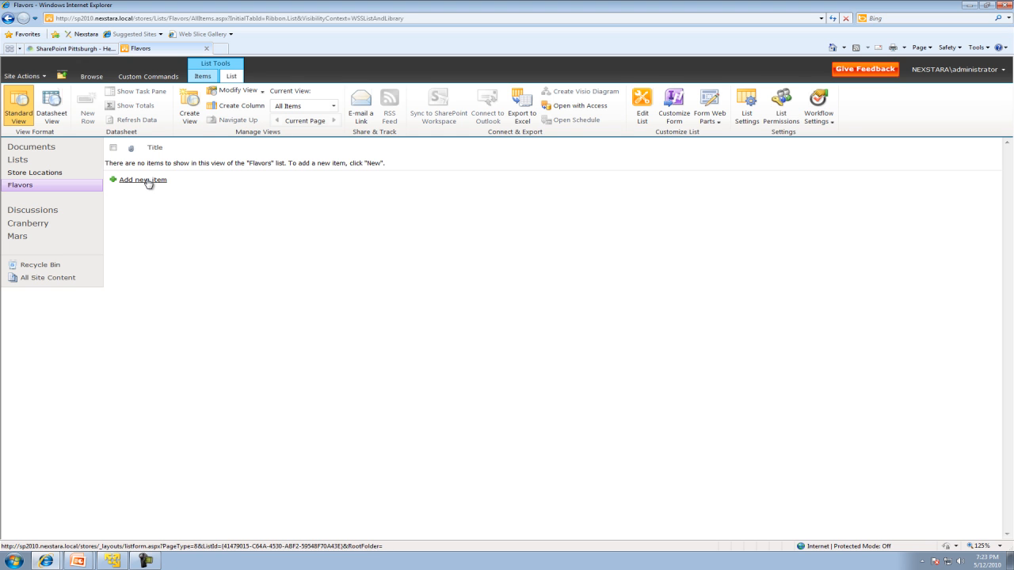
# - Cancel a new Flavors item form and open the Flavors List Settings page
pyautogui.click(142, 179)
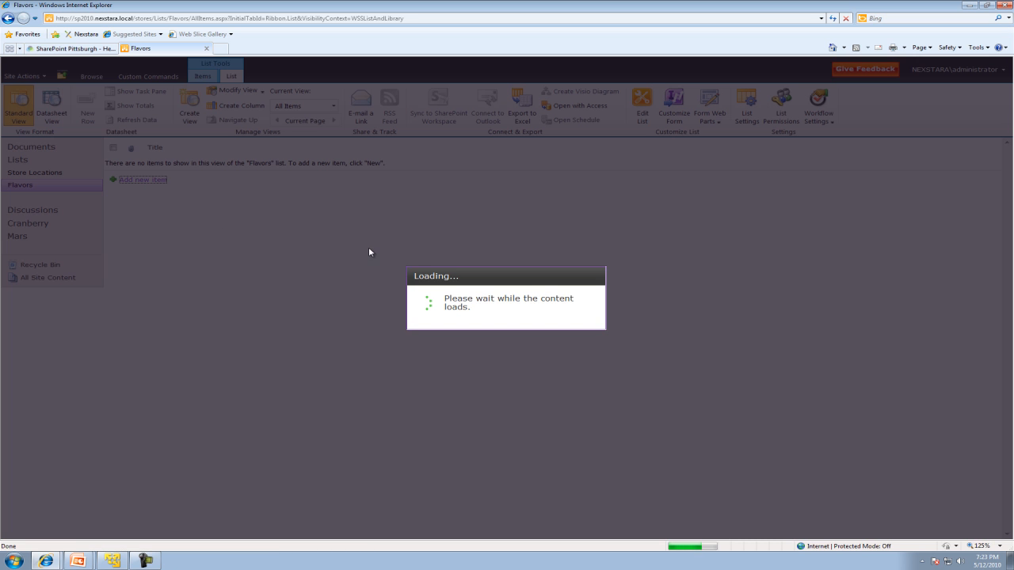
pyautogui.click(144, 179)
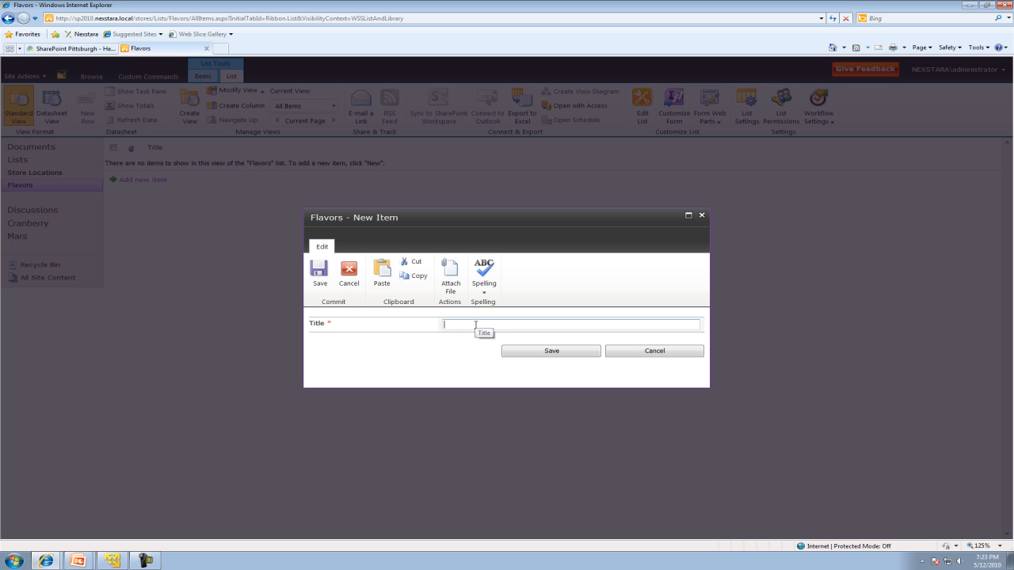
pyautogui.moveTo(654, 351)
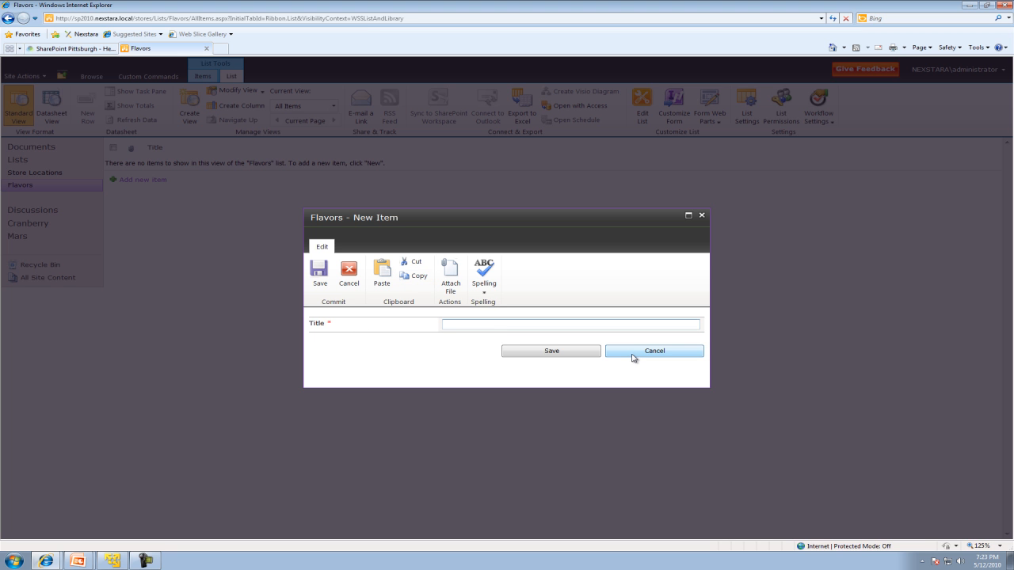
pyautogui.click(653, 351)
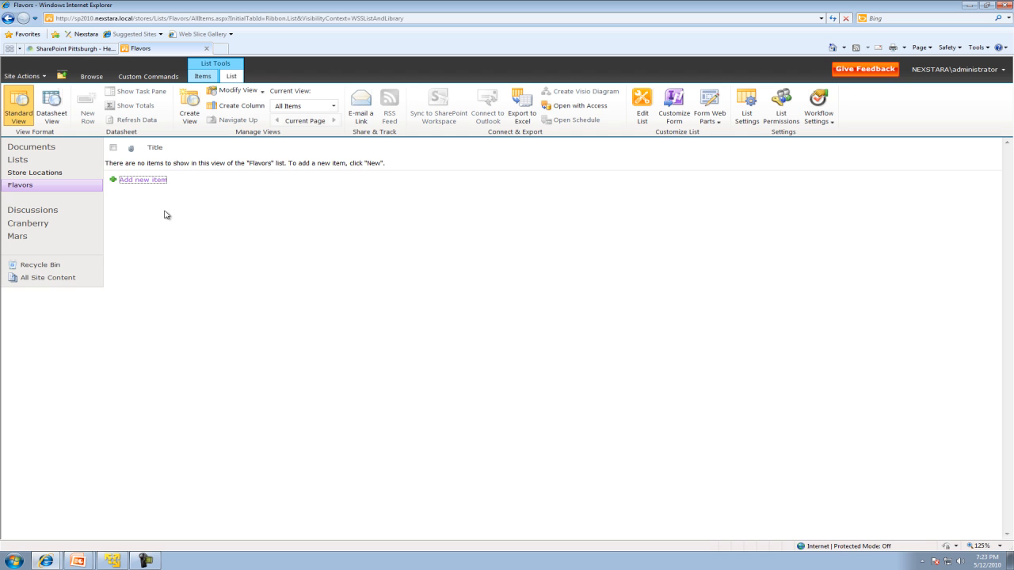
pyautogui.moveTo(710, 154)
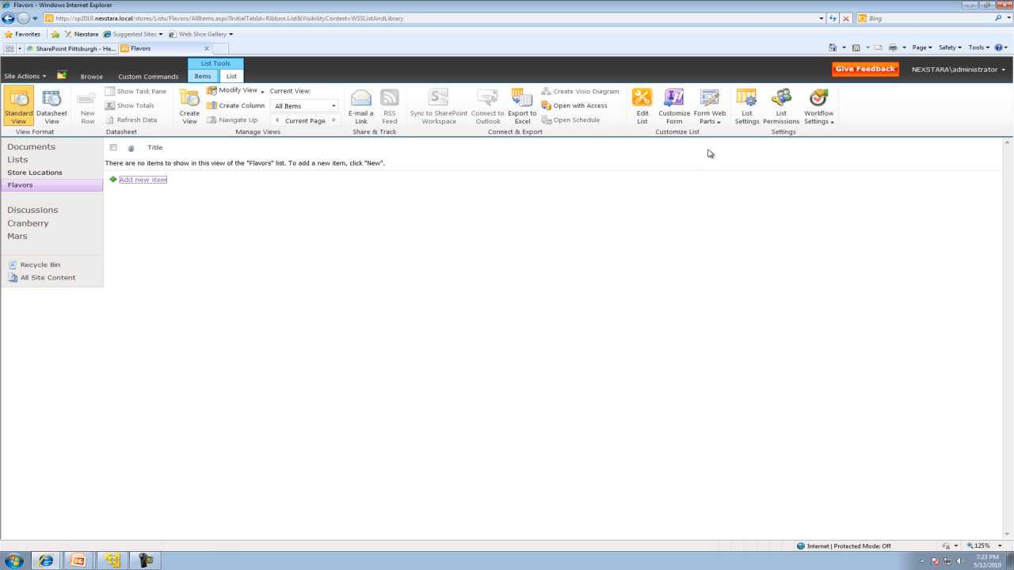
pyautogui.click(745, 107)
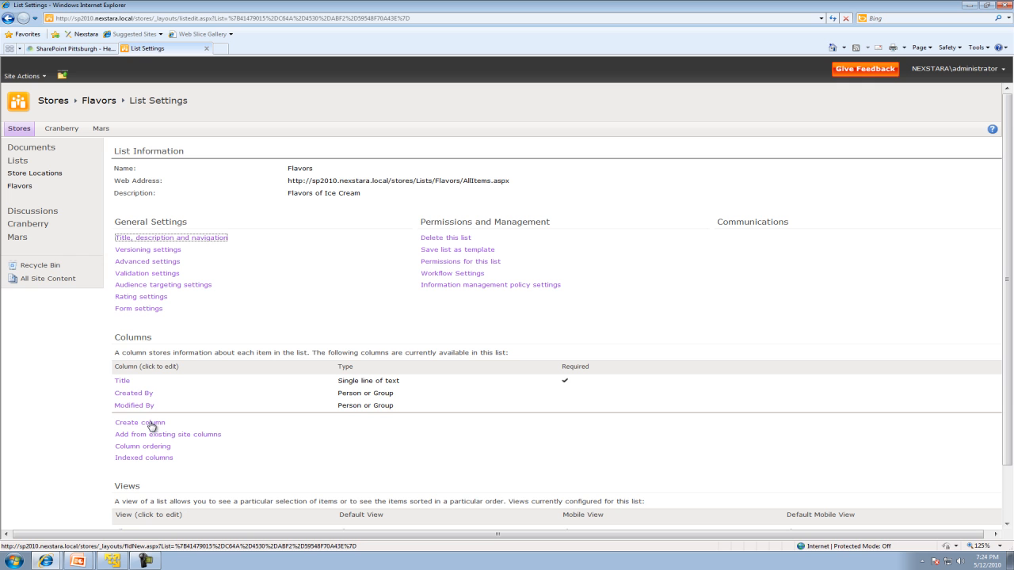
# - Create a Yes/No column named Seasonal with description 'Seasonal Ice Cream'
pyautogui.click(139, 422)
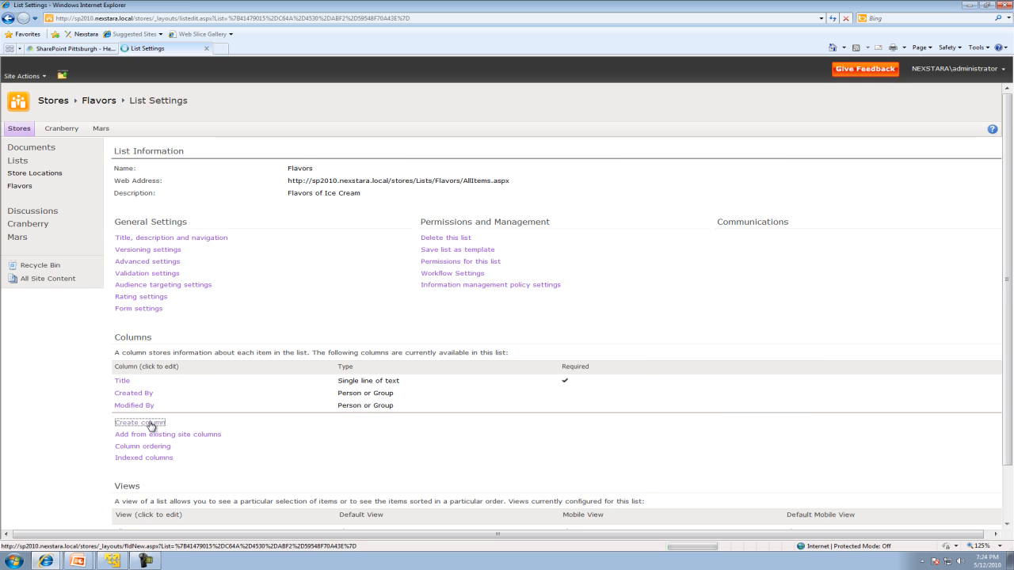
pyautogui.click(140, 422)
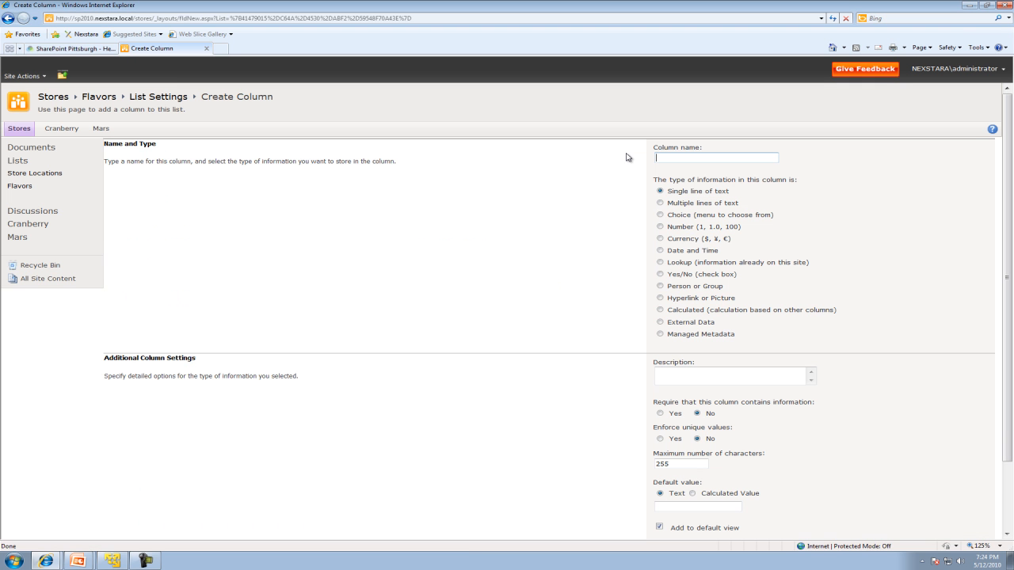
pyautogui.write('s')
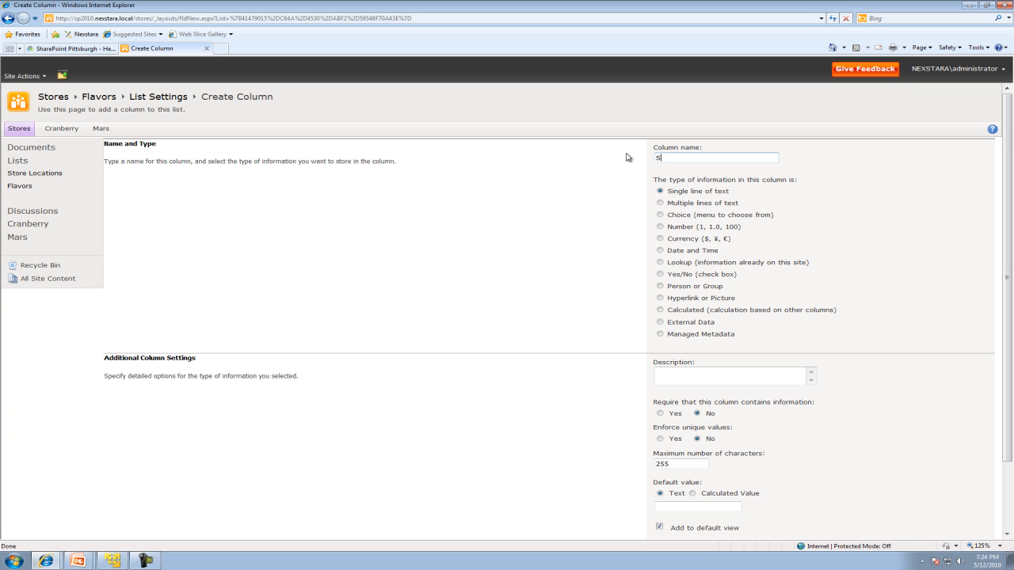
pyautogui.write('Seasonal')
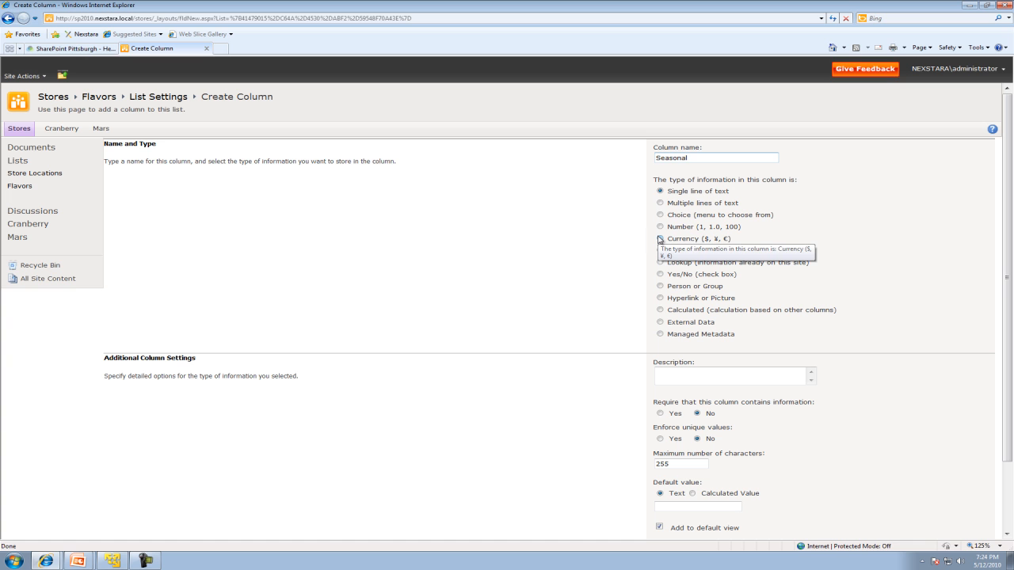
pyautogui.moveTo(660, 239)
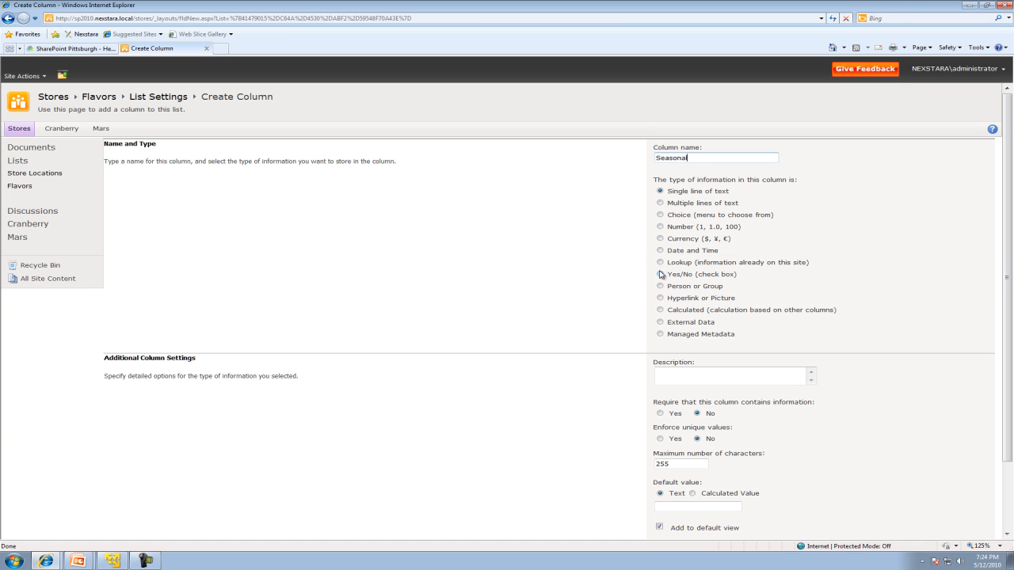
pyautogui.click(660, 274)
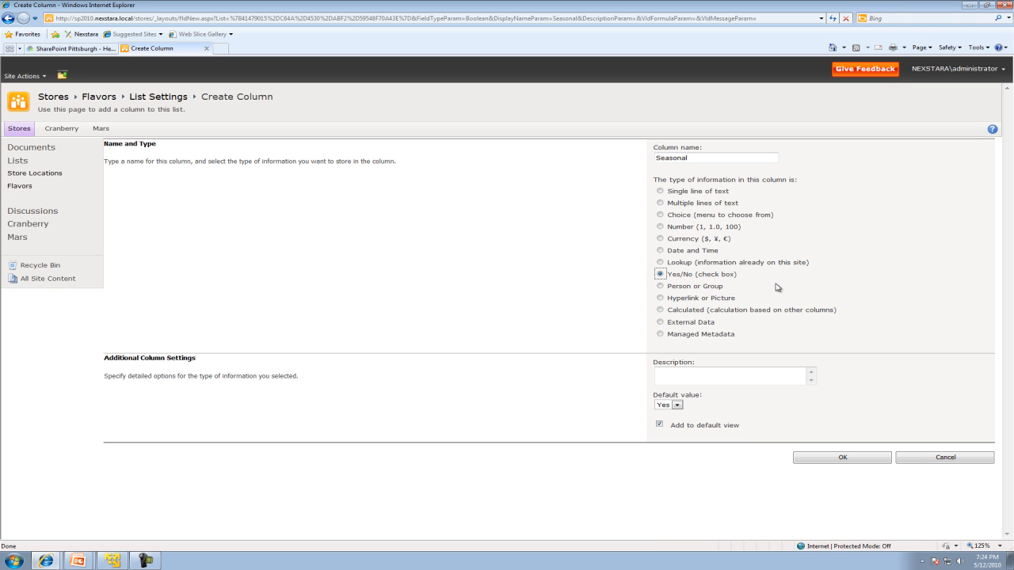
pyautogui.click(728, 376)
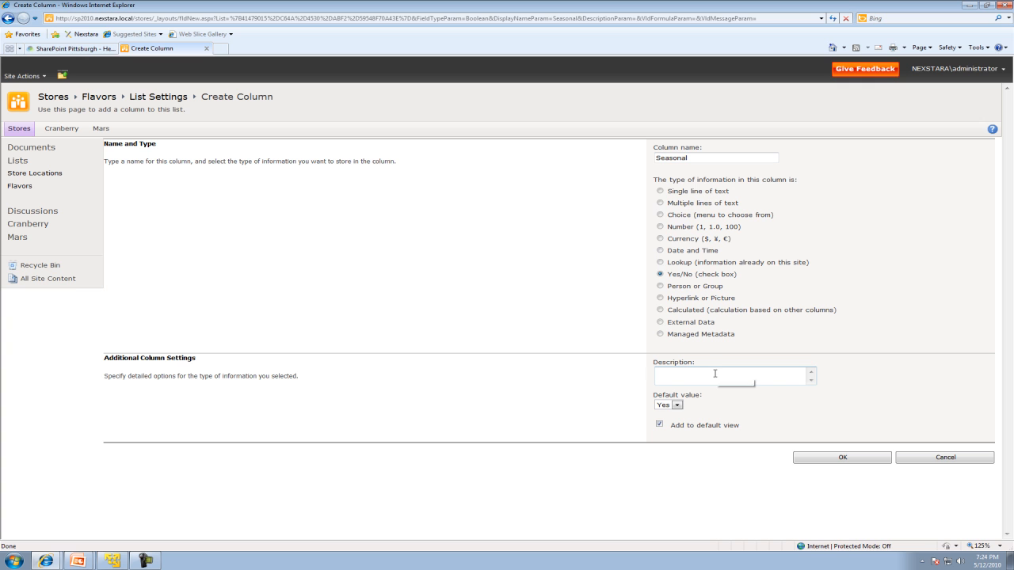
pyautogui.write('Seasonal Ice Cream')
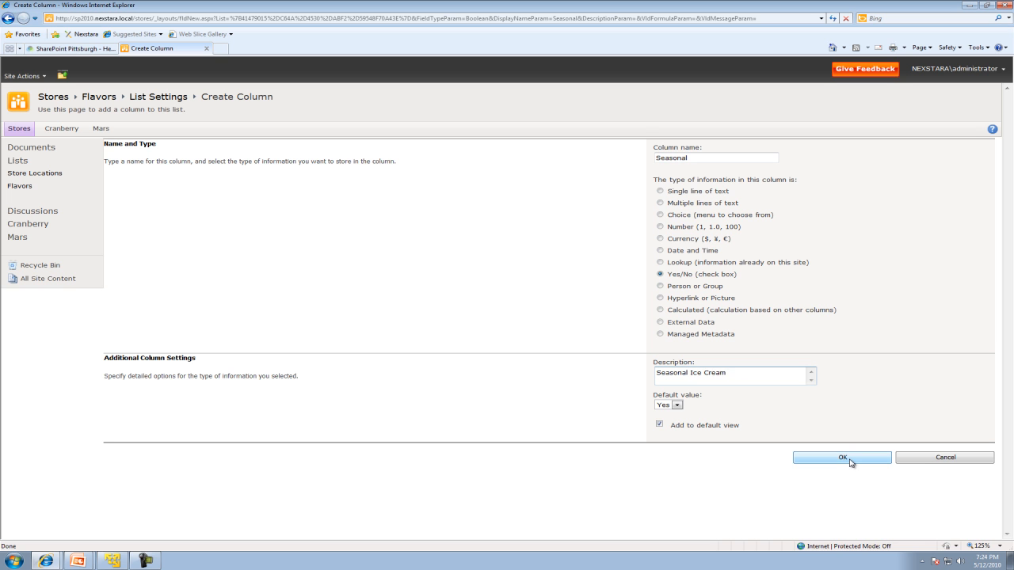
pyautogui.click(841, 457)
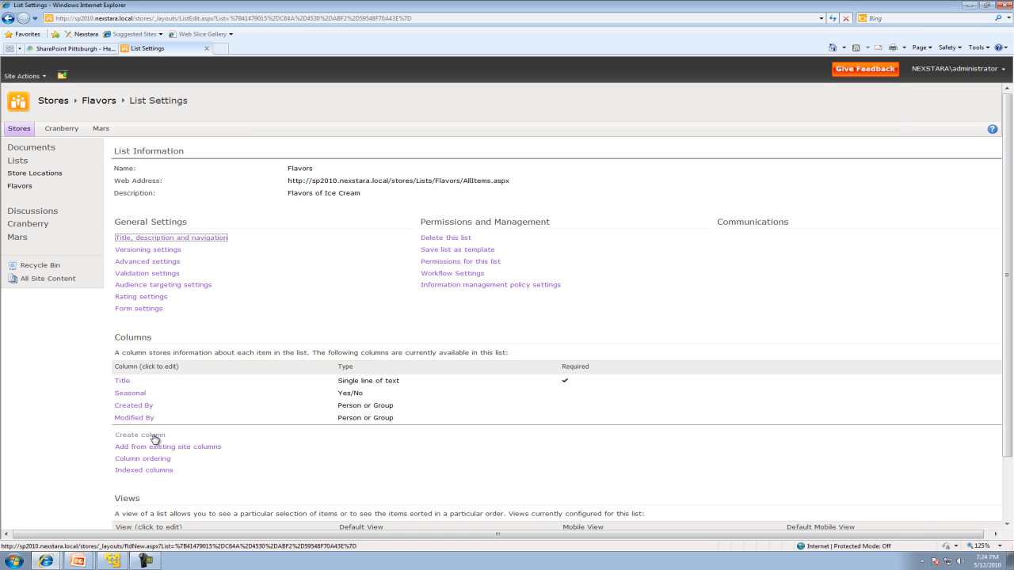
# - Create a required Currency column 'Selling Price' described as 'Selling Price'
pyautogui.click(140, 434)
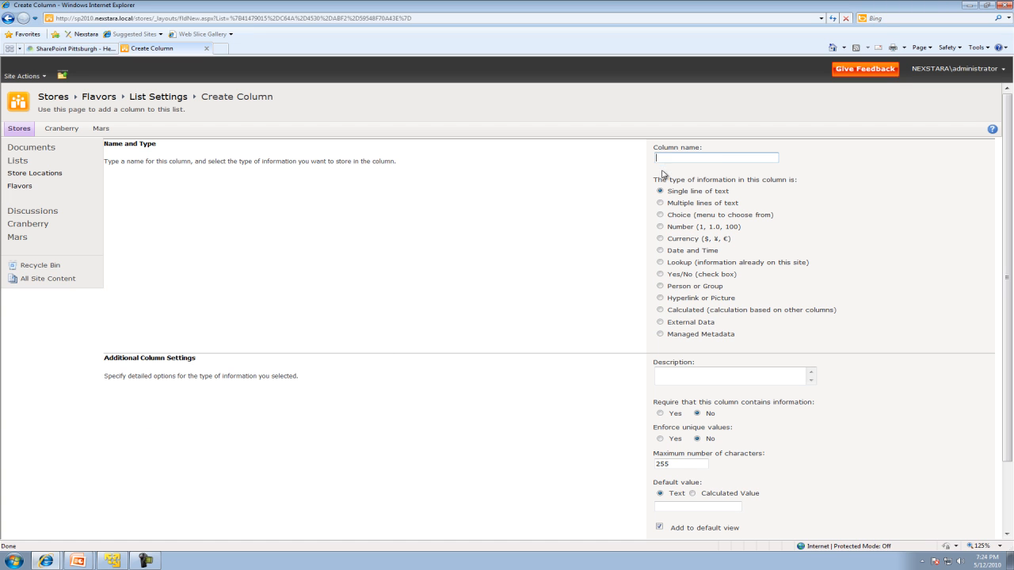
pyautogui.write('S')
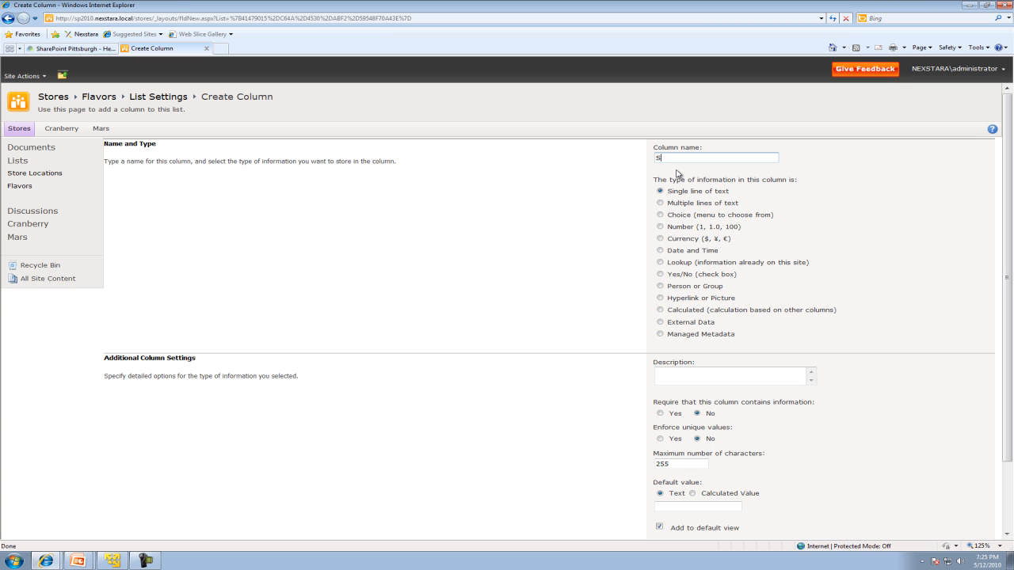
pyautogui.write('elling Price')
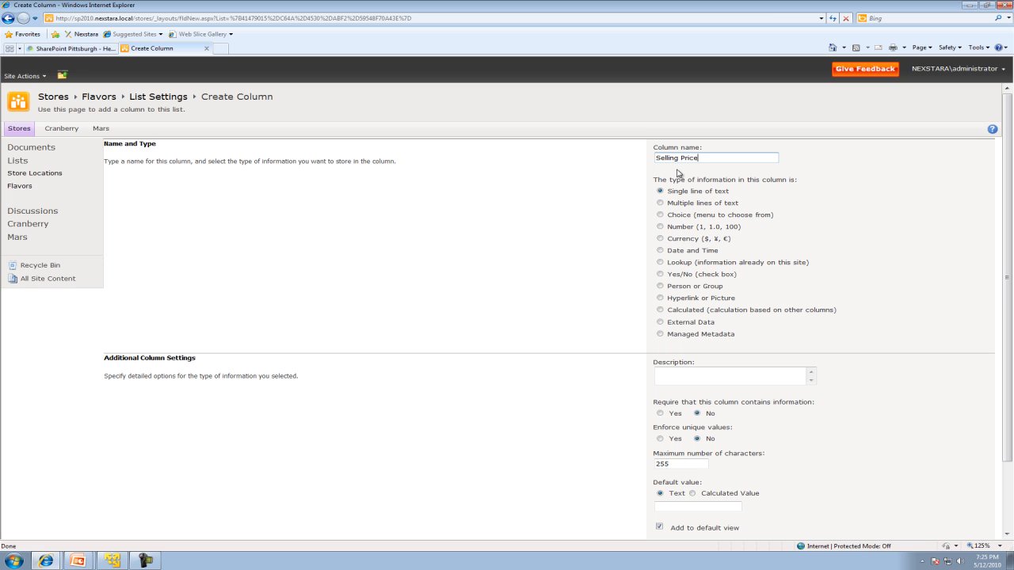
pyautogui.click(660, 238)
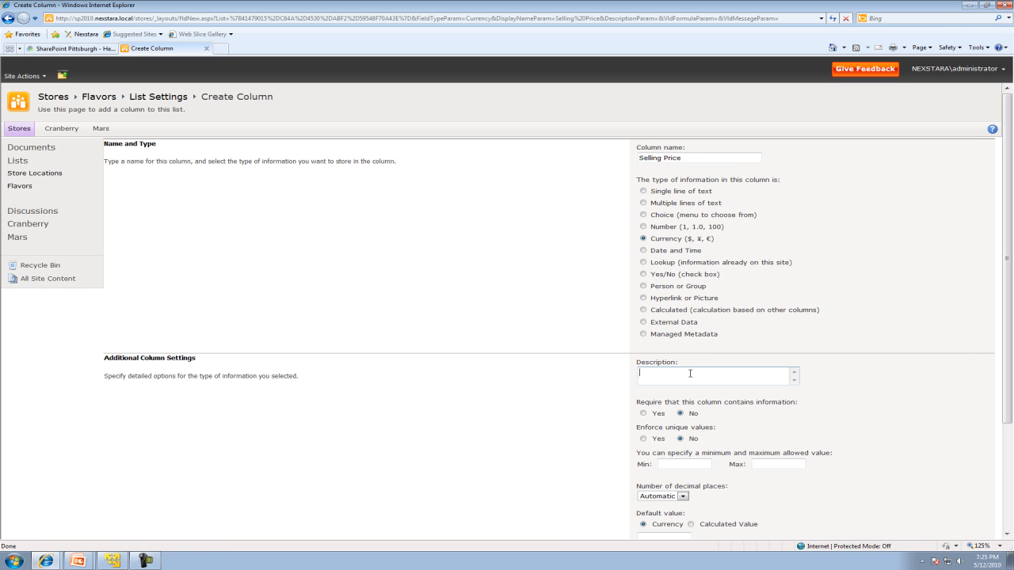
pyautogui.write('Selling P')
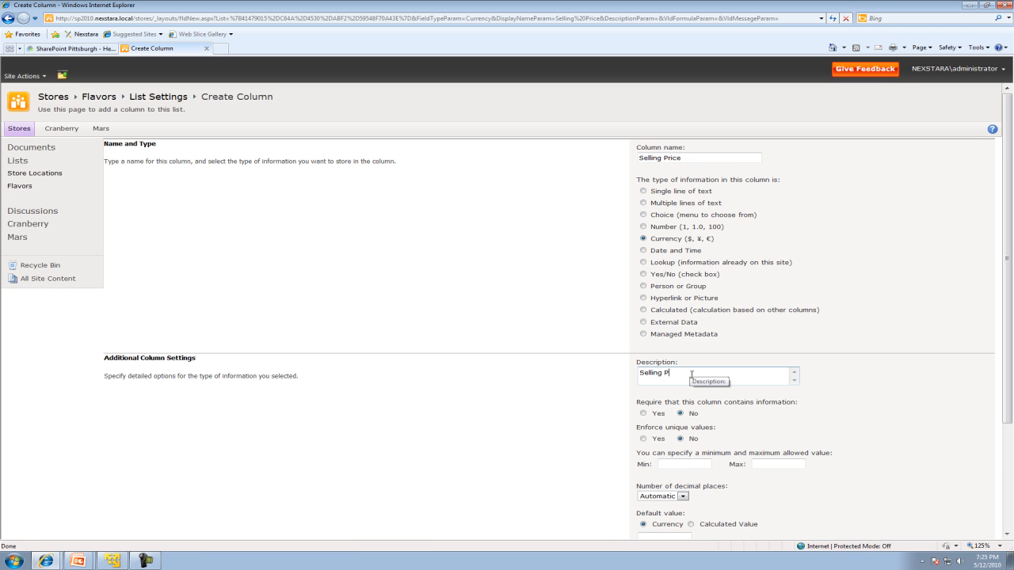
pyautogui.scroll(-3)
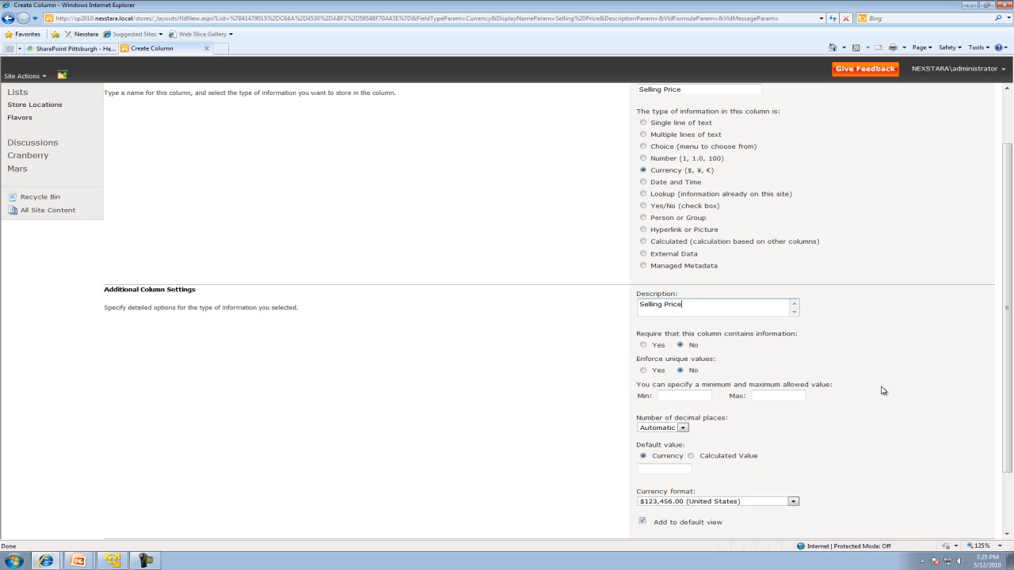
pyautogui.moveTo(765, 343)
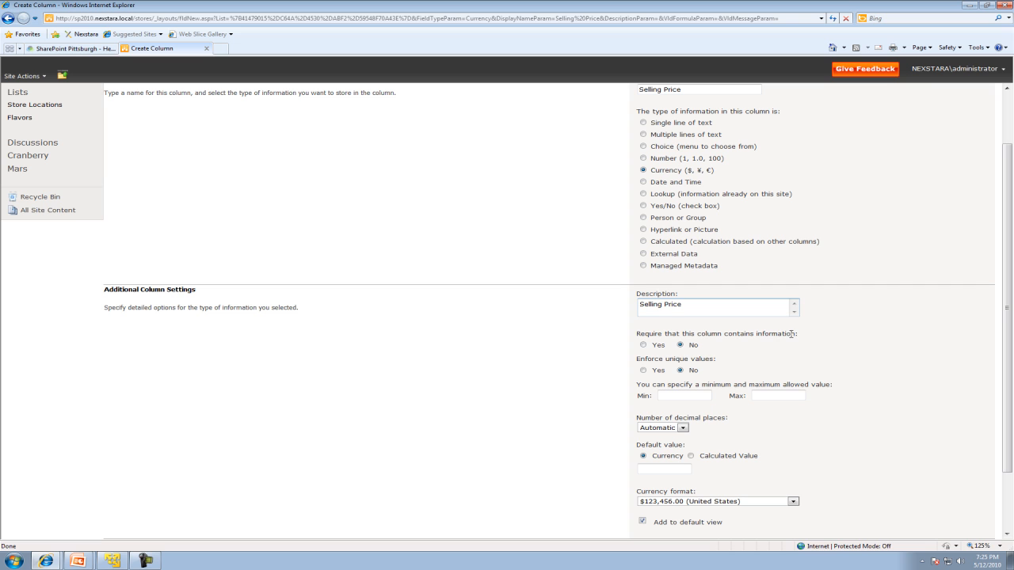
pyautogui.click(643, 344)
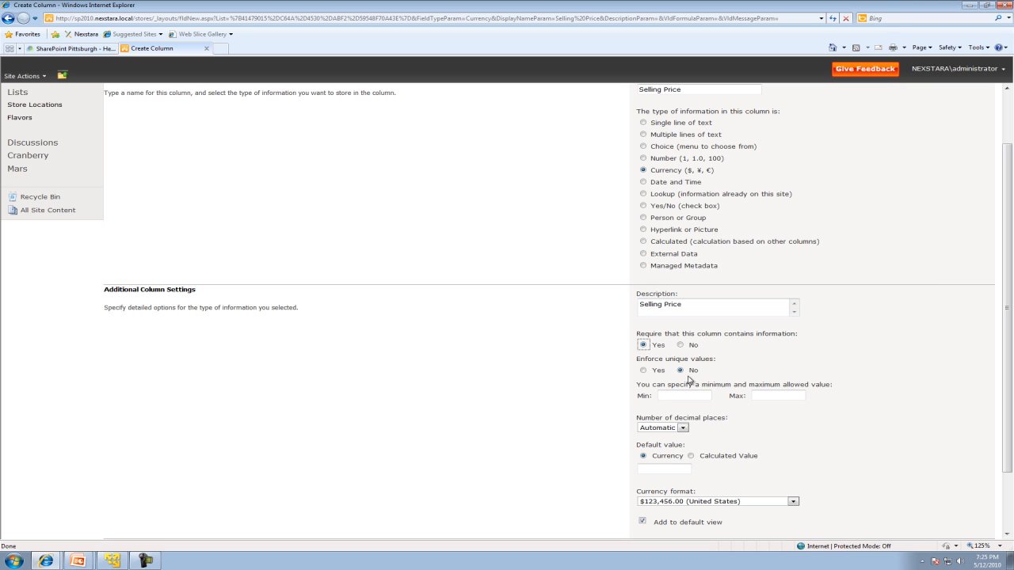
pyautogui.moveTo(705, 378)
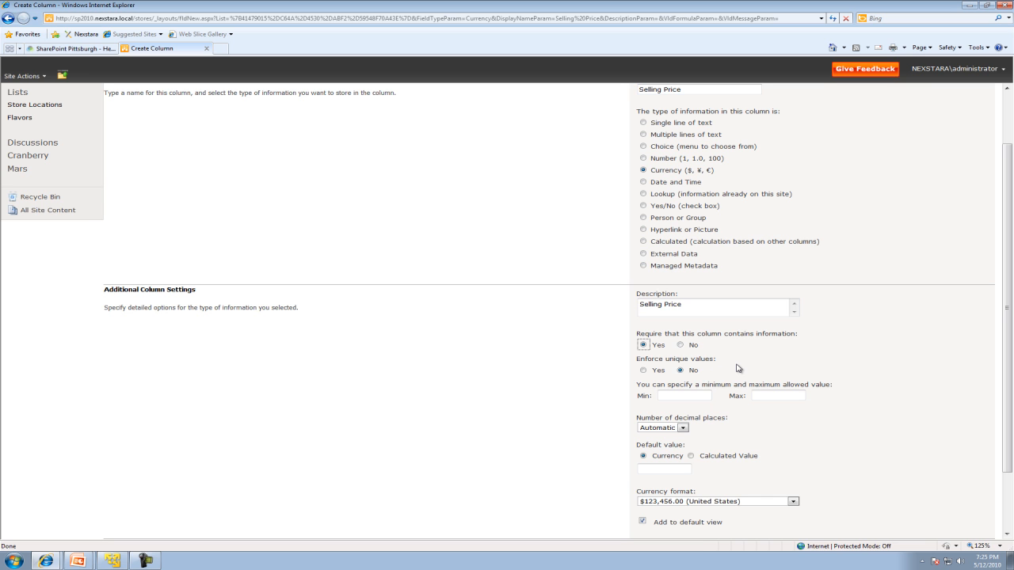
pyautogui.scroll(-3)
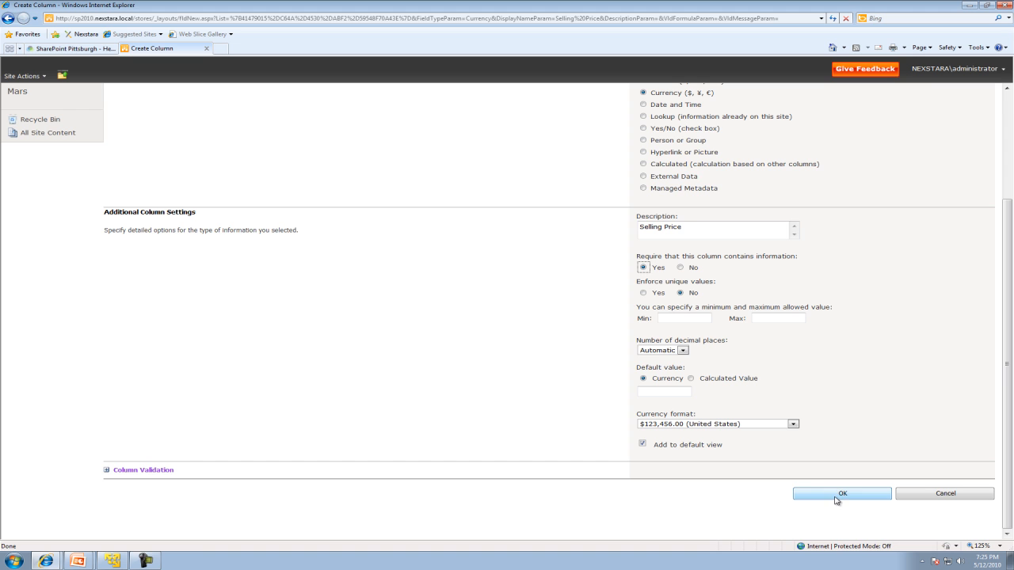
pyautogui.click(842, 494)
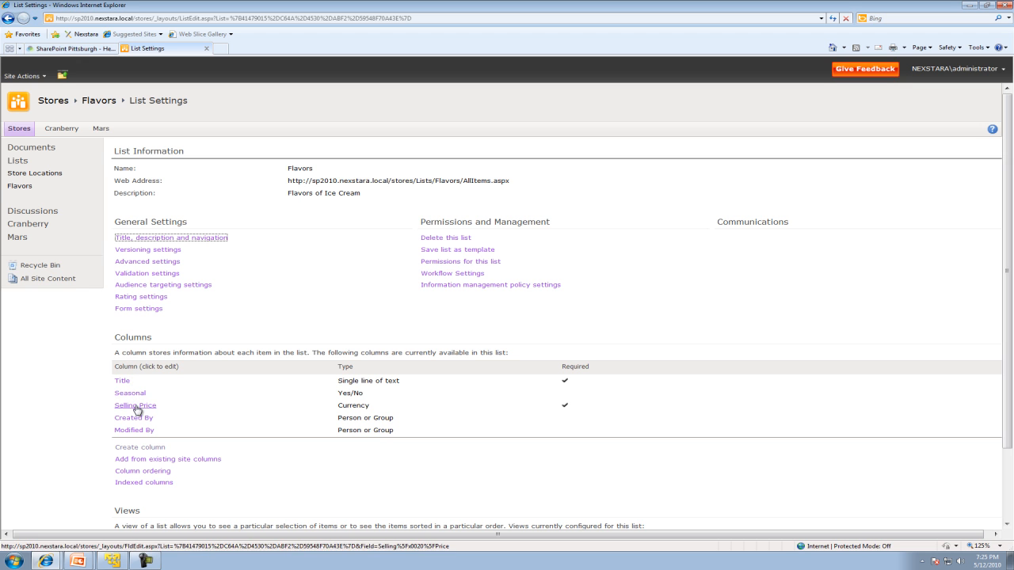
# - Create a required Currency column 'Purchase Price' described as 'Purchase Price'
pyautogui.scroll(-3)
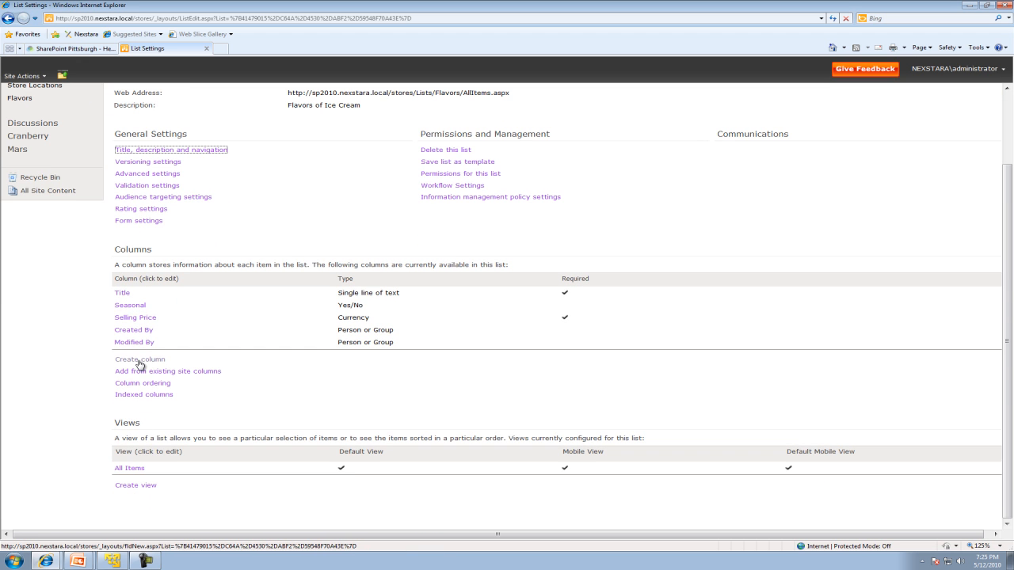
pyautogui.click(139, 359)
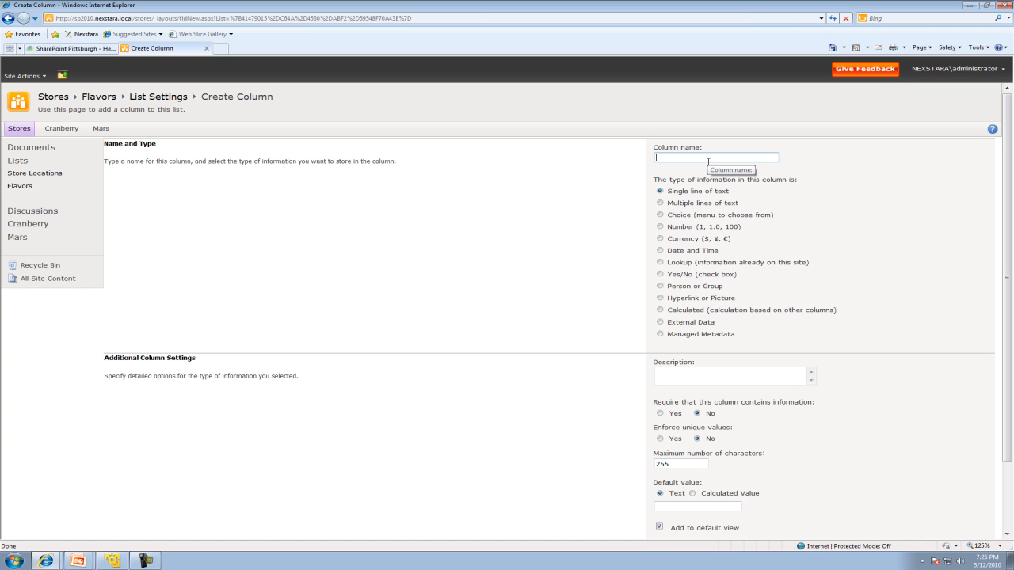
pyautogui.write('P')
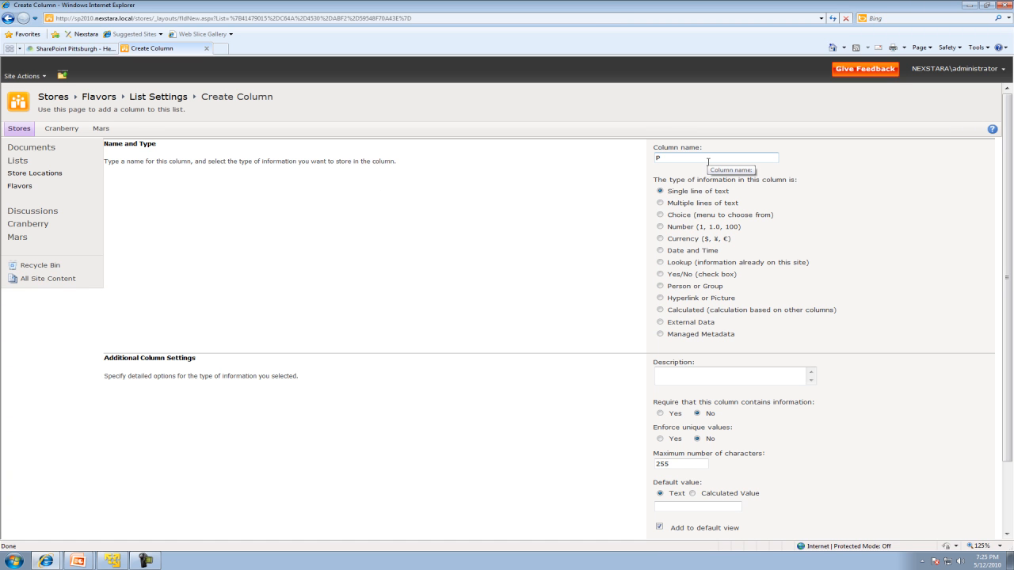
pyautogui.write('urchase Price')
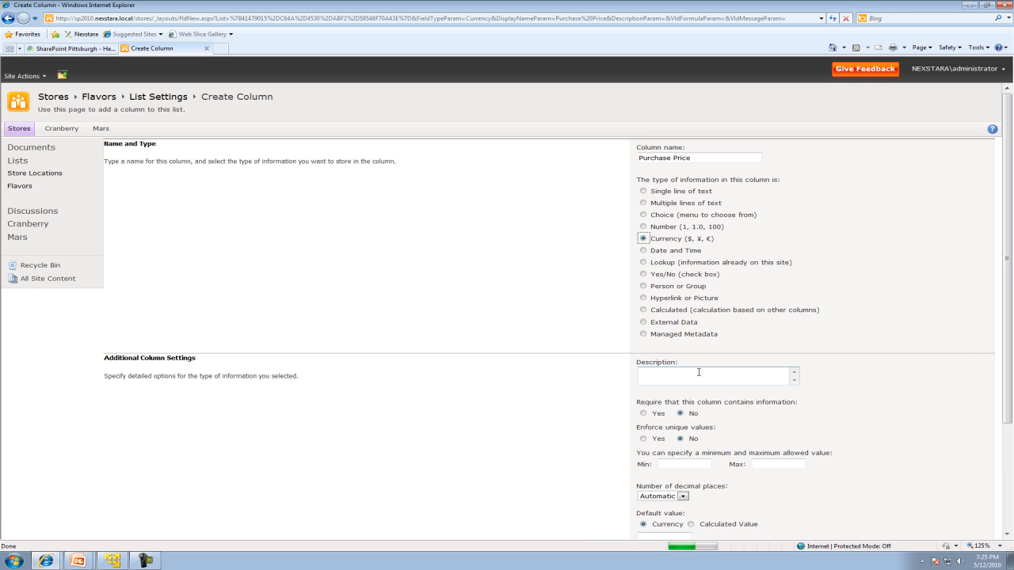
pyautogui.write('Purchase Price')
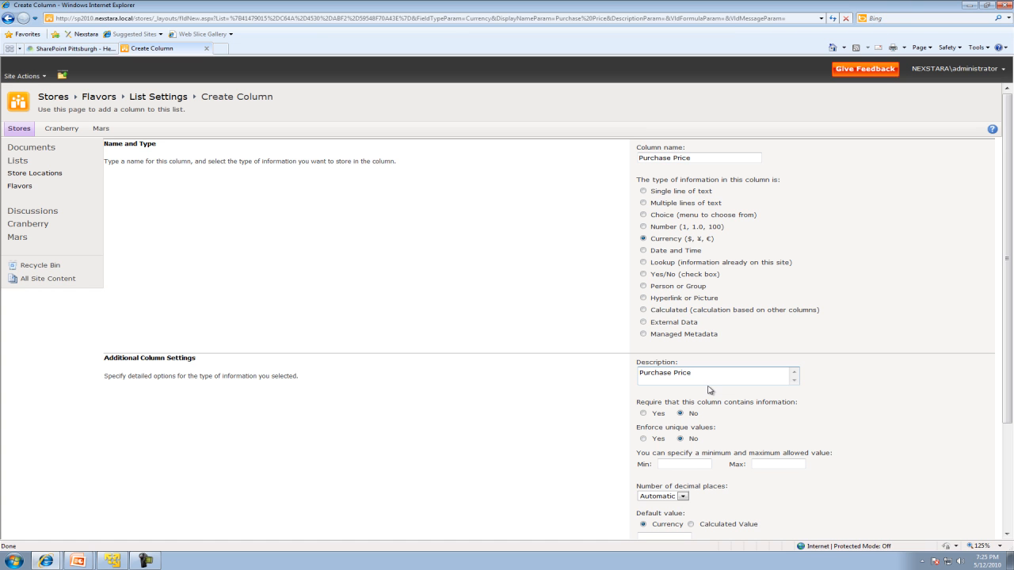
pyautogui.scroll(-3)
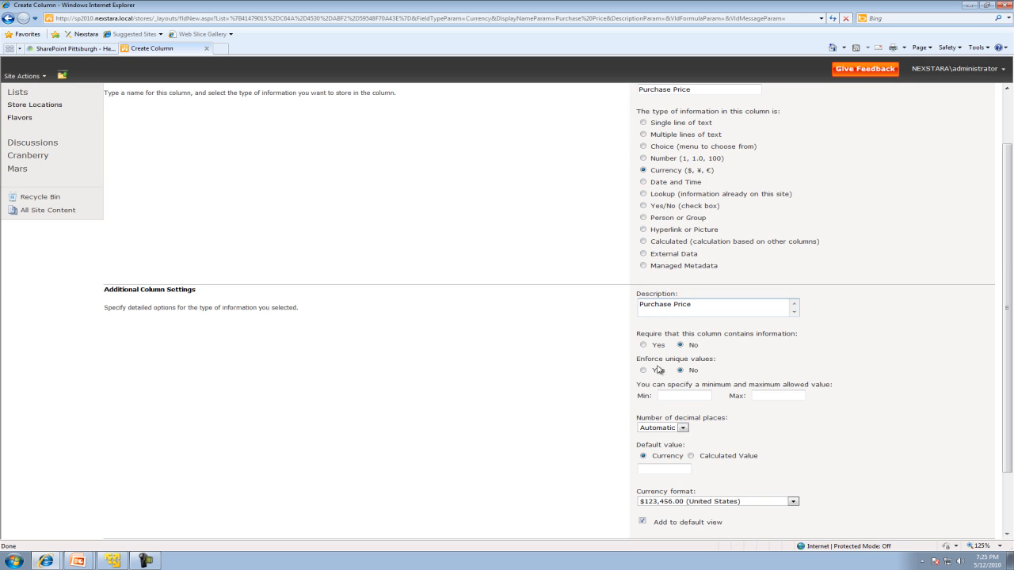
pyautogui.click(643, 344)
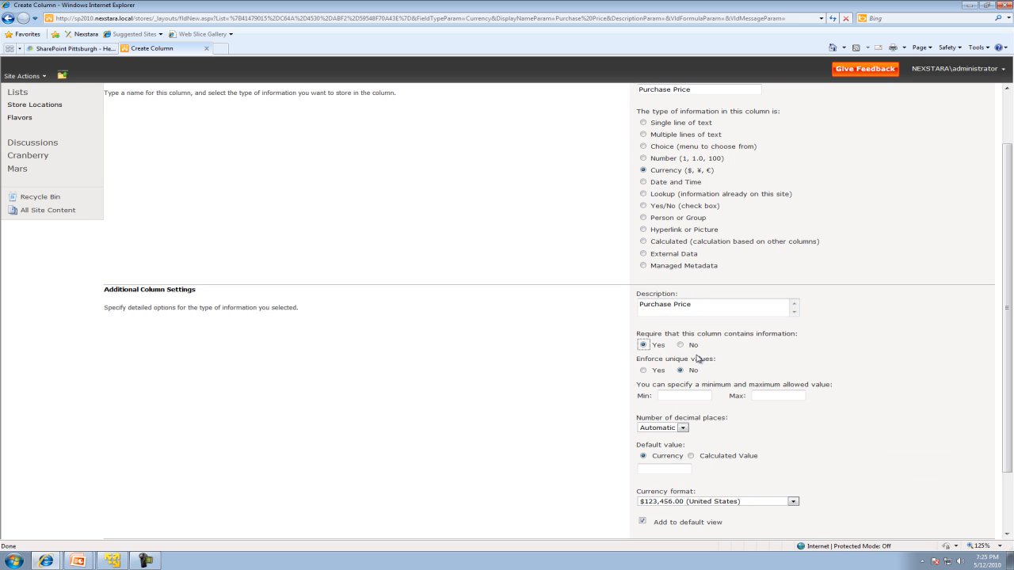
pyautogui.scroll(-3)
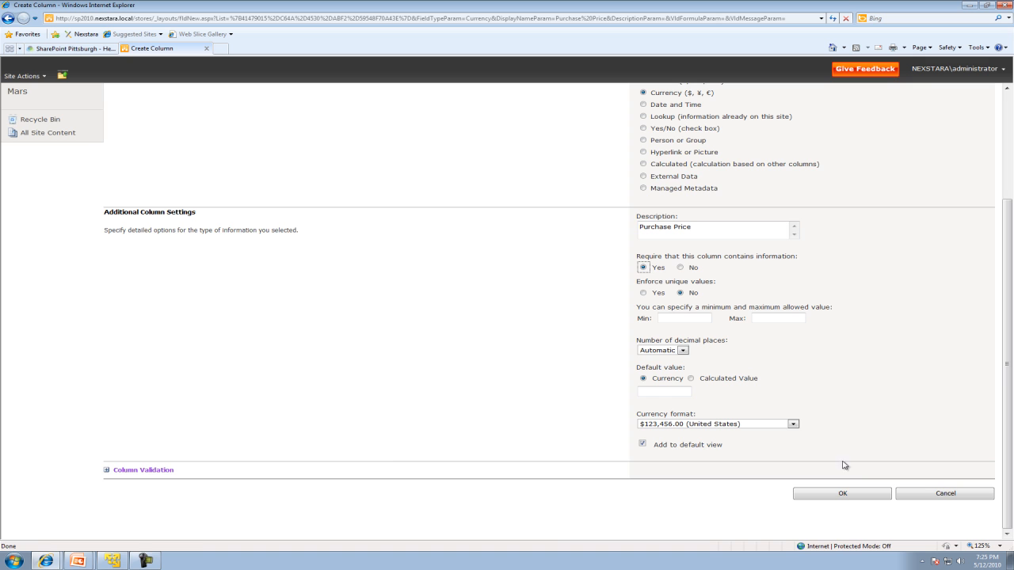
pyautogui.click(842, 494)
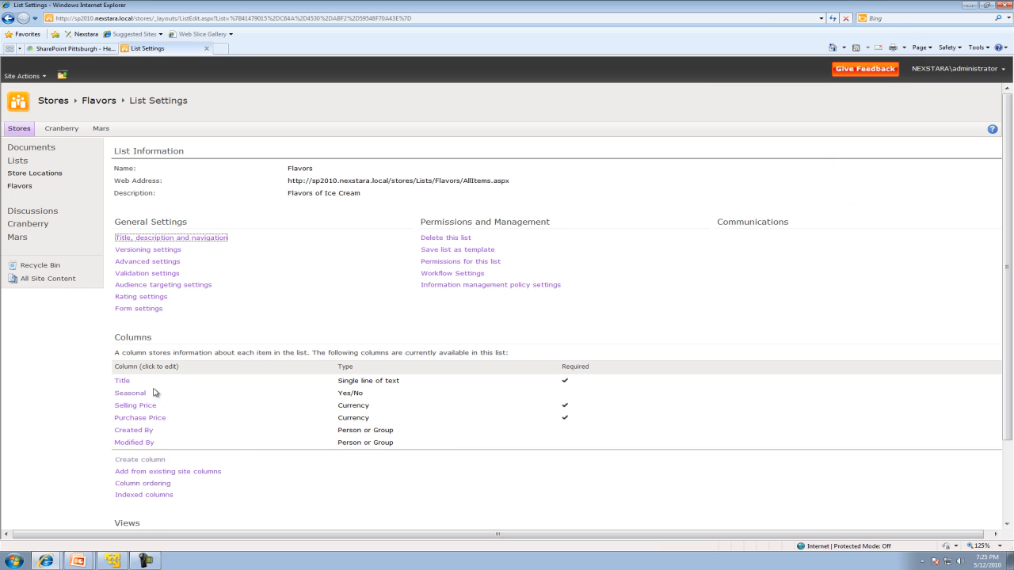
pyautogui.moveTo(147, 459)
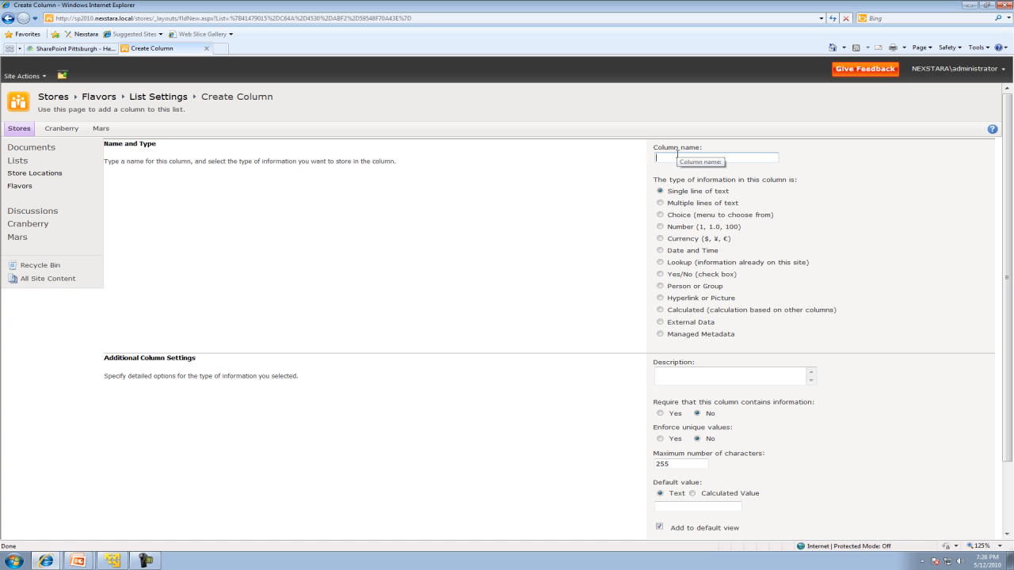
# - Create a single-line text column 'Start' described as 'Start Date for Seasonal Ice Cream'
pyautogui.write('Start')
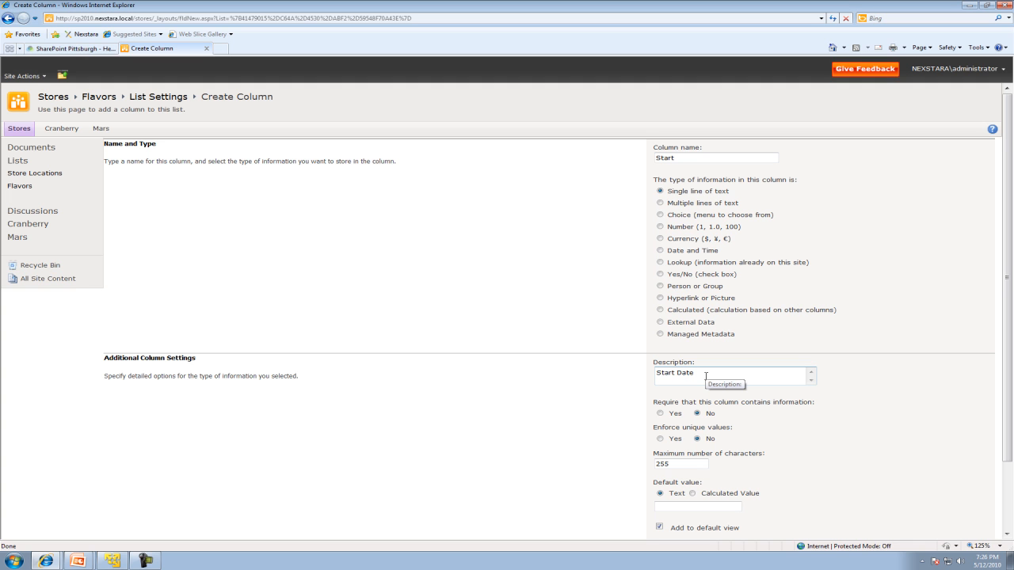
pyautogui.write('for Seasonal Ice')
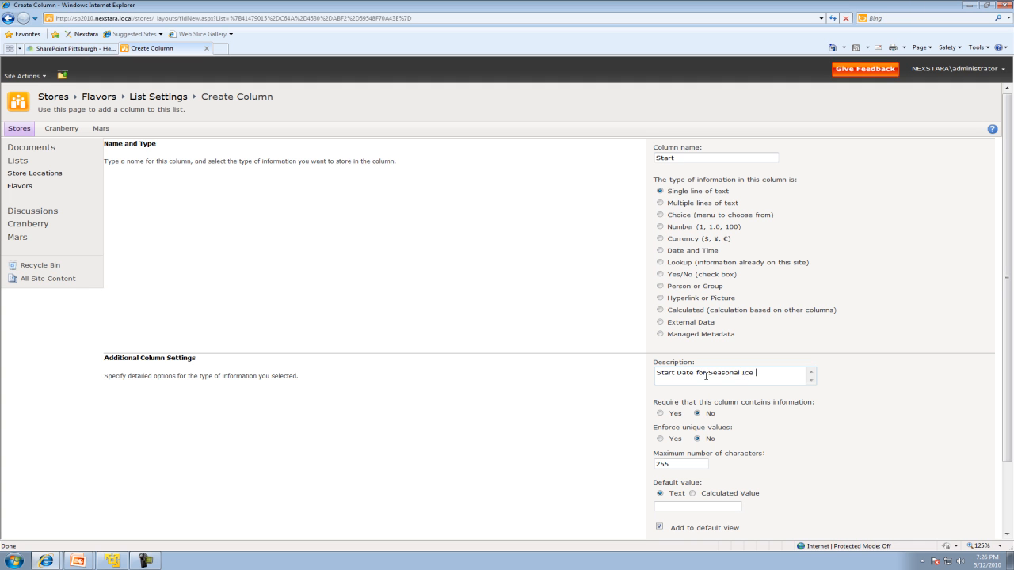
pyautogui.write('Cream')
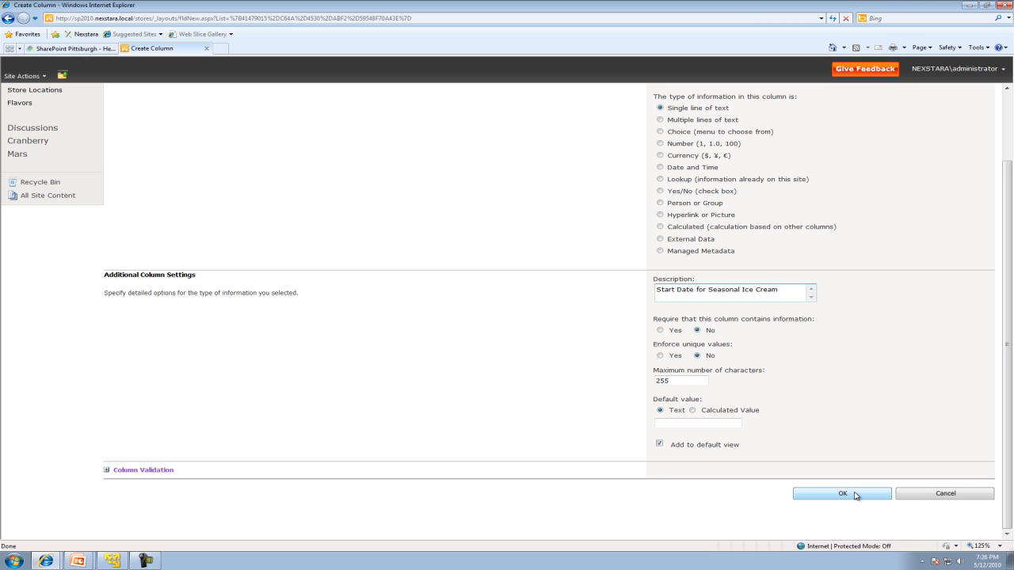
pyautogui.moveTo(740, 167)
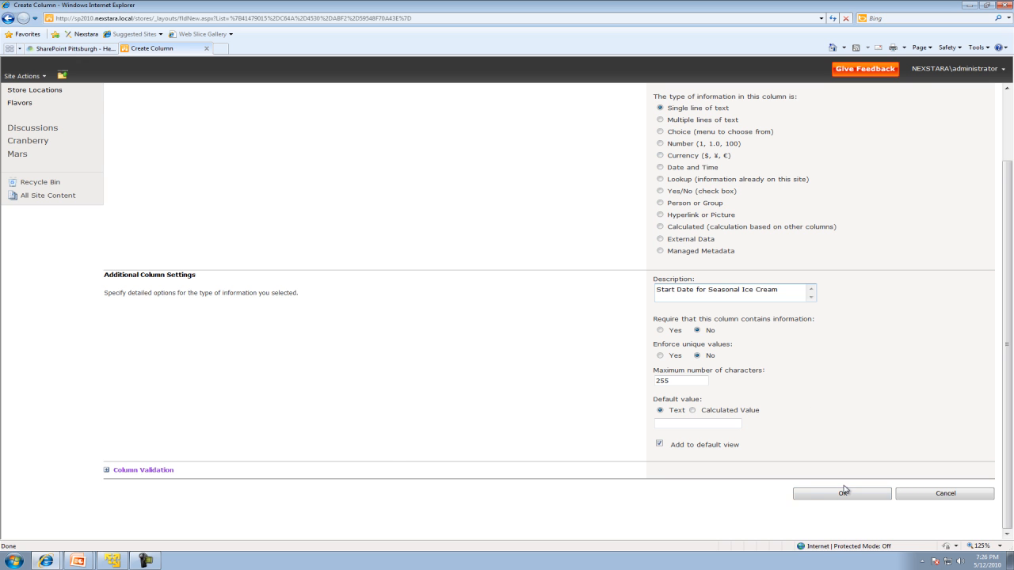
pyautogui.click(841, 493)
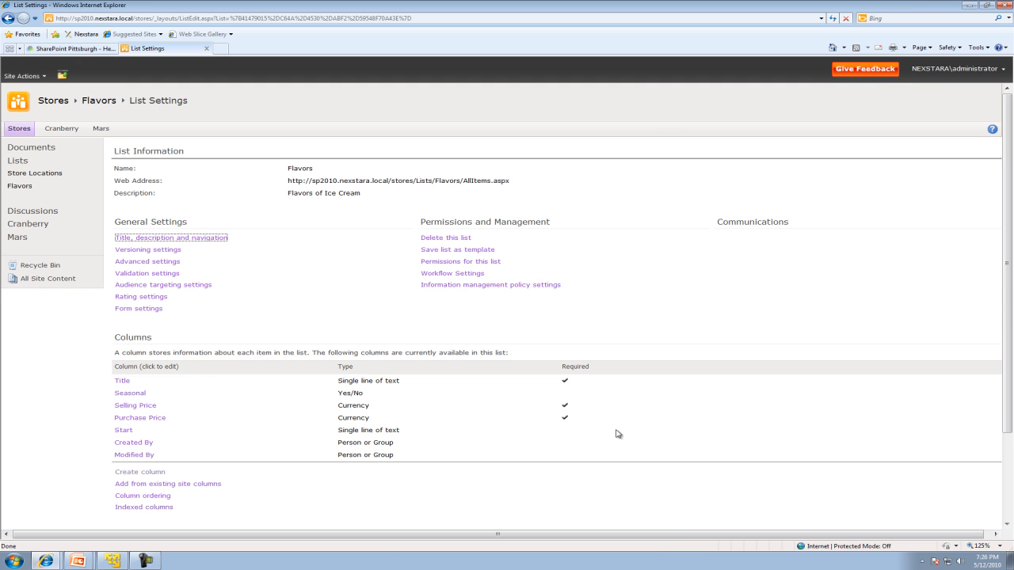
# - Create a text column 'End Date' described as 'End Date of Seasonal Ice Cream'
pyautogui.scroll(-3)
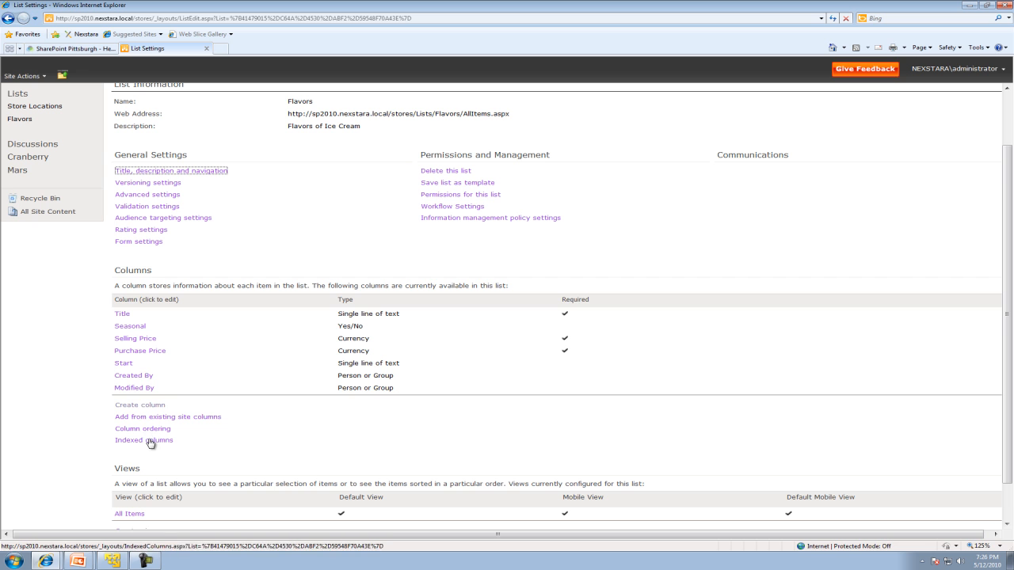
pyautogui.moveTo(146, 428)
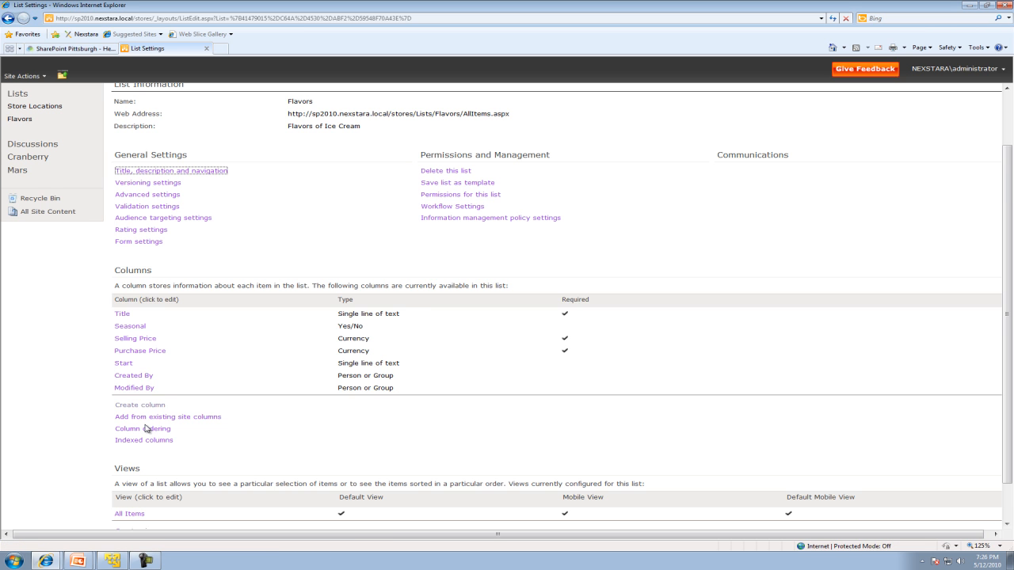
pyautogui.scroll(-3)
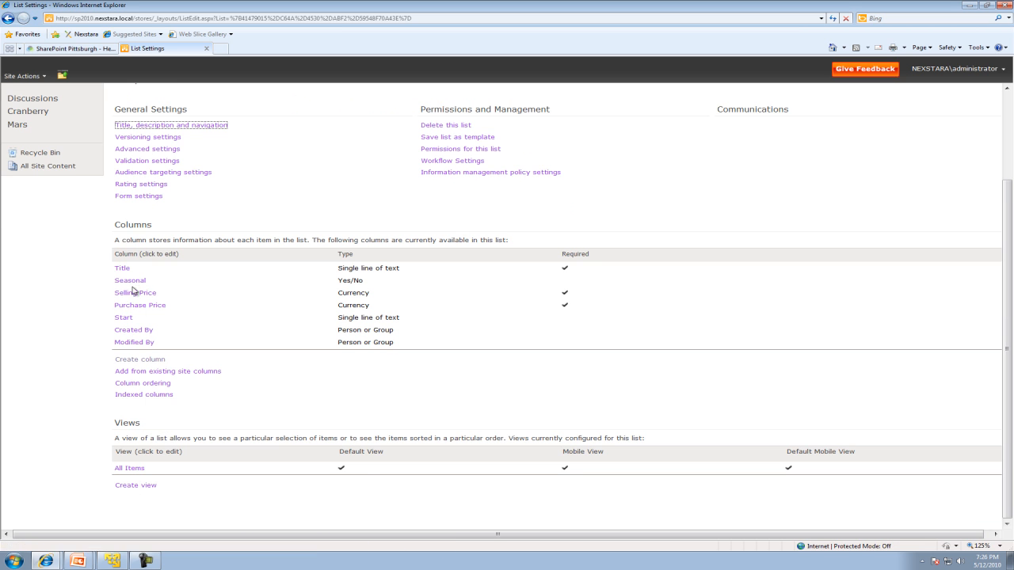
pyautogui.click(140, 359)
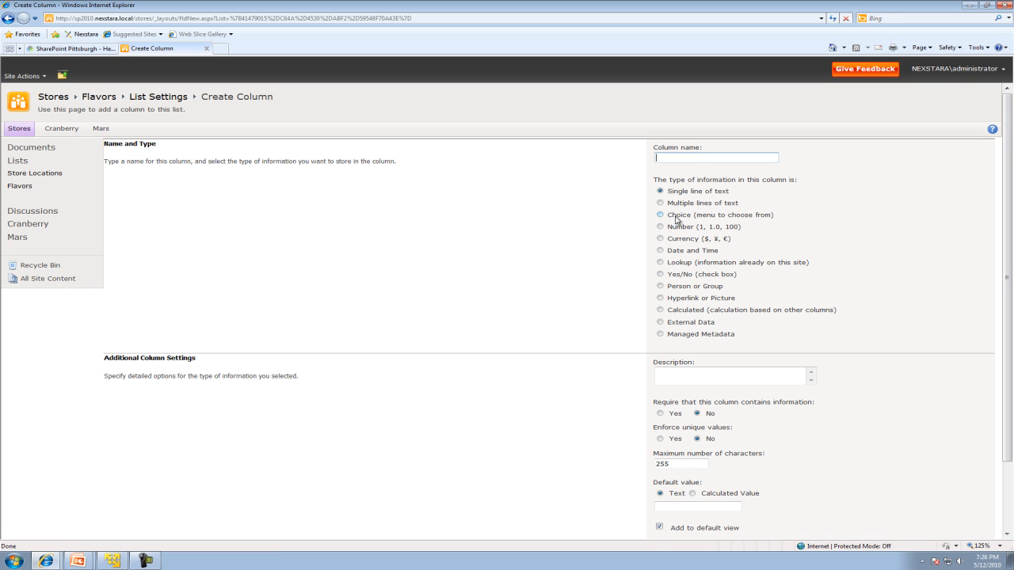
pyautogui.write('End Dat')
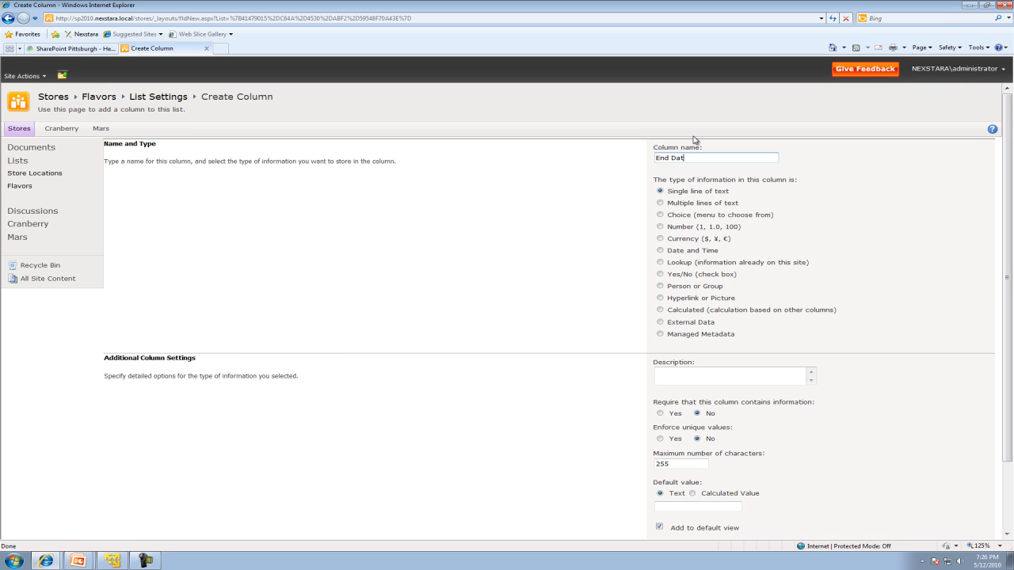
pyautogui.click(730, 375)
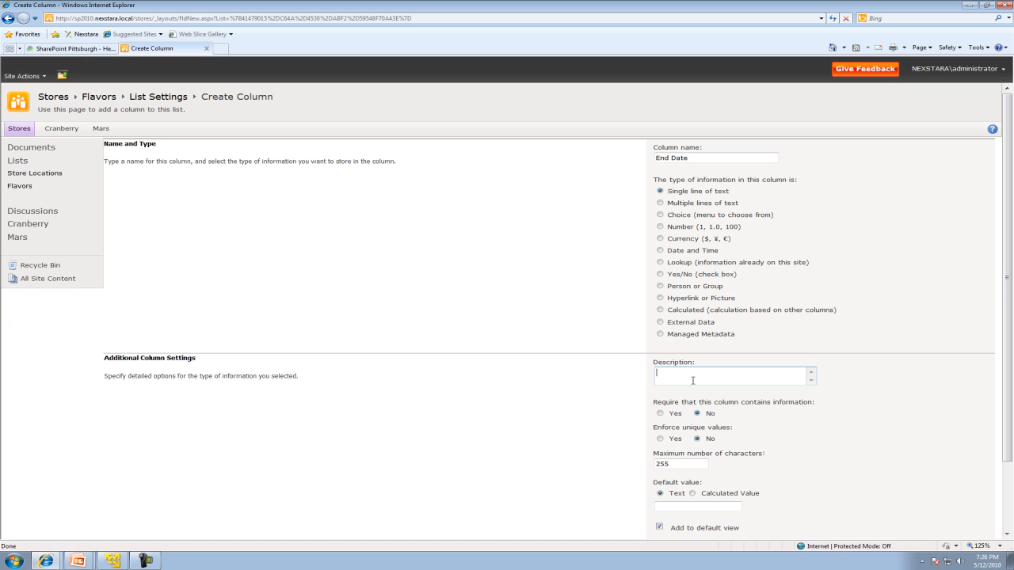
pyautogui.write('End Date of Seasonal Ice Crea')
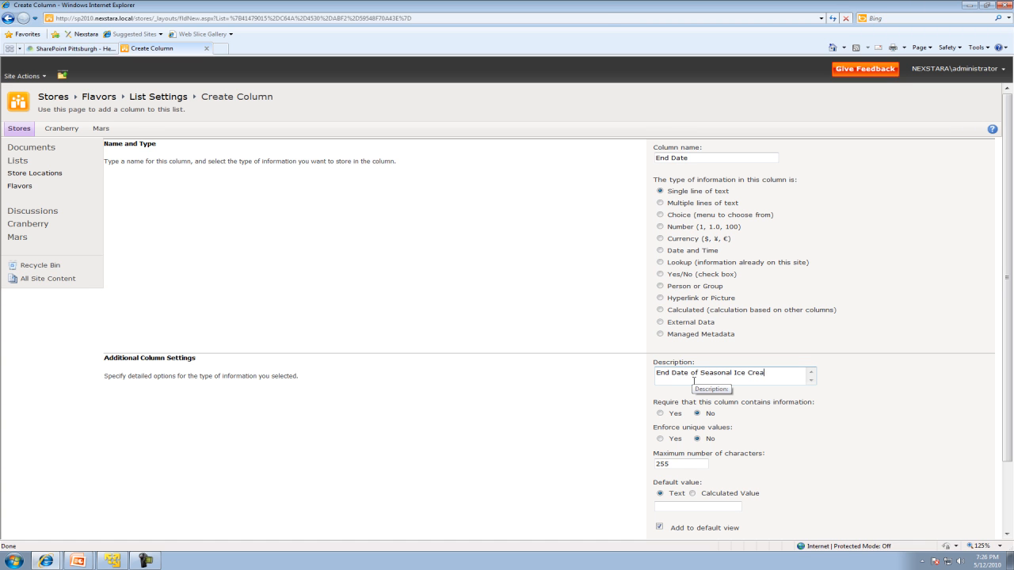
pyautogui.scroll(-3)
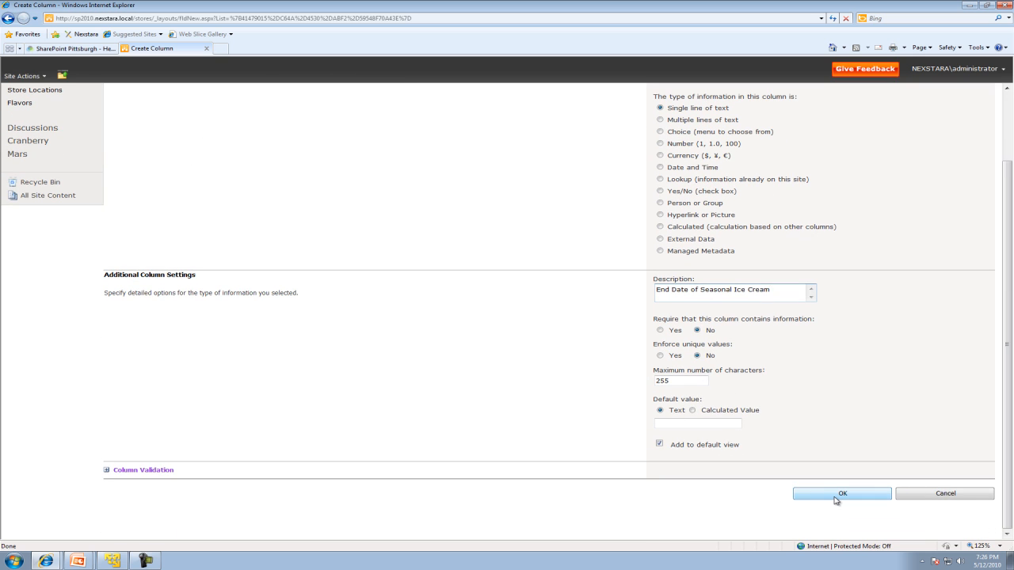
pyautogui.click(842, 494)
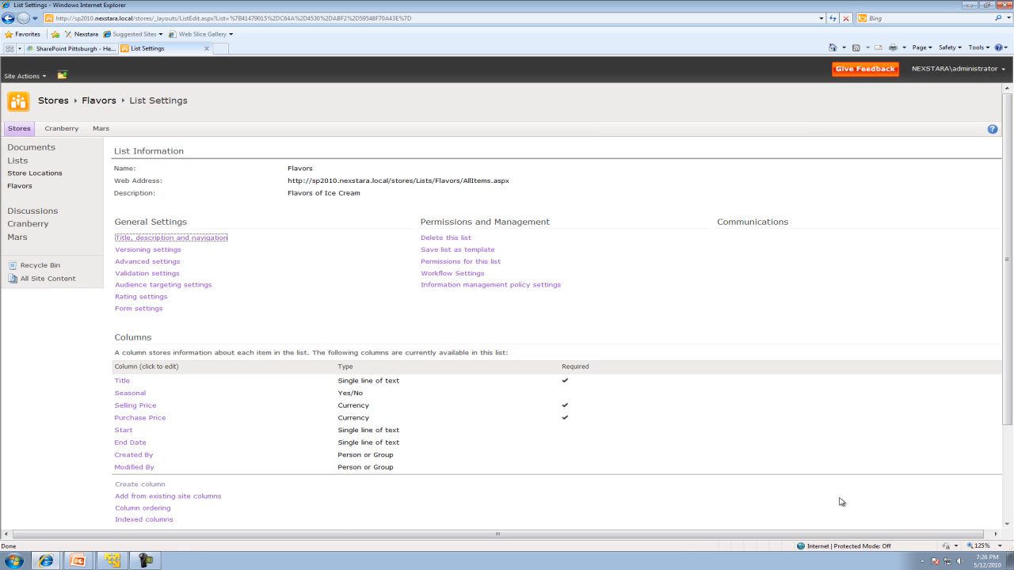
pyautogui.scroll(-3)
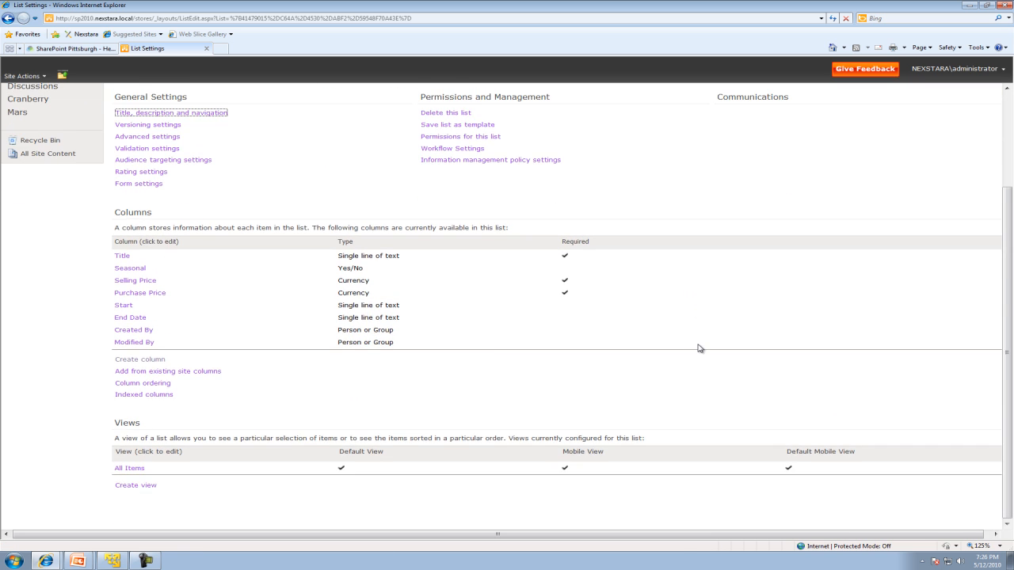